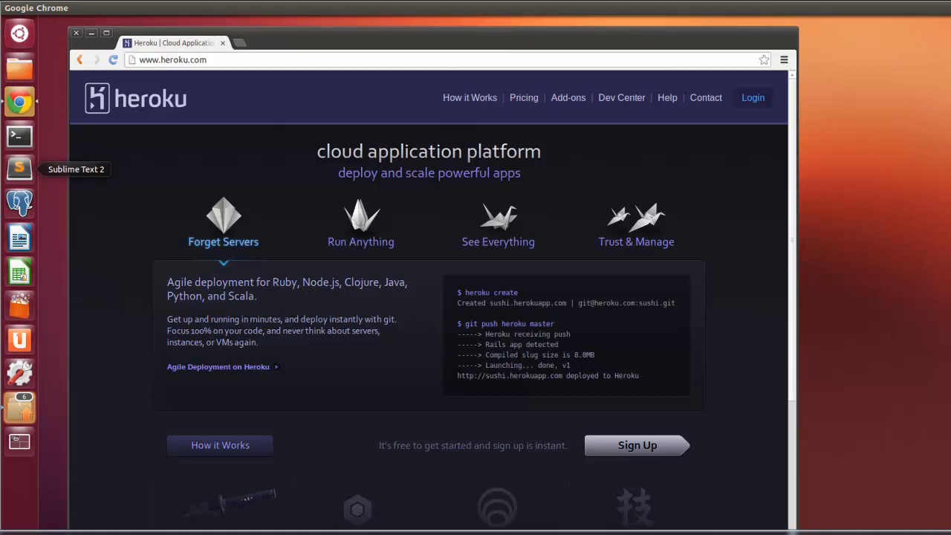
pyautogui.moveTo(621, 186)
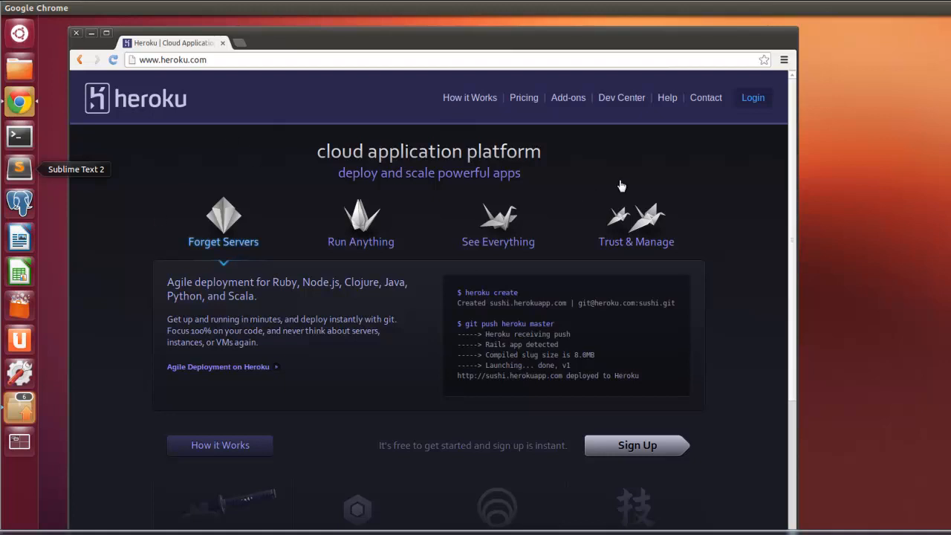
pyautogui.moveTo(425, 184)
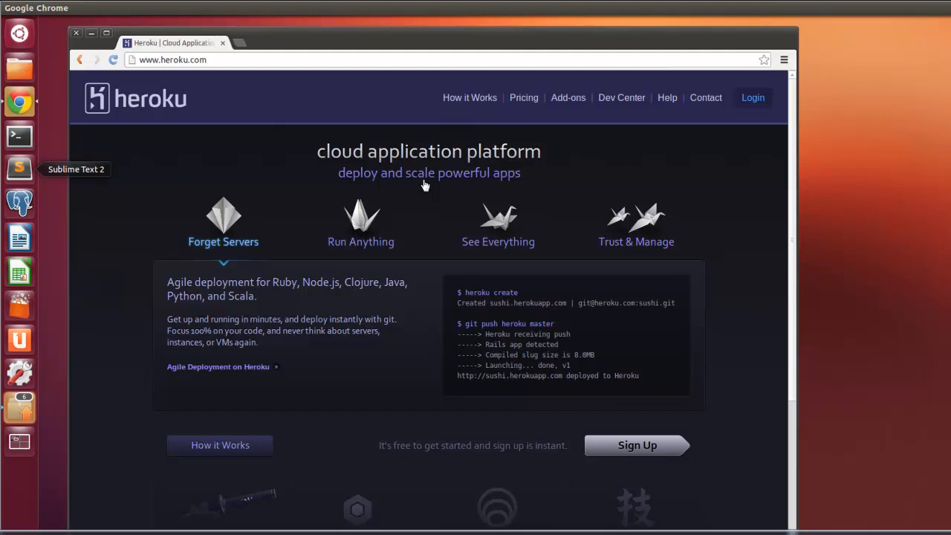
pyautogui.moveTo(669, 269)
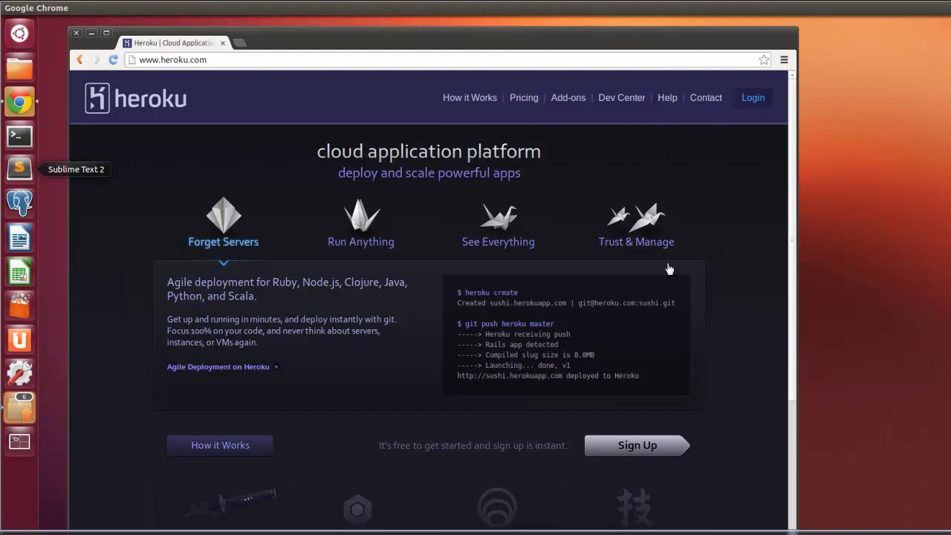
pyautogui.moveTo(205, 138)
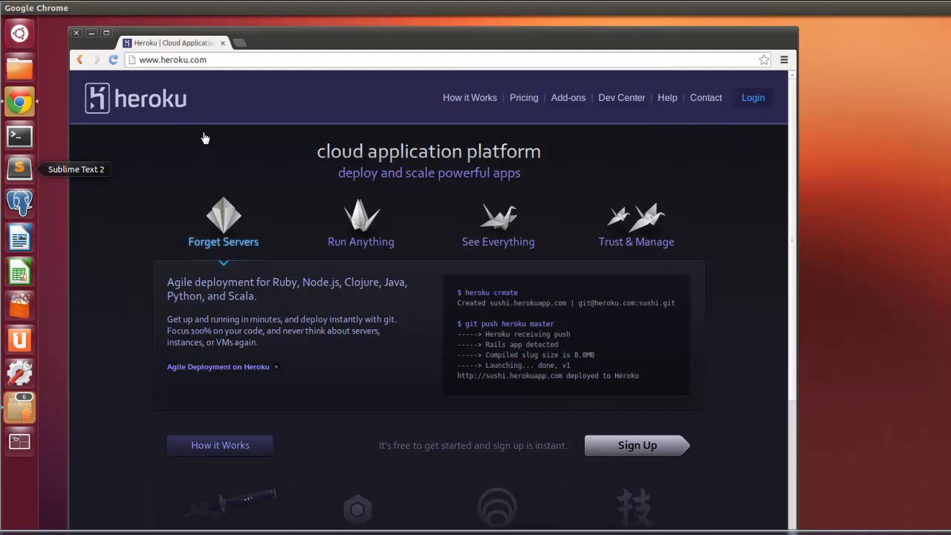
pyautogui.moveTo(196, 137)
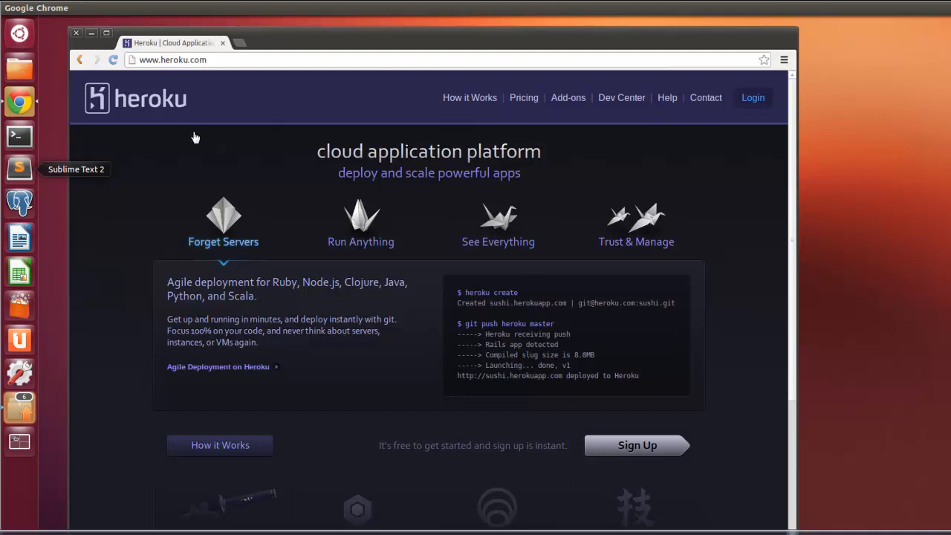
pyautogui.moveTo(187, 145)
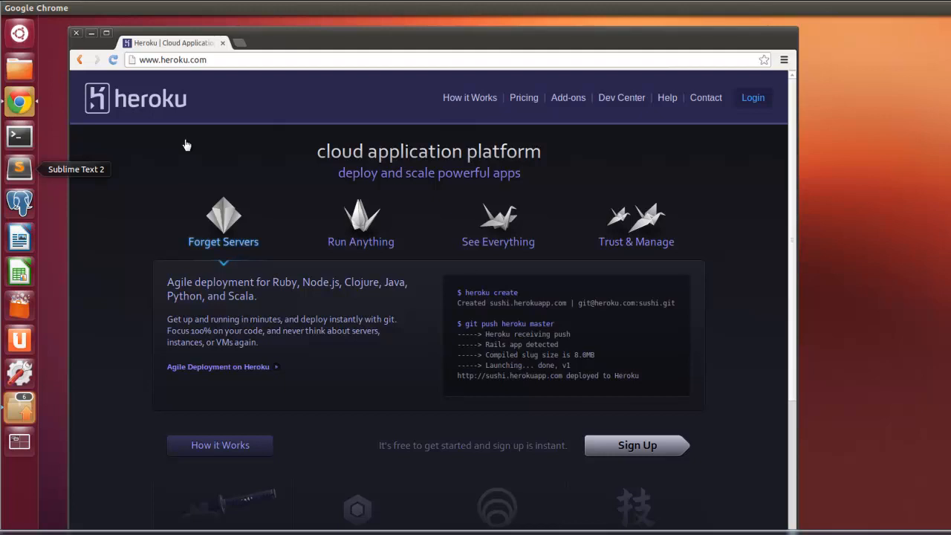
pyautogui.moveTo(198, 91)
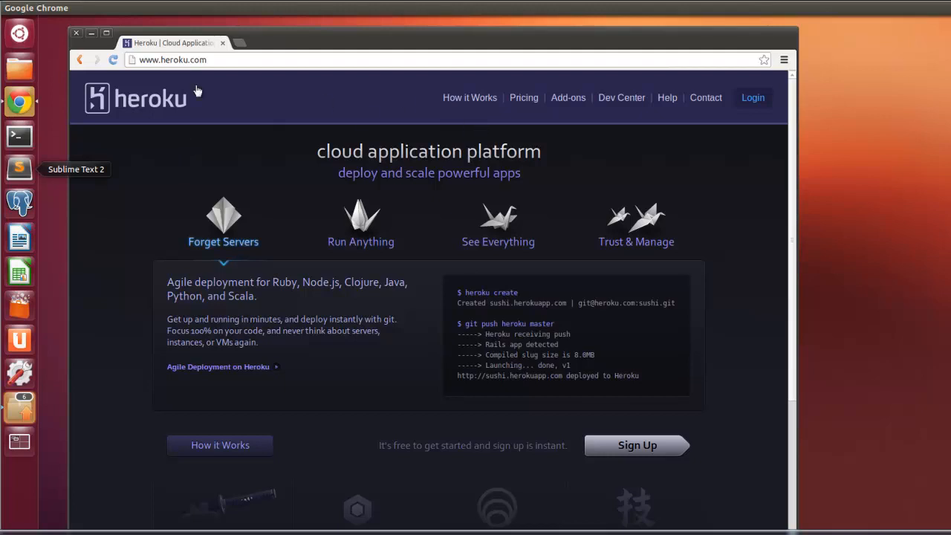
pyautogui.moveTo(454, 175)
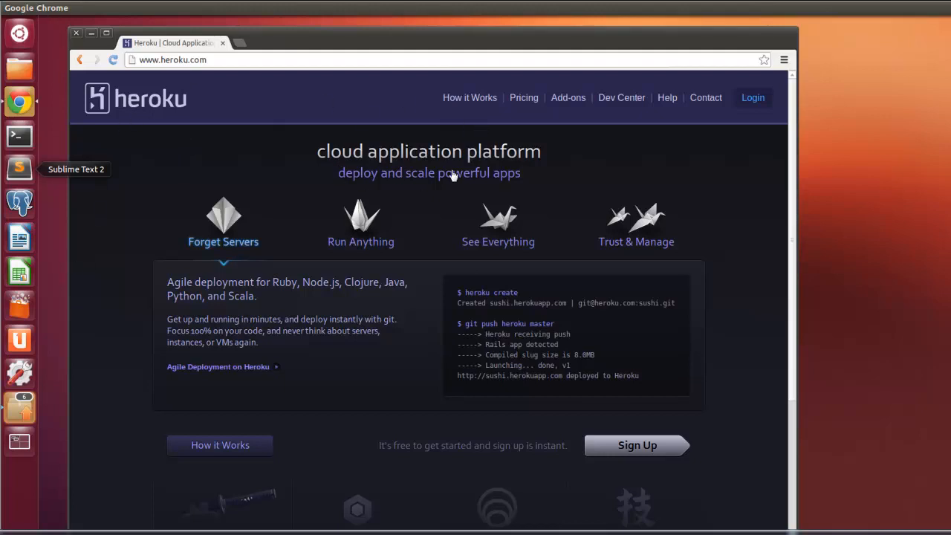
pyautogui.moveTo(345, 95)
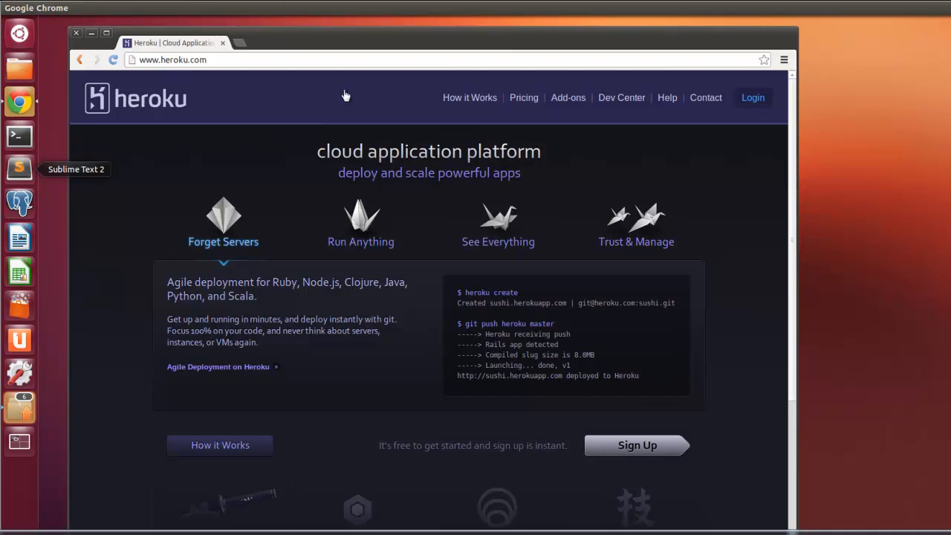
pyautogui.moveTo(354, 92)
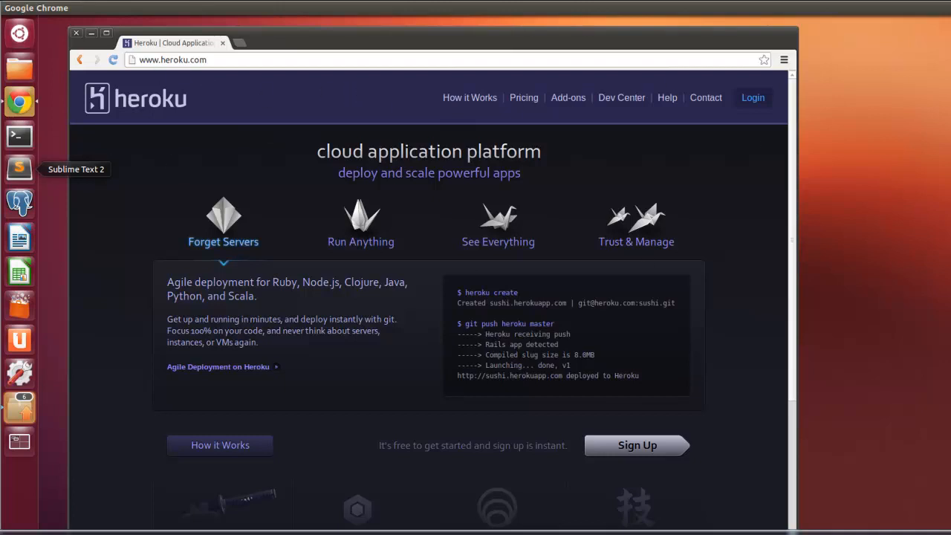
pyautogui.moveTo(375, 195)
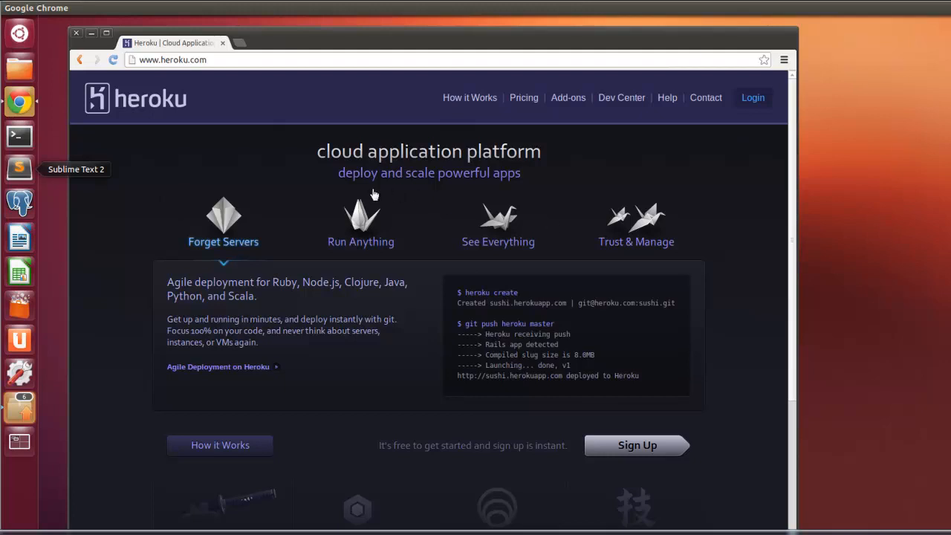
pyautogui.moveTo(423, 185)
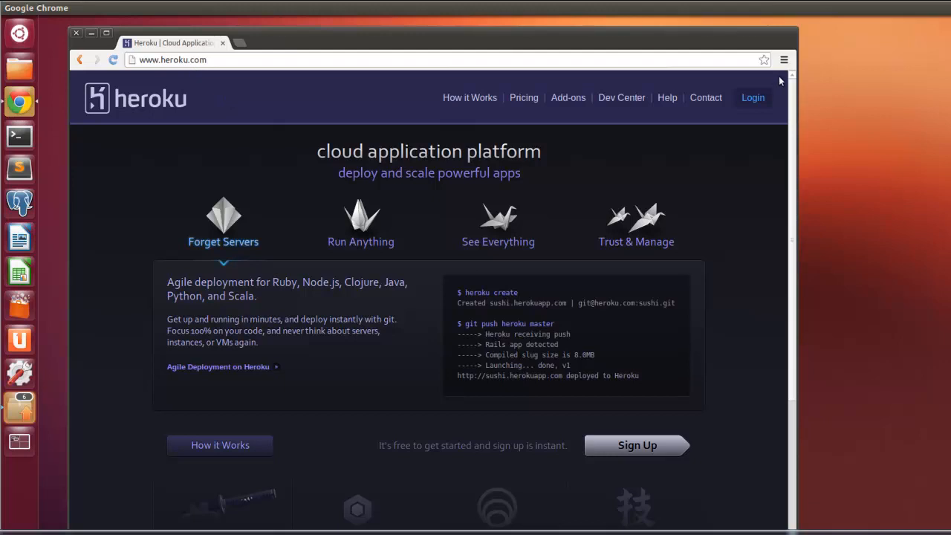
pyautogui.moveTo(755, 113)
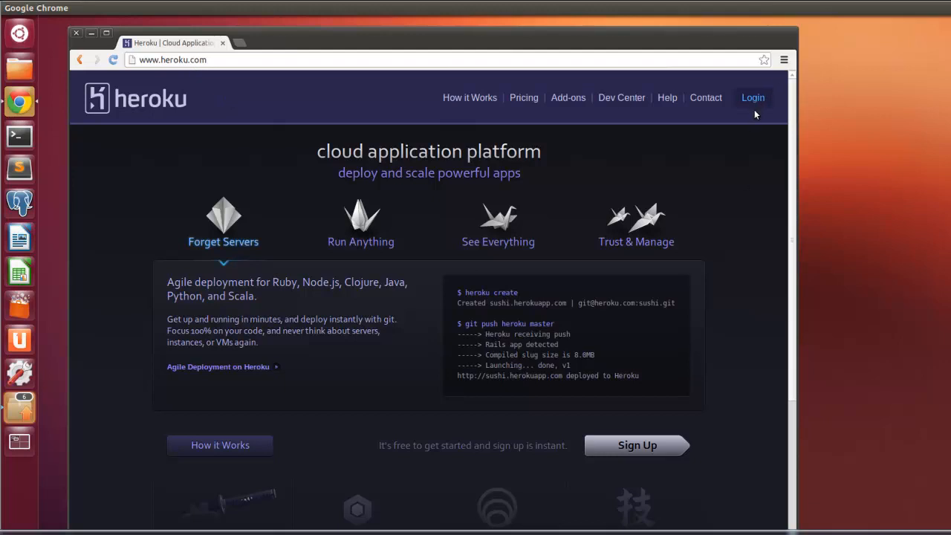
pyautogui.moveTo(749, 104)
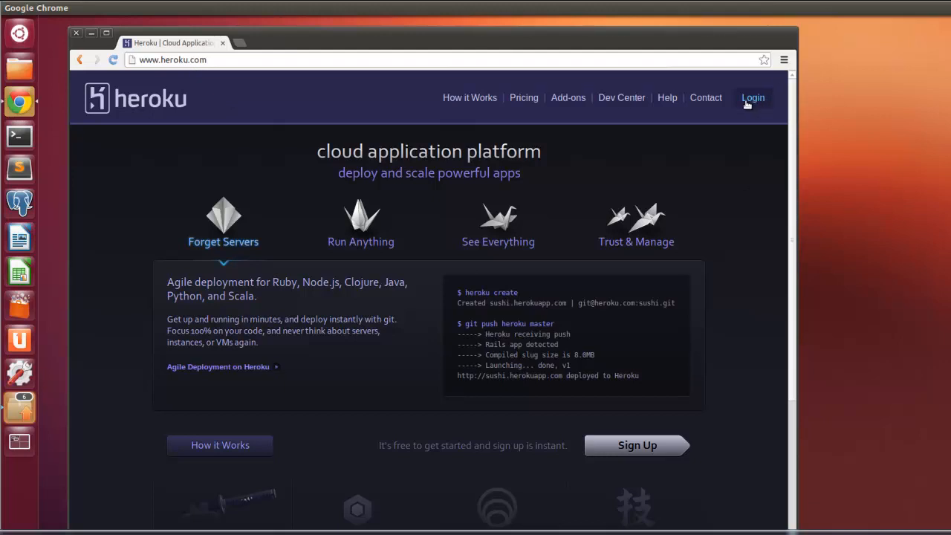
pyautogui.moveTo(659, 330)
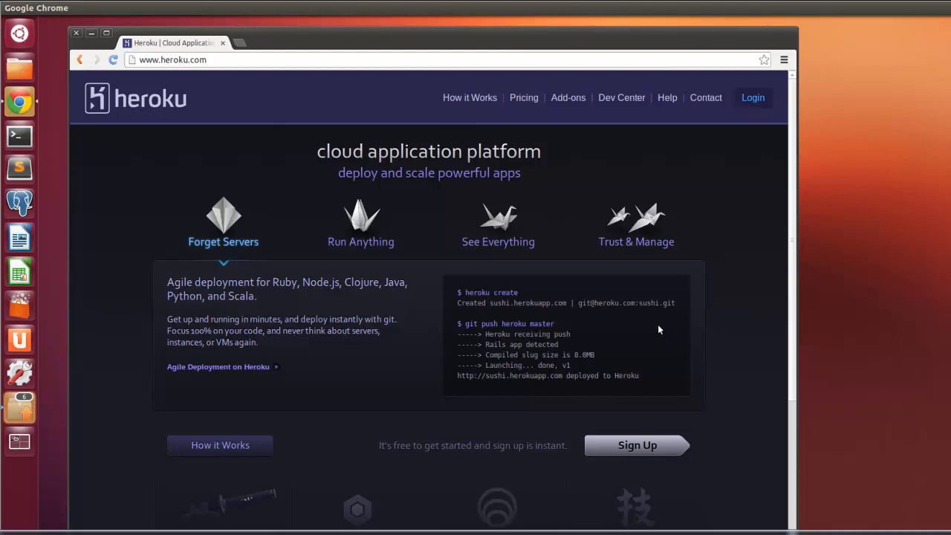
pyautogui.moveTo(707, 125)
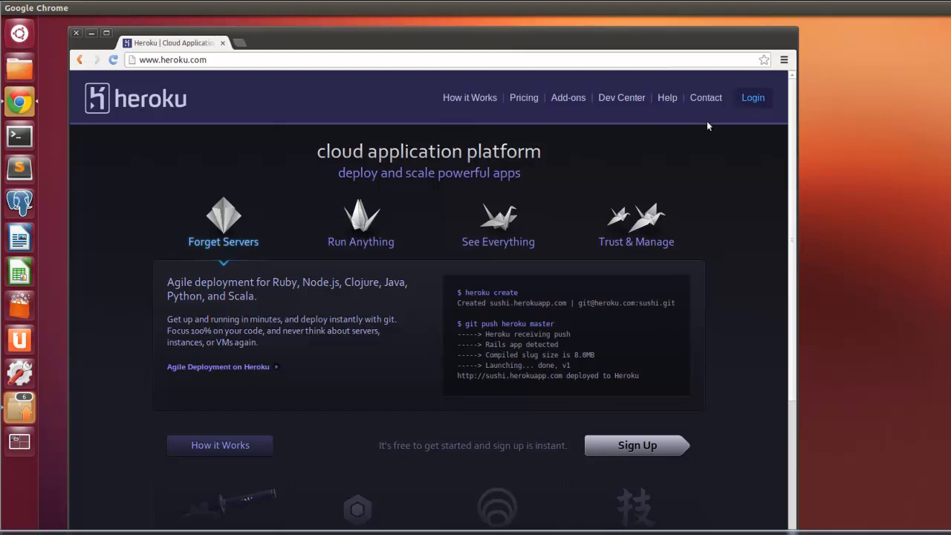
# Sign in to the Heroku account with the 'techg...' email and password.
pyautogui.click(752, 98)
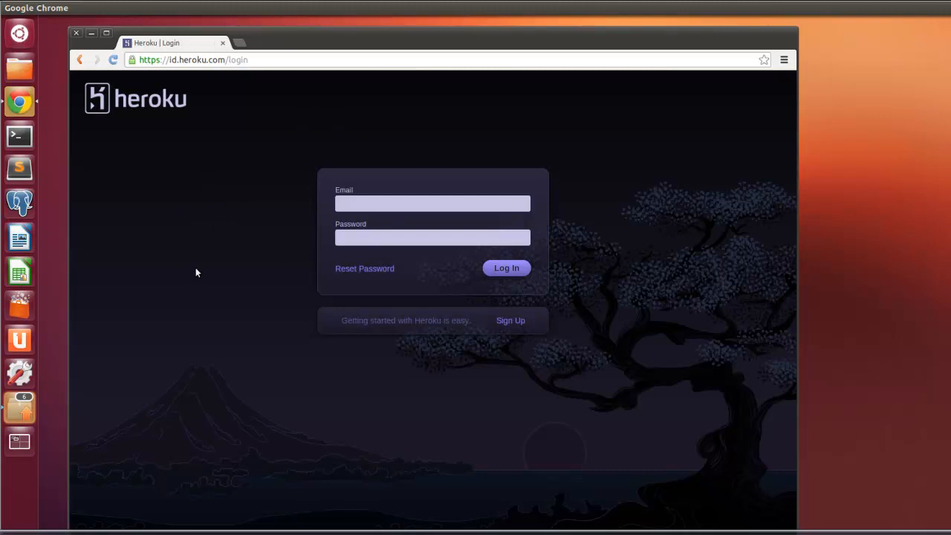
pyautogui.moveTo(216, 199)
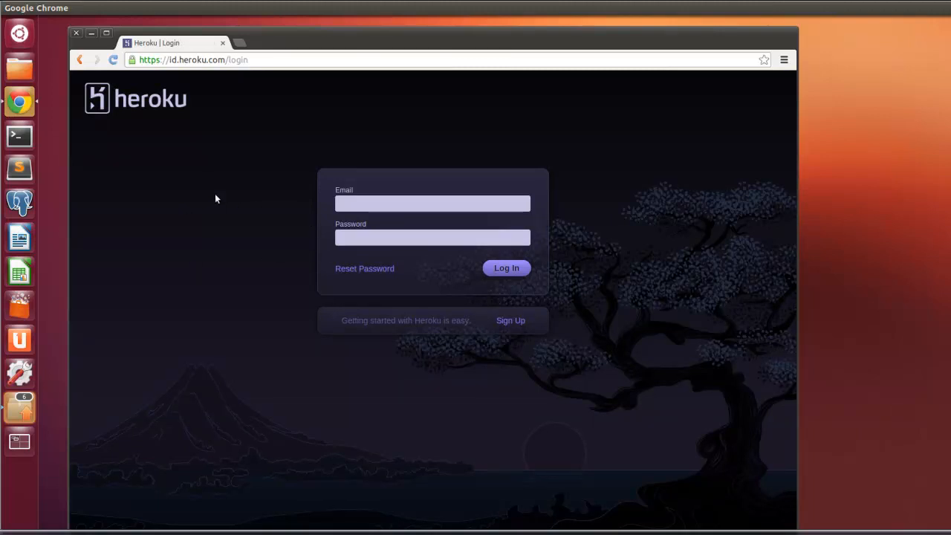
pyautogui.moveTo(379, 223)
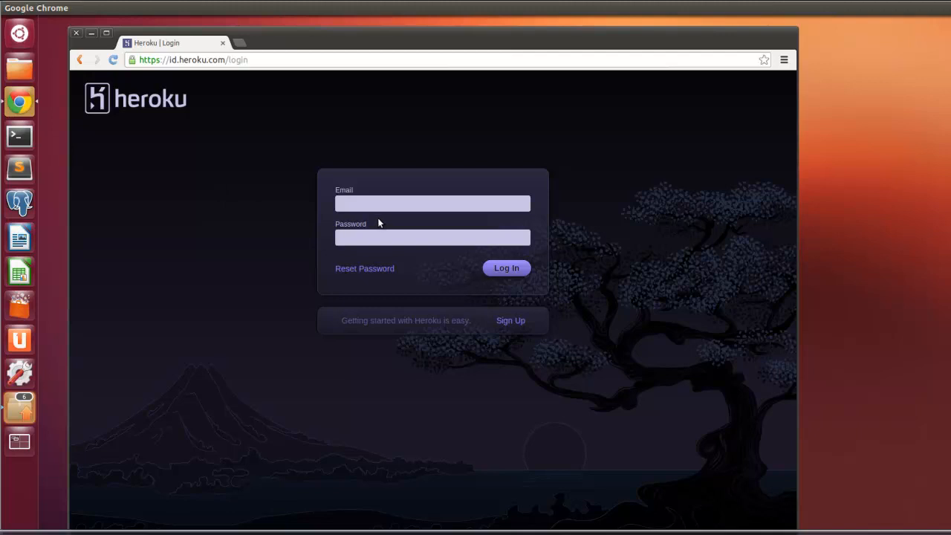
pyautogui.moveTo(137, 74)
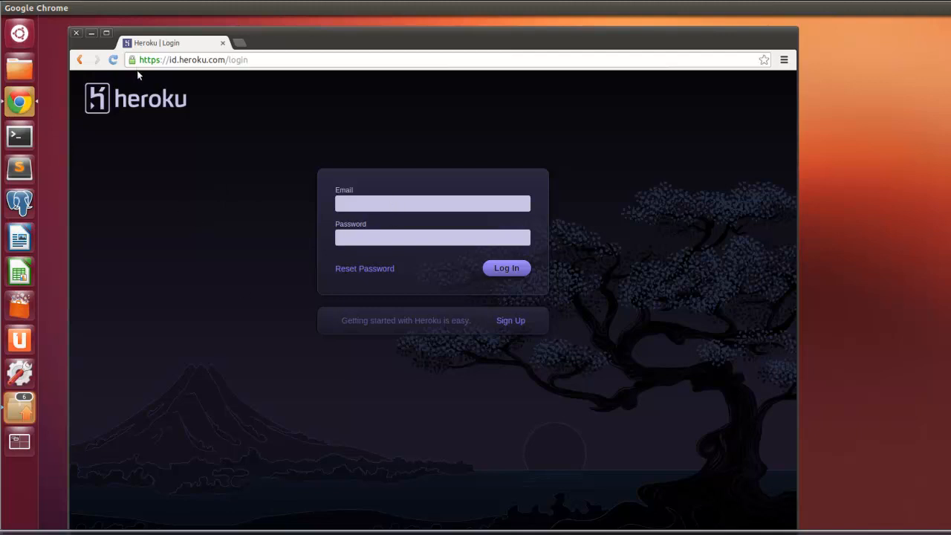
pyautogui.moveTo(136, 79)
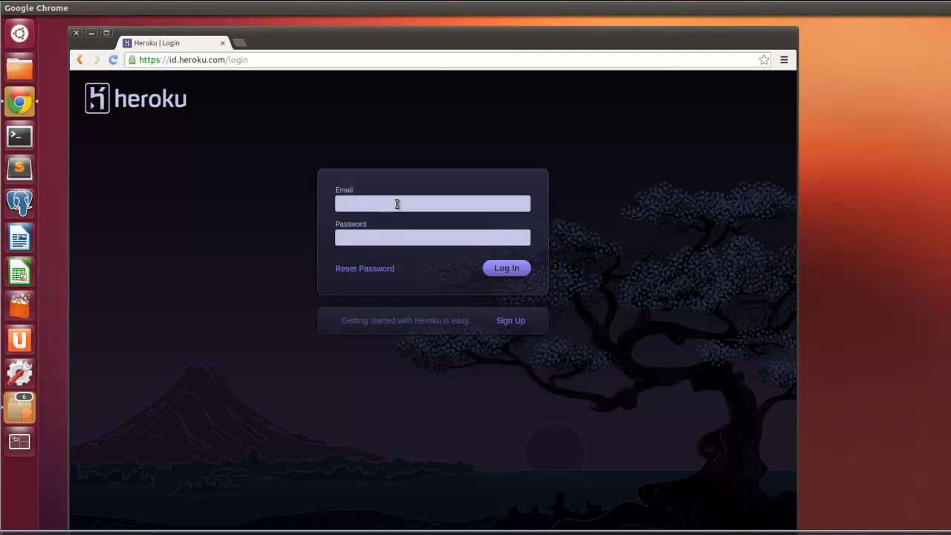
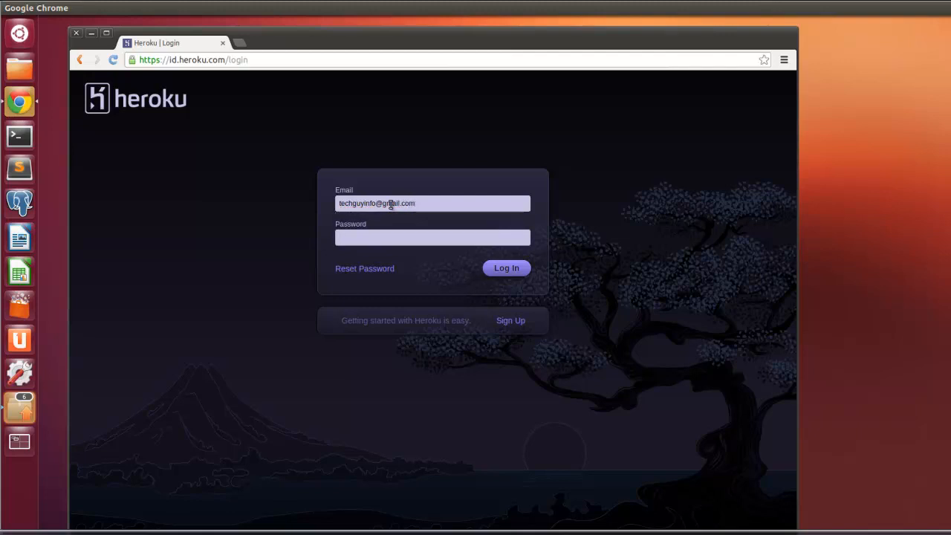
pyautogui.write('password')
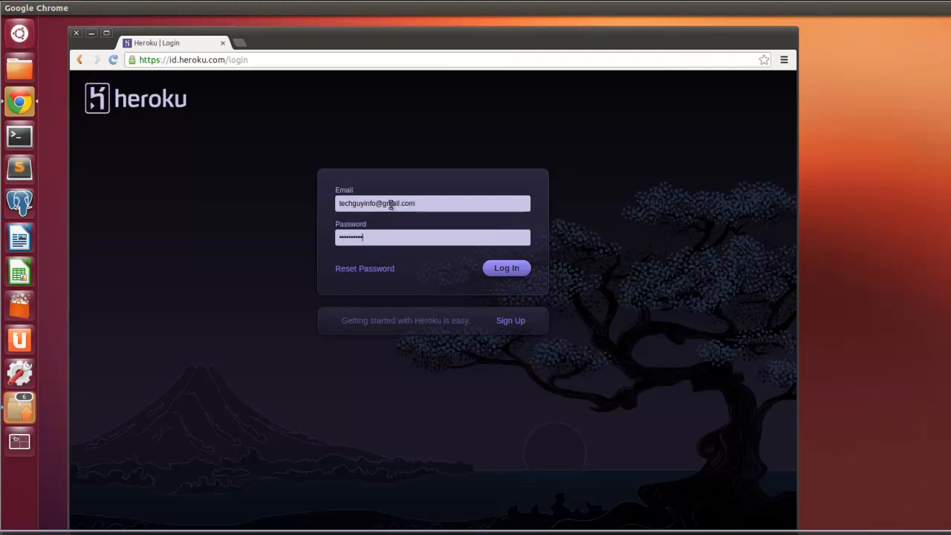
pyautogui.click(505, 268)
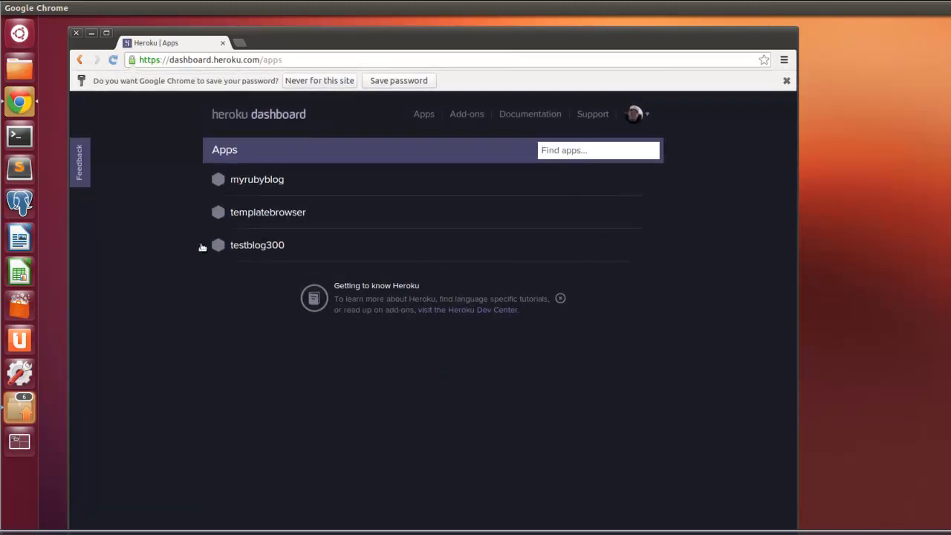
pyautogui.moveTo(267, 211)
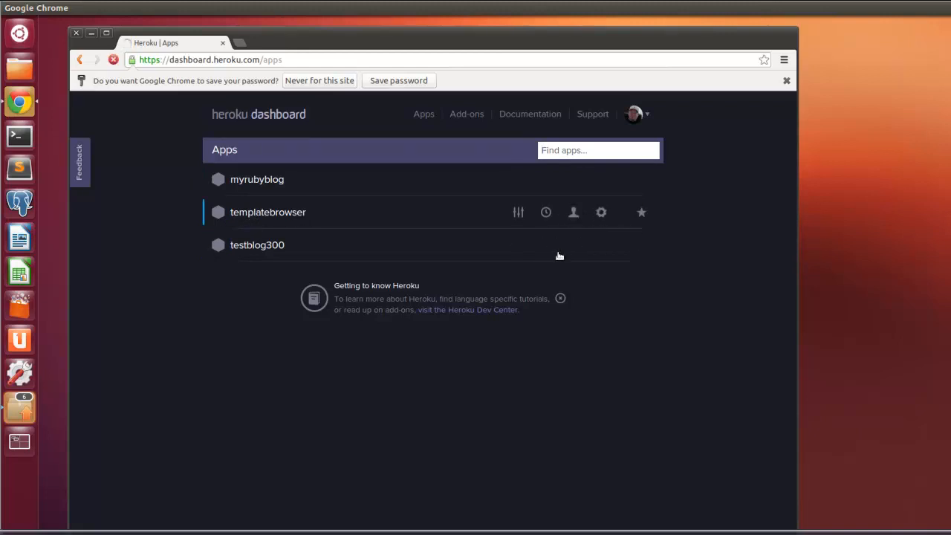
# View the templatebrowser app's settings, scrolling to its Git URL and domains.
pyautogui.click(600, 211)
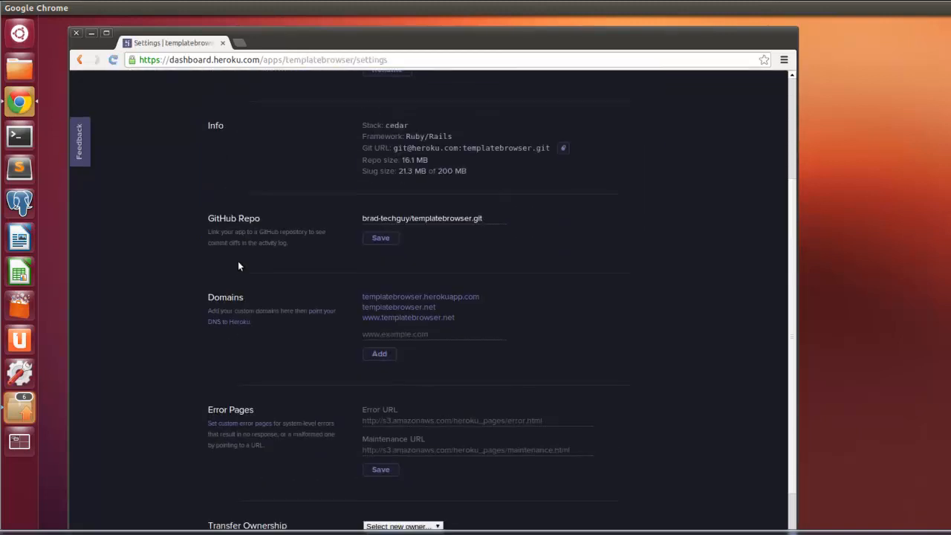
pyautogui.scroll(-3)
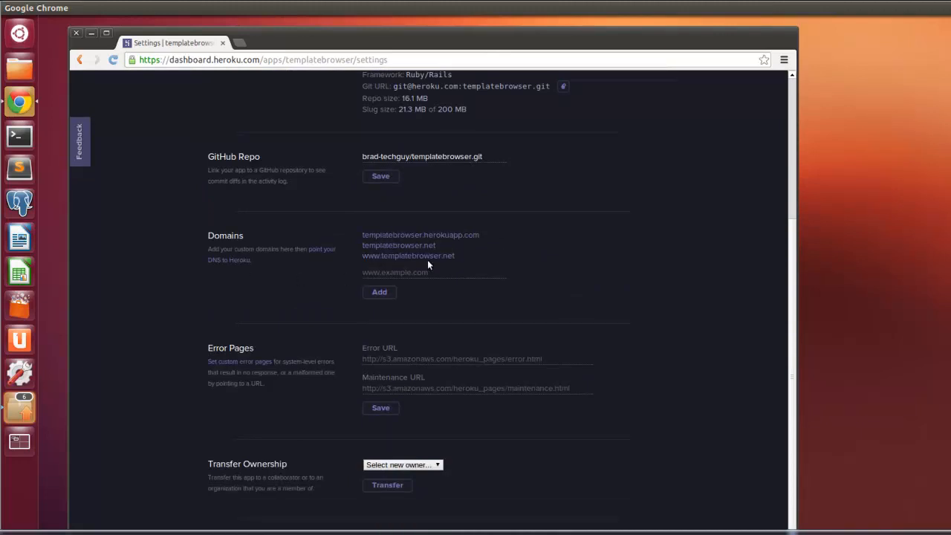
pyautogui.moveTo(407, 255)
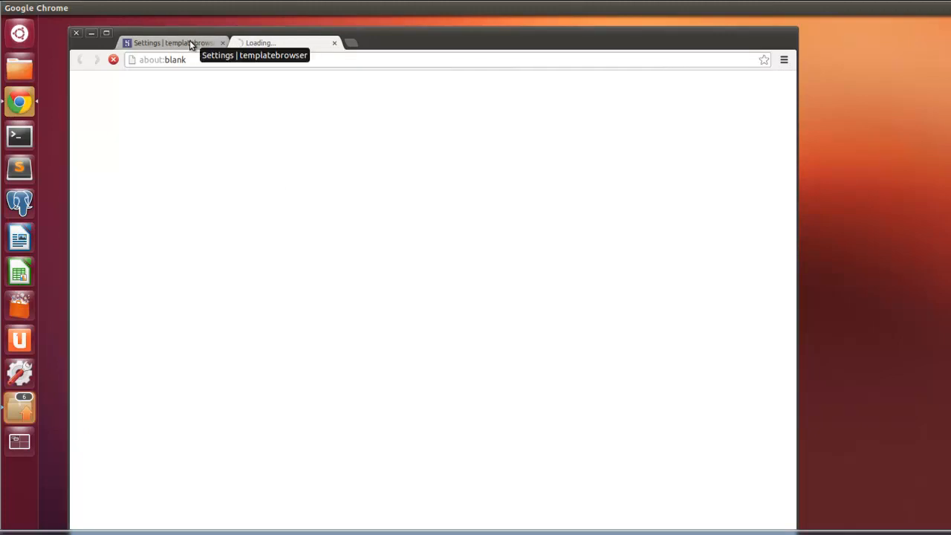
pyautogui.moveTo(414, 46)
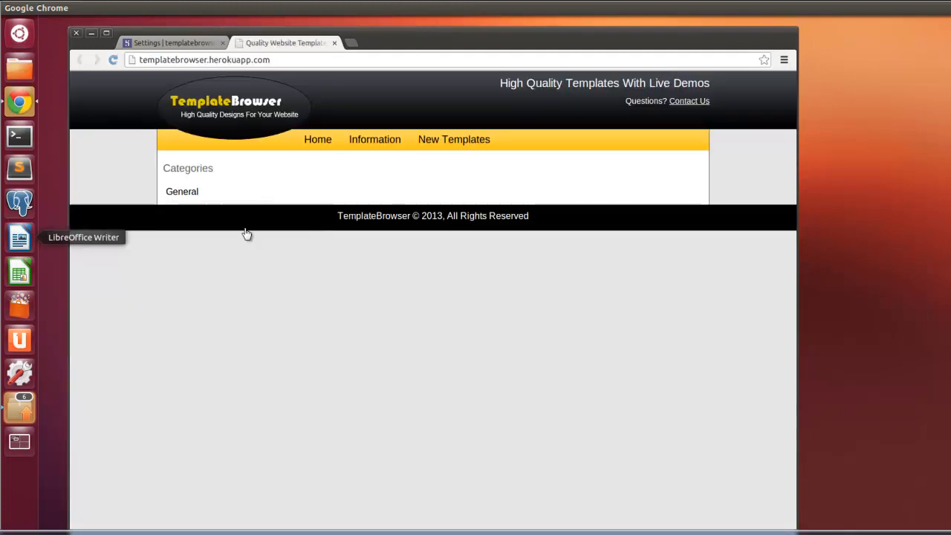
pyautogui.moveTo(349, 187)
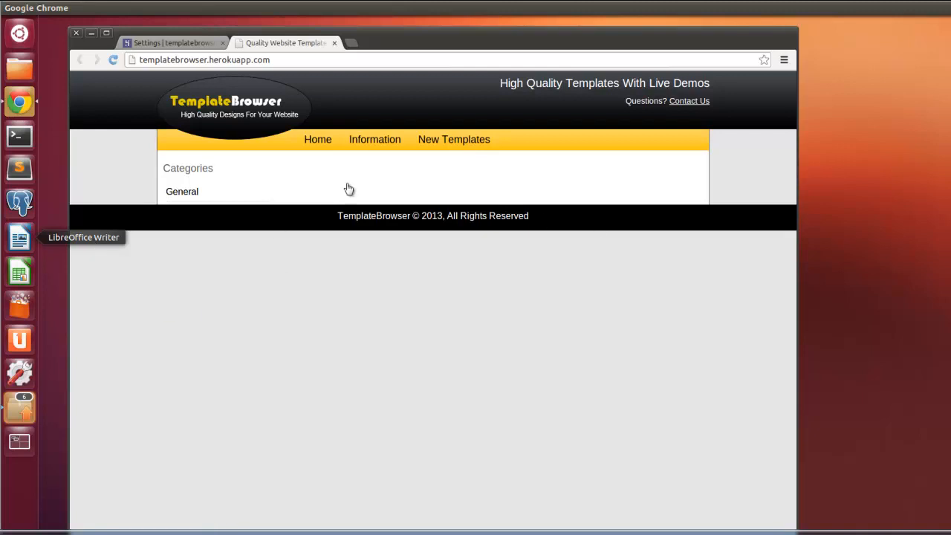
pyautogui.moveTo(668, 259)
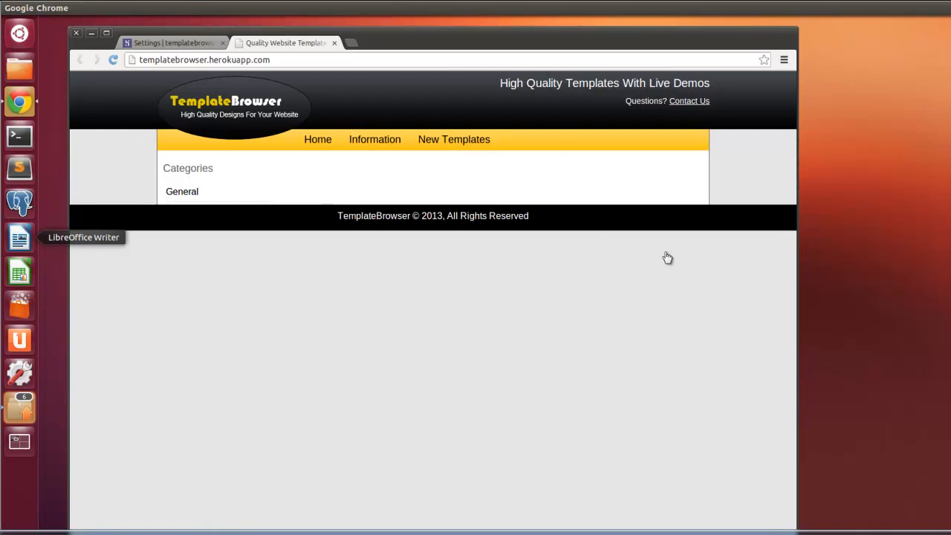
pyautogui.moveTo(288, 224)
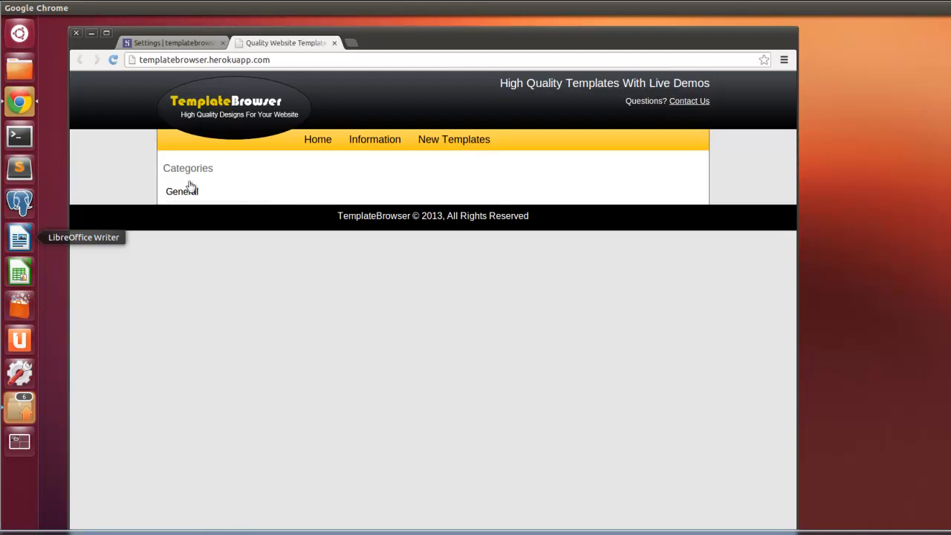
pyautogui.moveTo(182, 172)
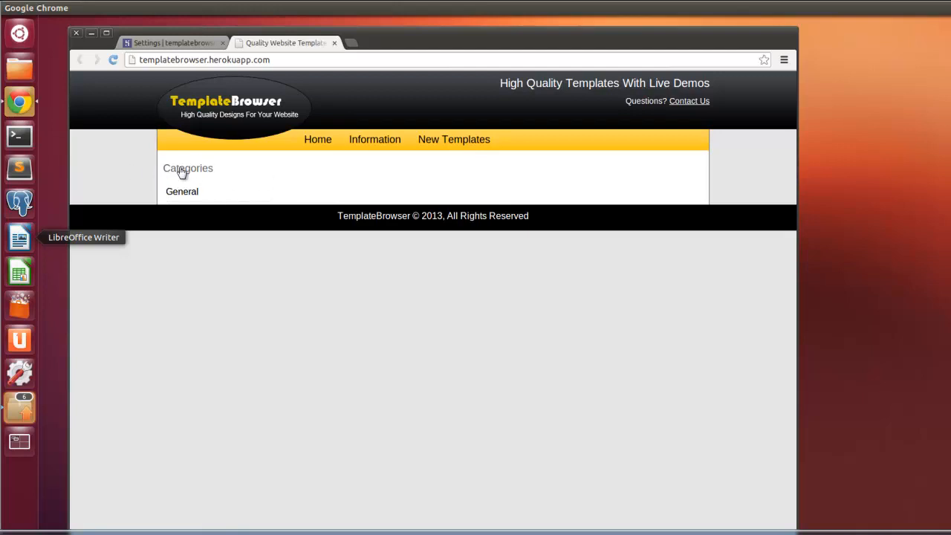
pyautogui.moveTo(214, 190)
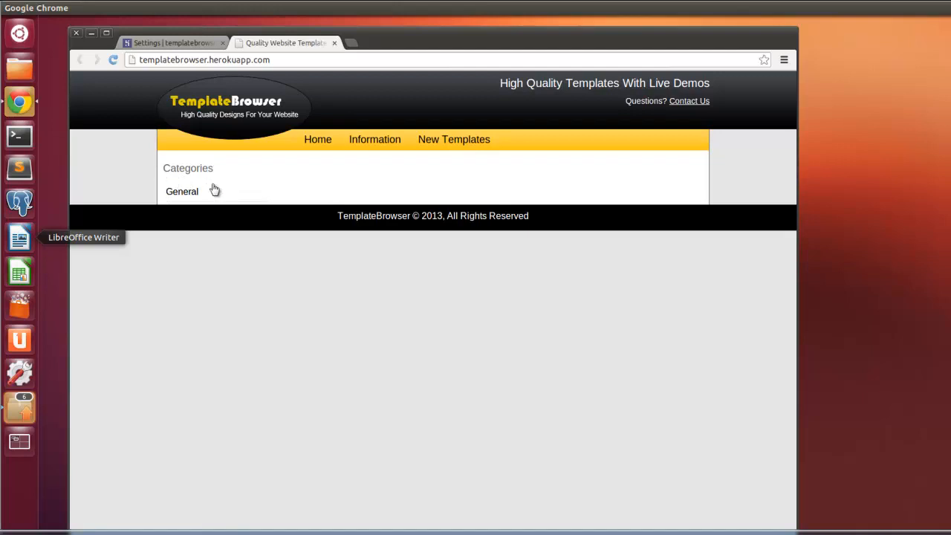
pyautogui.moveTo(241, 208)
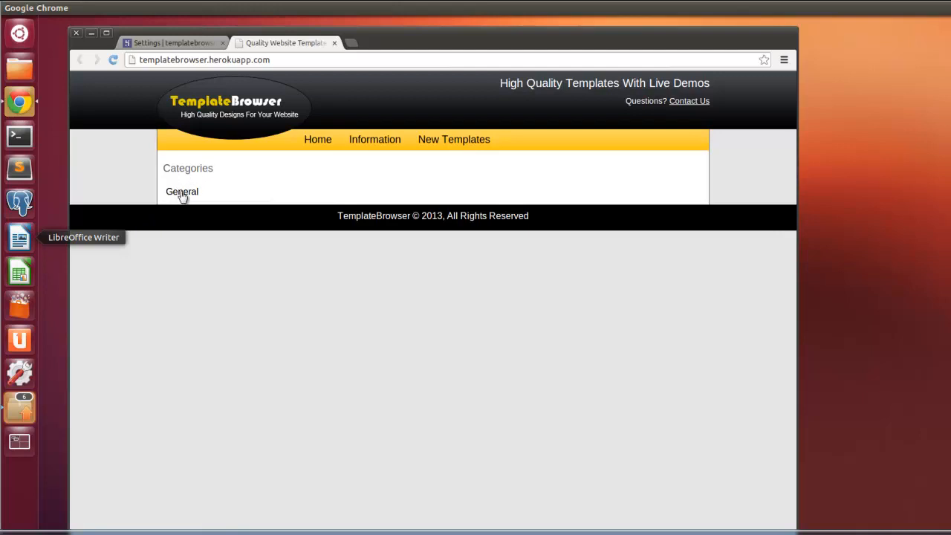
pyautogui.moveTo(203, 214)
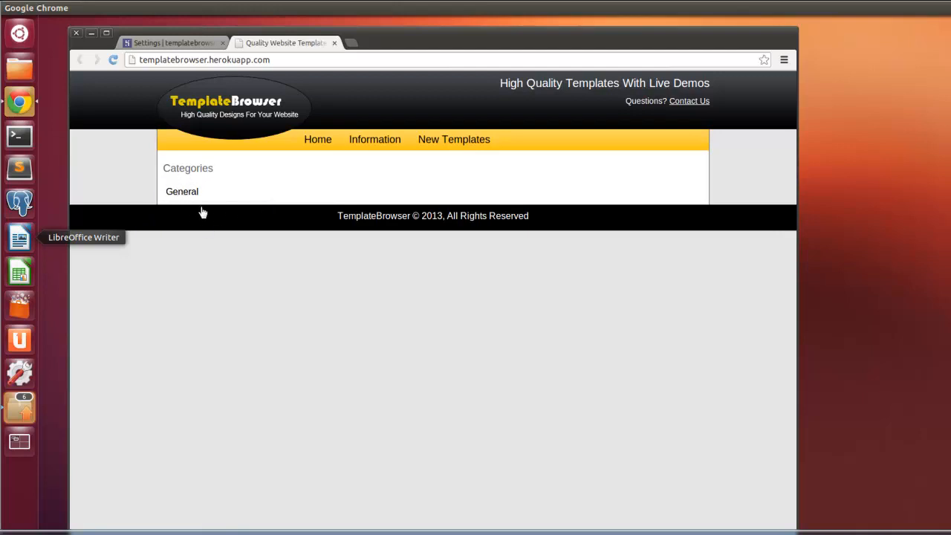
pyautogui.moveTo(461, 197)
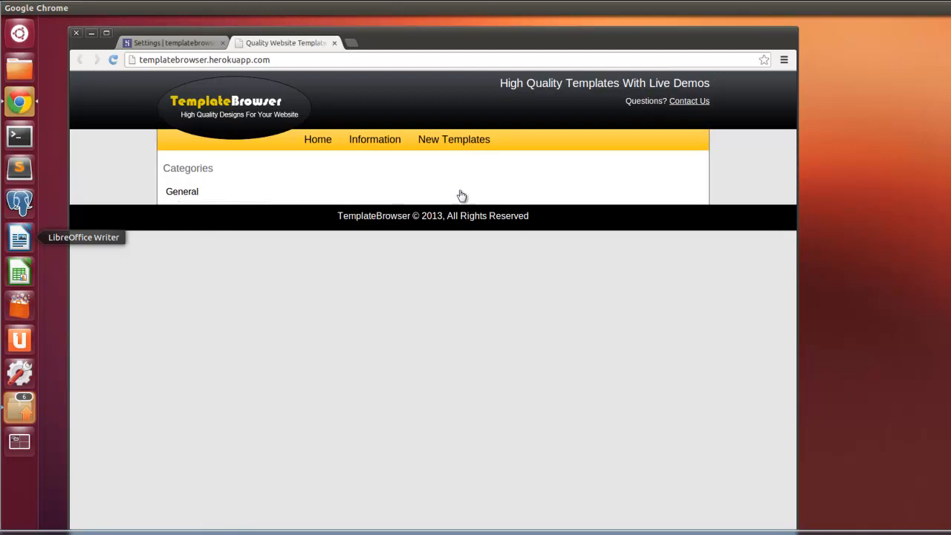
pyautogui.moveTo(577, 208)
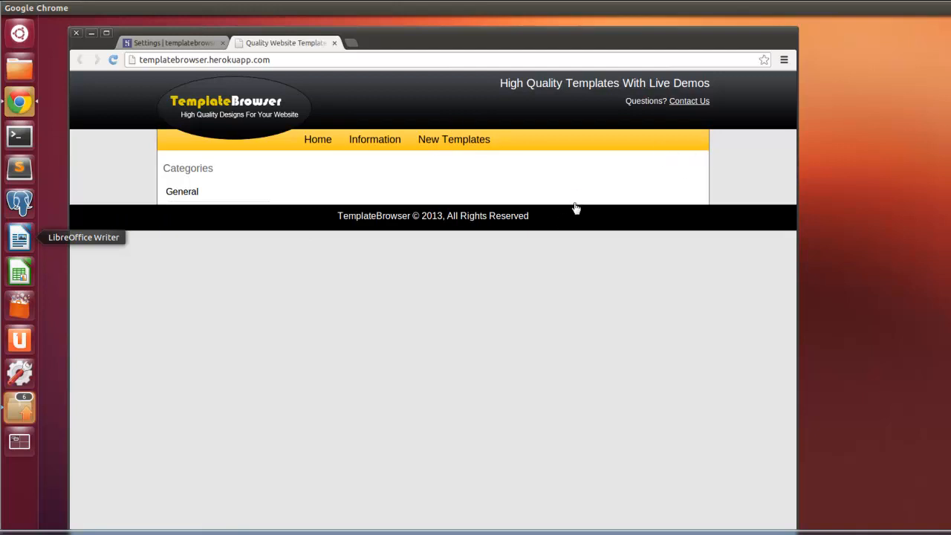
pyautogui.moveTo(680, 214)
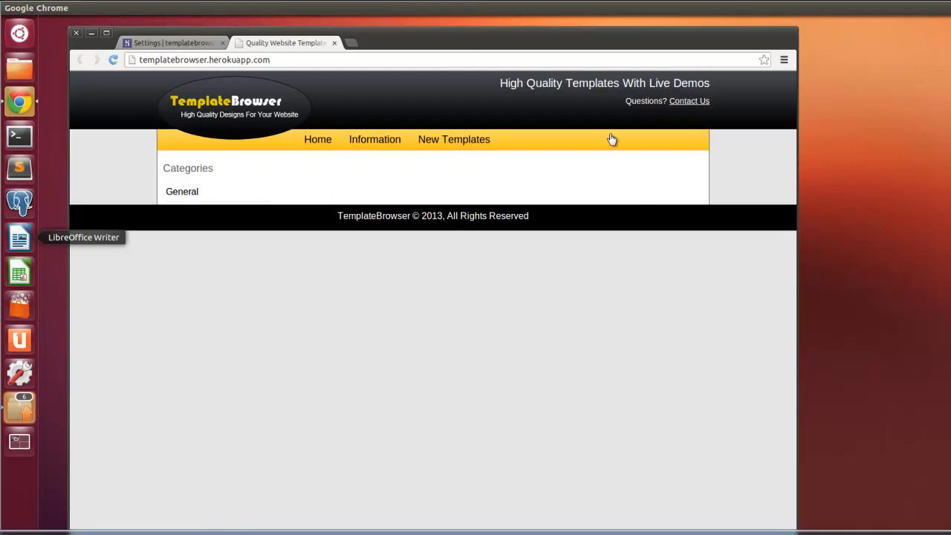
pyautogui.moveTo(523, 157)
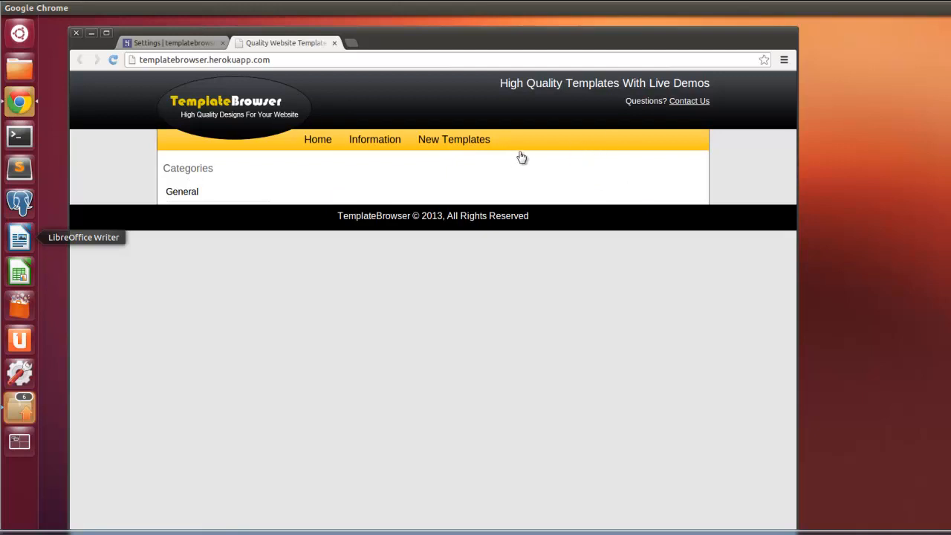
pyautogui.moveTo(17, 139)
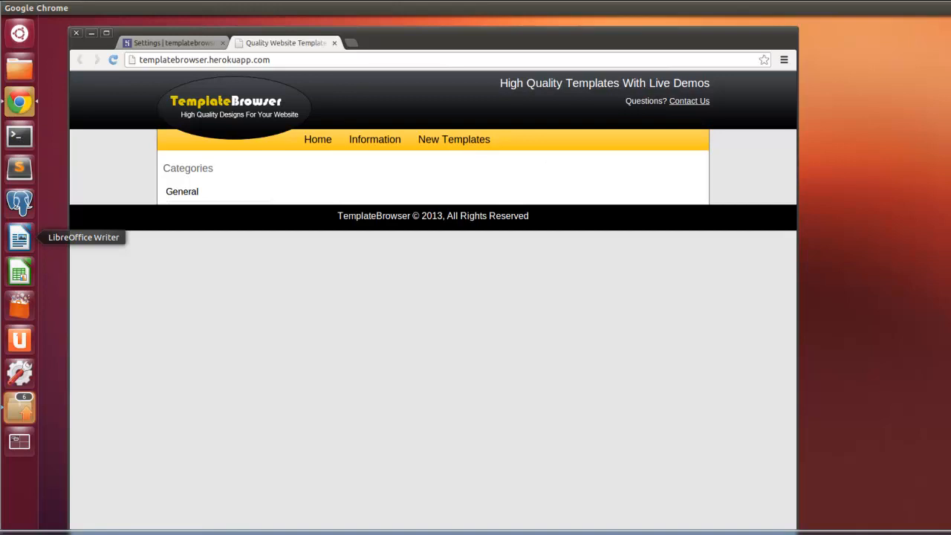
pyautogui.moveTo(18, 135)
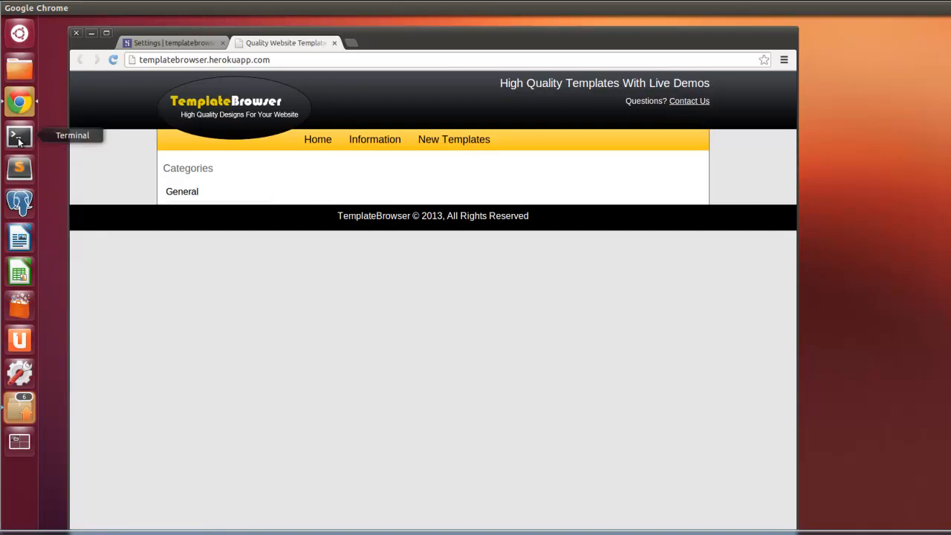
# In a new terminal, list the home folder and start `gem install heroku`.
pyautogui.click(19, 134)
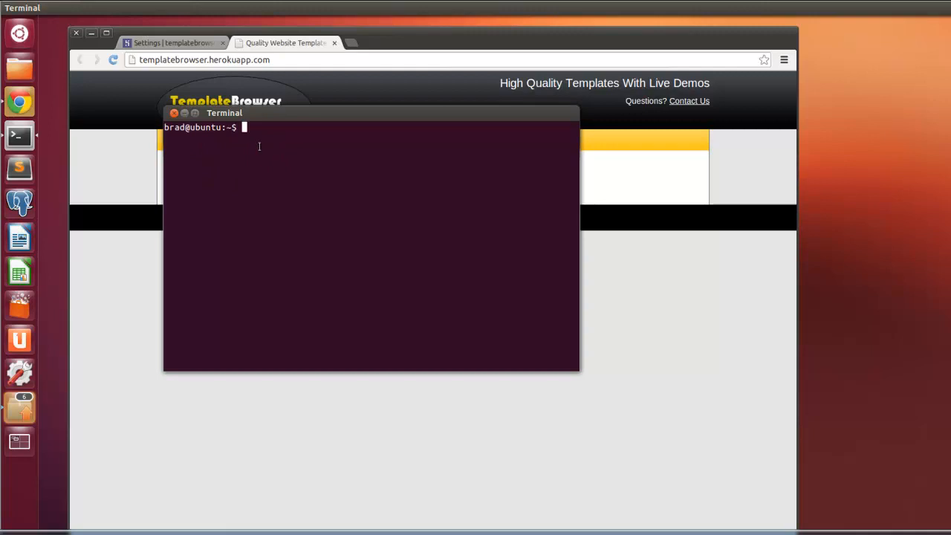
pyautogui.write('ls')
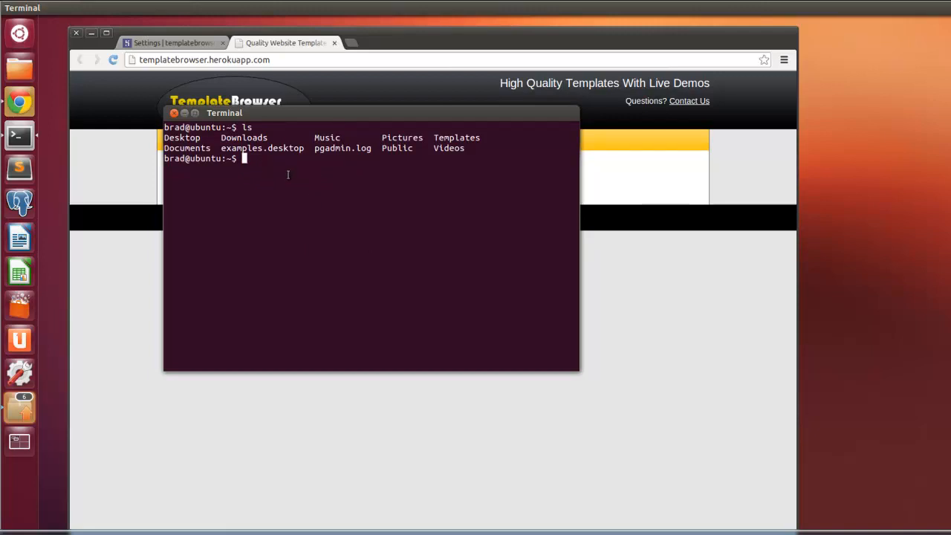
pyautogui.moveTo(338, 205)
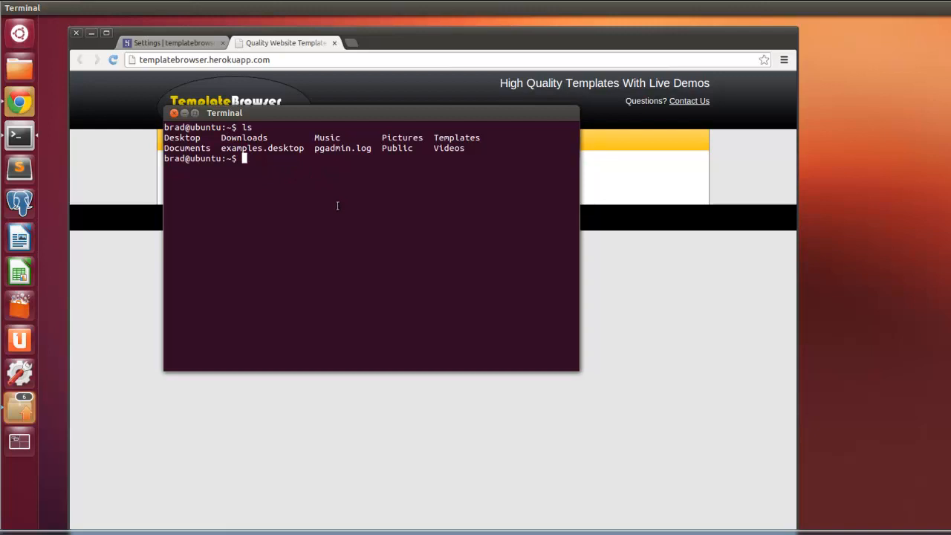
pyautogui.write('gem install')
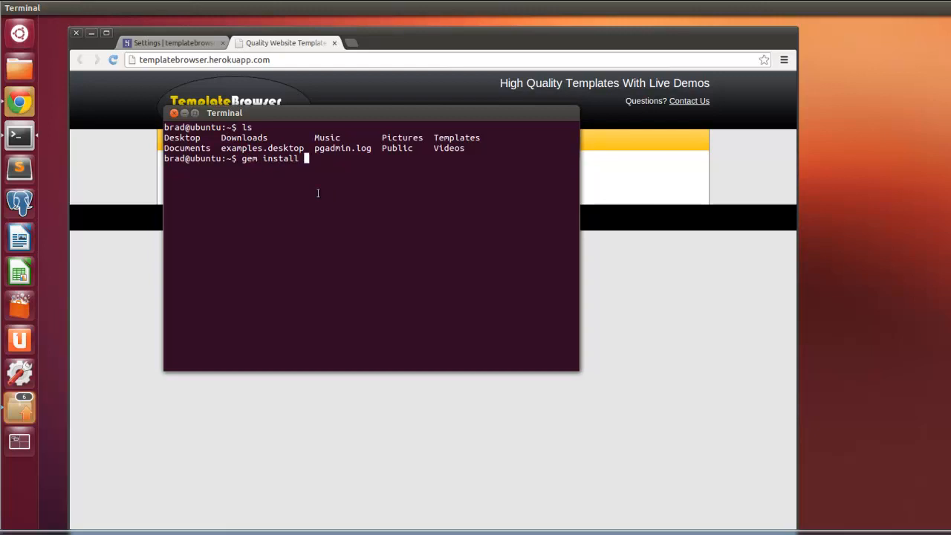
pyautogui.write('heroku')
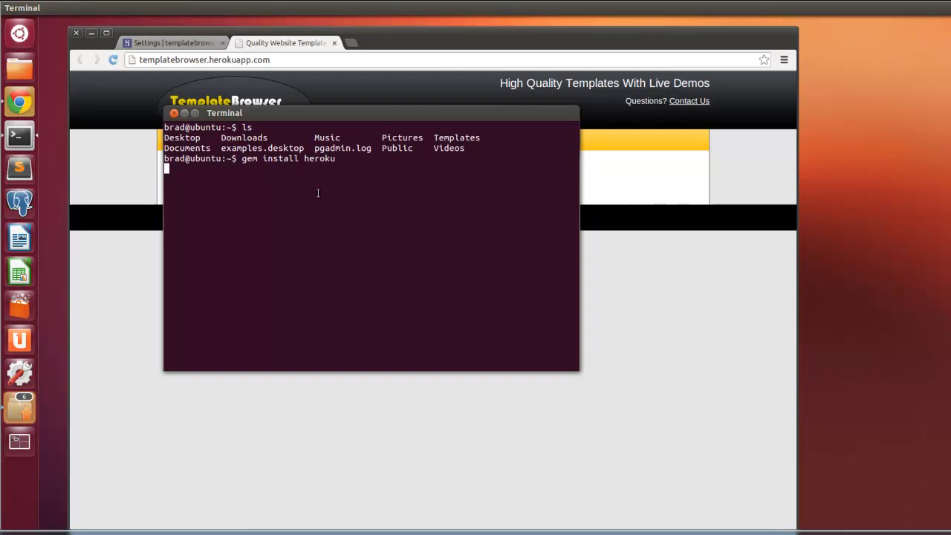
pyautogui.moveTo(297, 229)
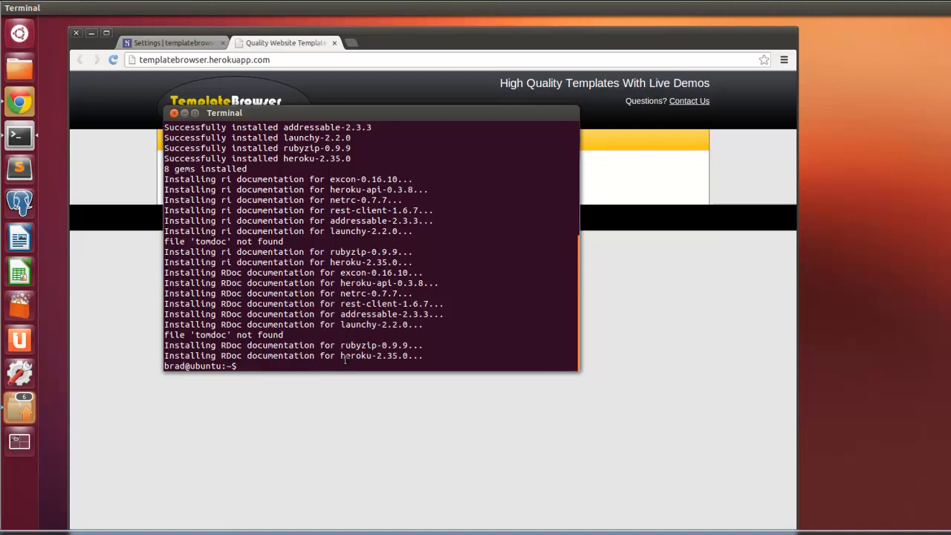
pyautogui.write('bundl')
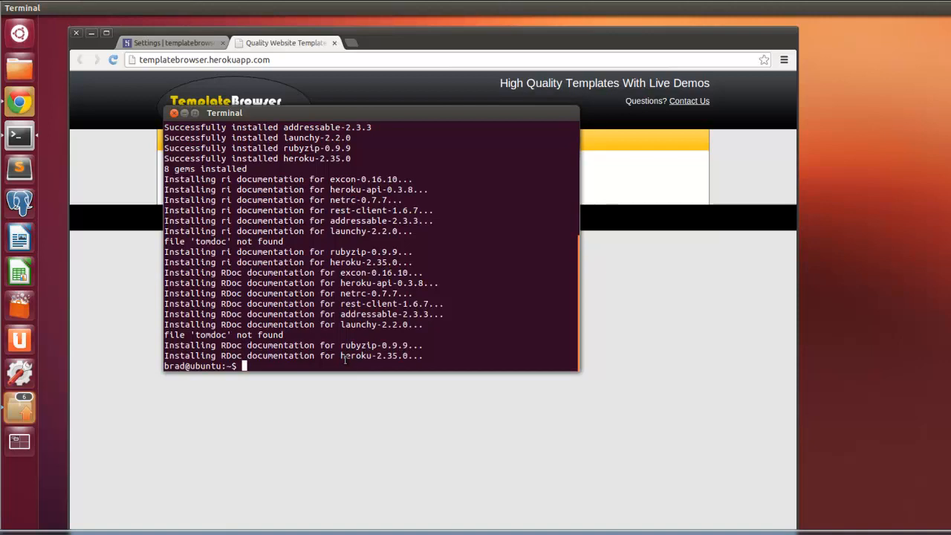
pyautogui.write('wget')
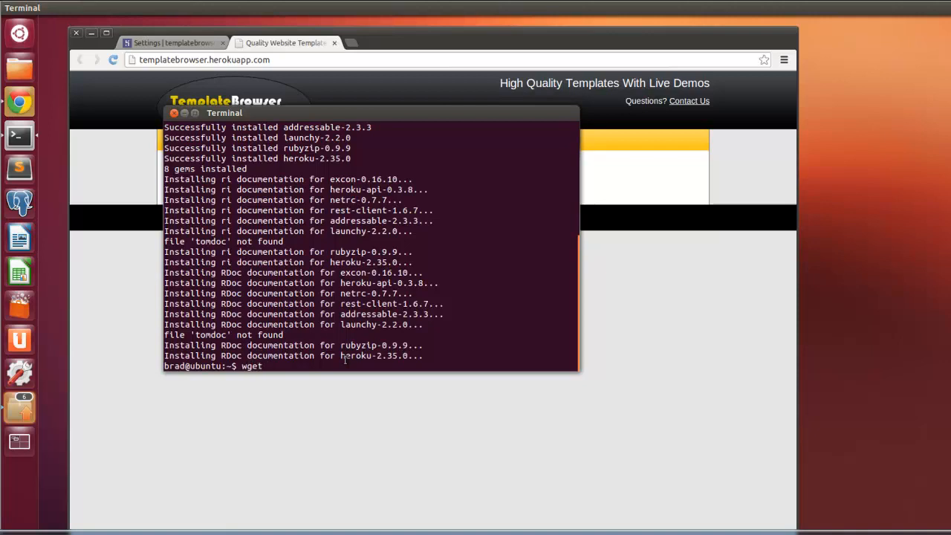
pyautogui.write('-')
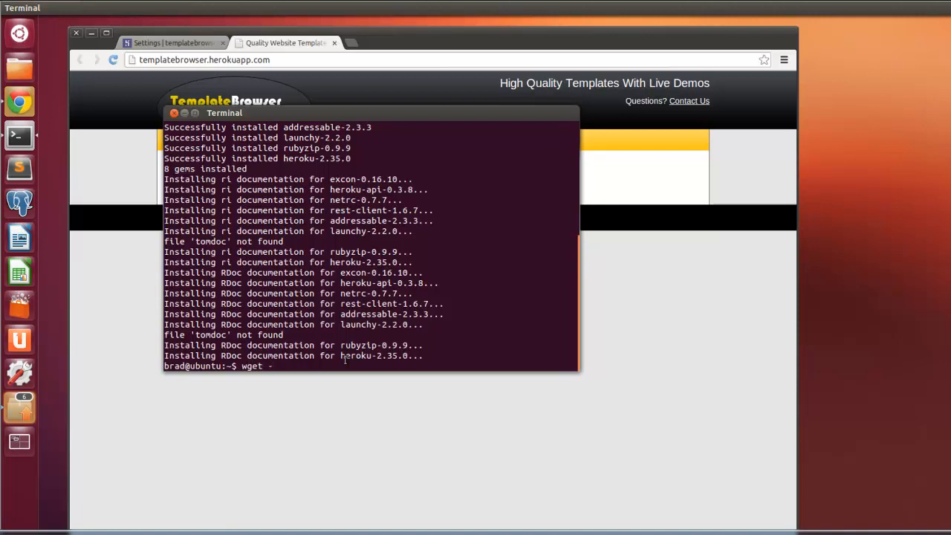
pyautogui.write('q')
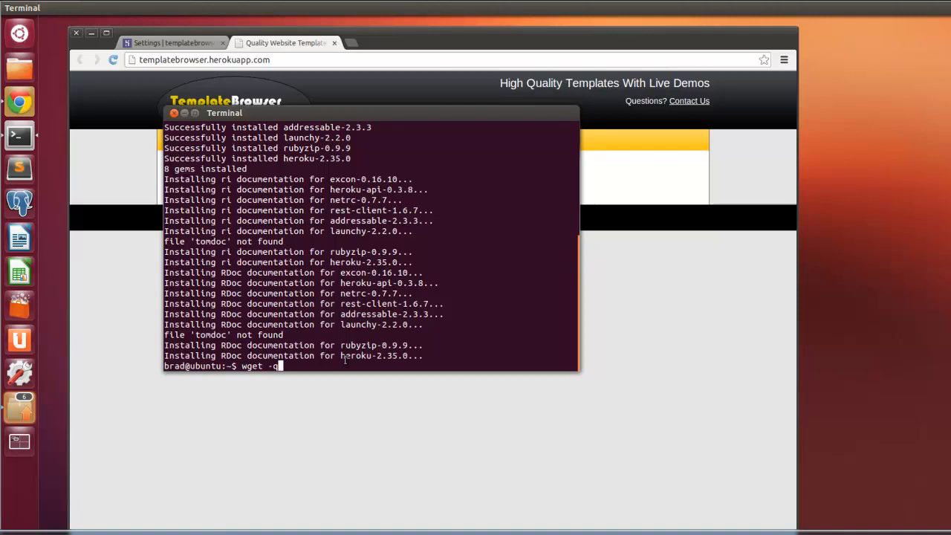
pyautogui.write('O')
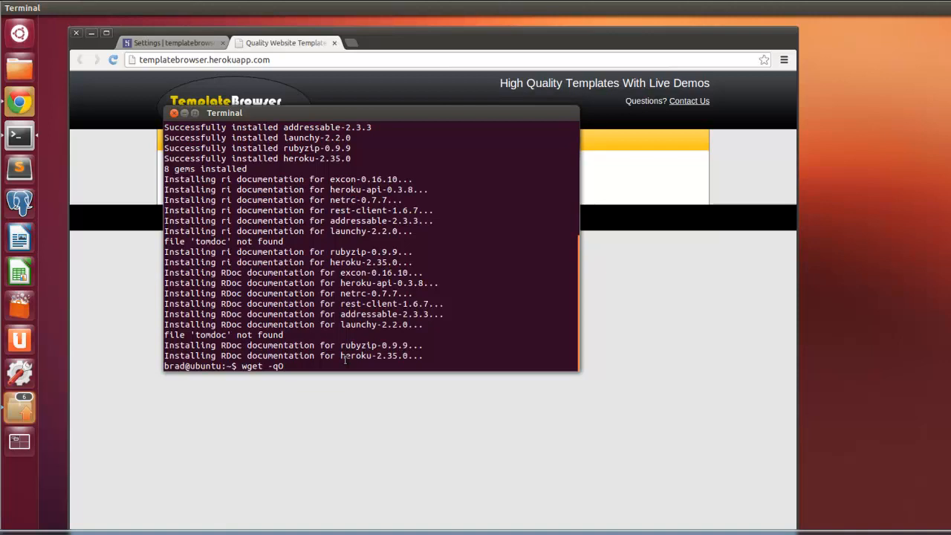
pyautogui.write('https')
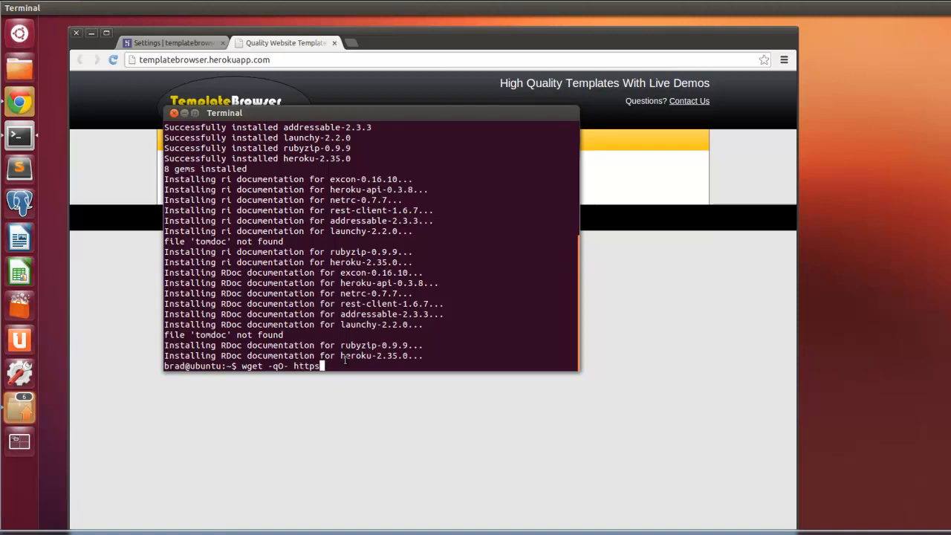
pyautogui.write('//')
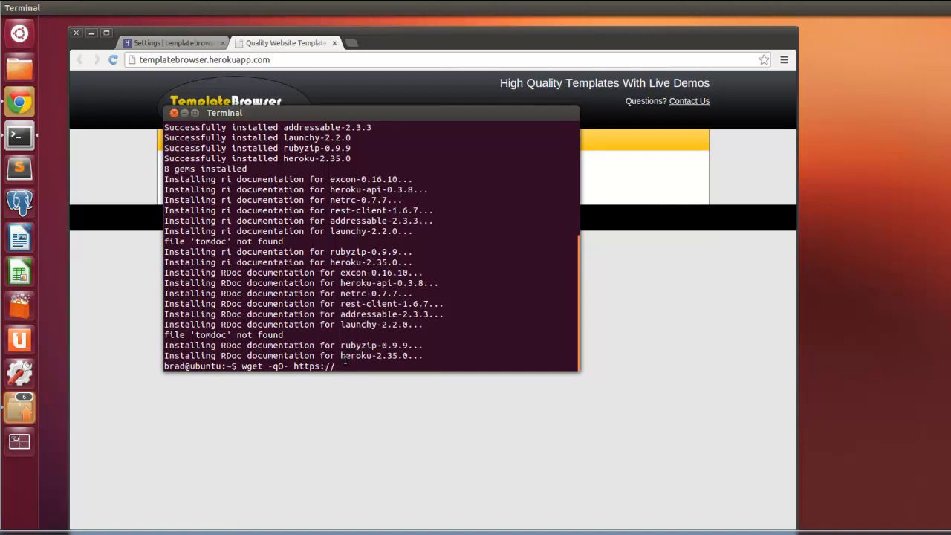
pyautogui.write('toolbelt')
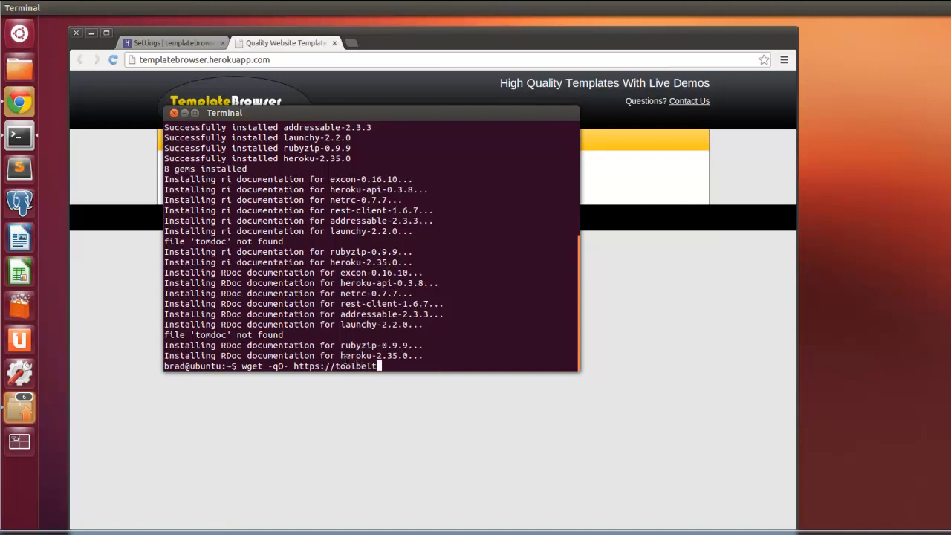
pyautogui.write('.heroku')
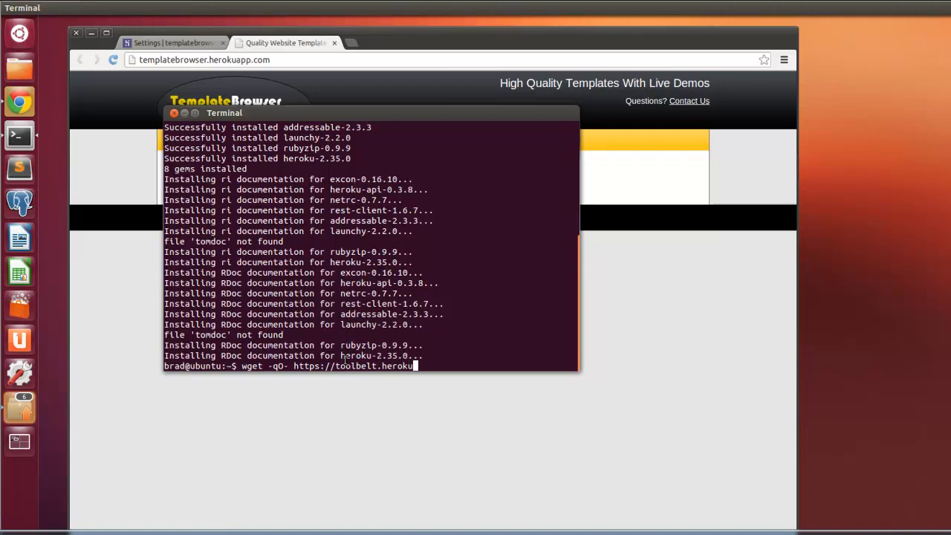
pyautogui.write('.com')
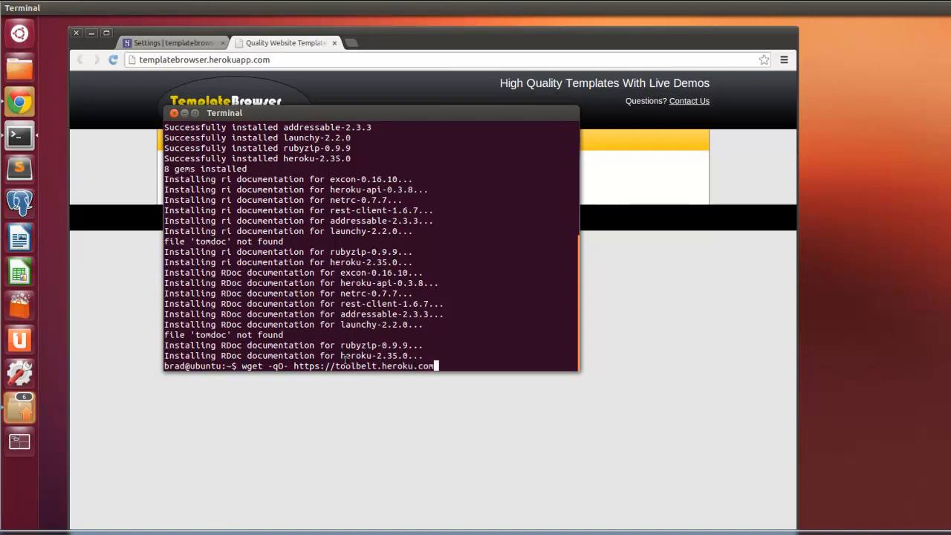
pyautogui.write('/install-ubuntu.')
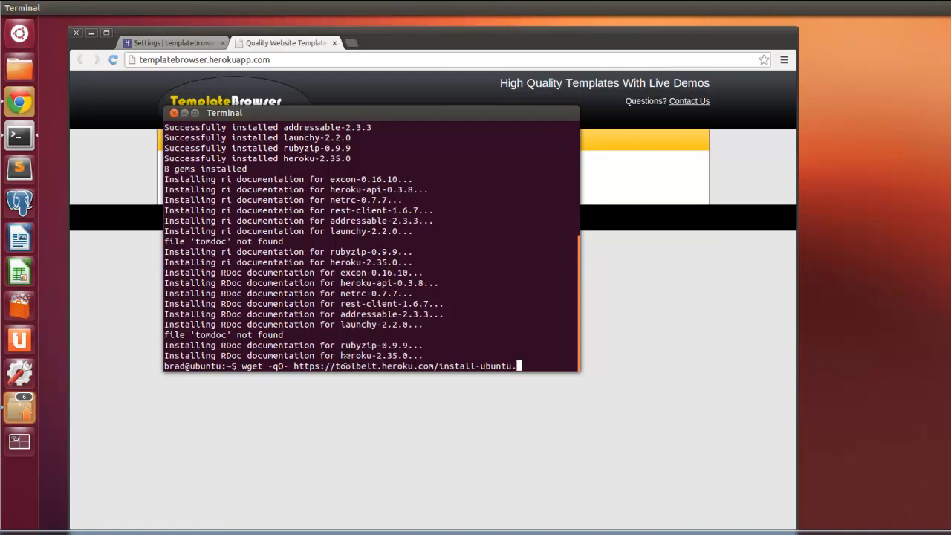
pyautogui.write('sh')
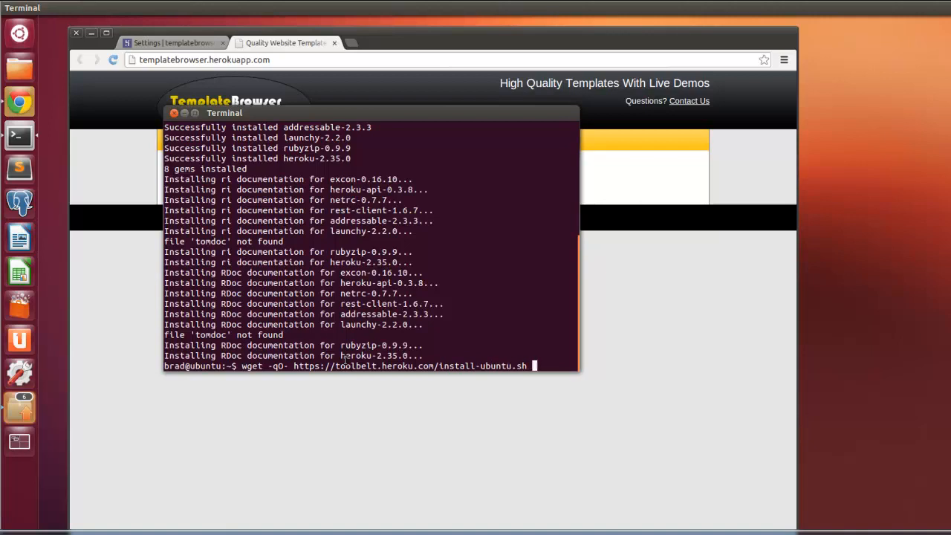
pyautogui.write('| sh')
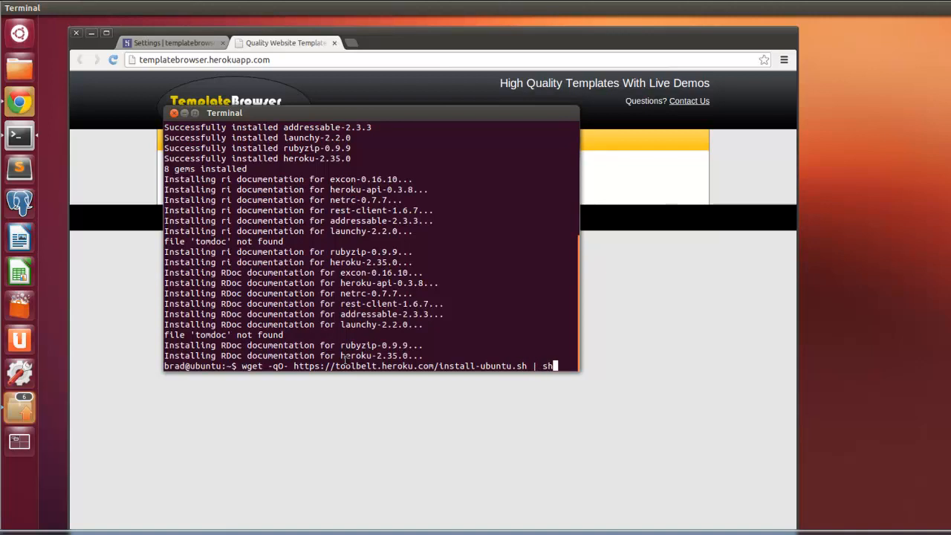
pyautogui.press('Return')
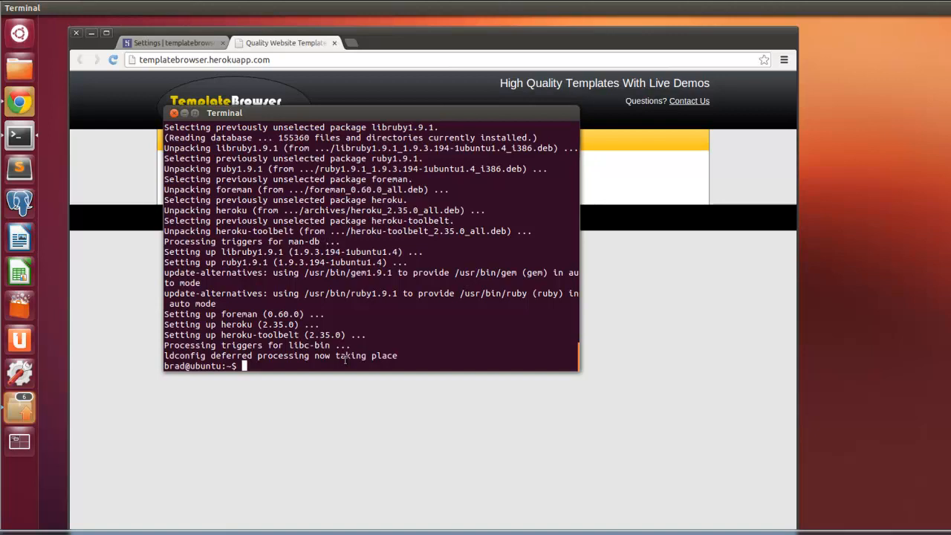
pyautogui.write('h')
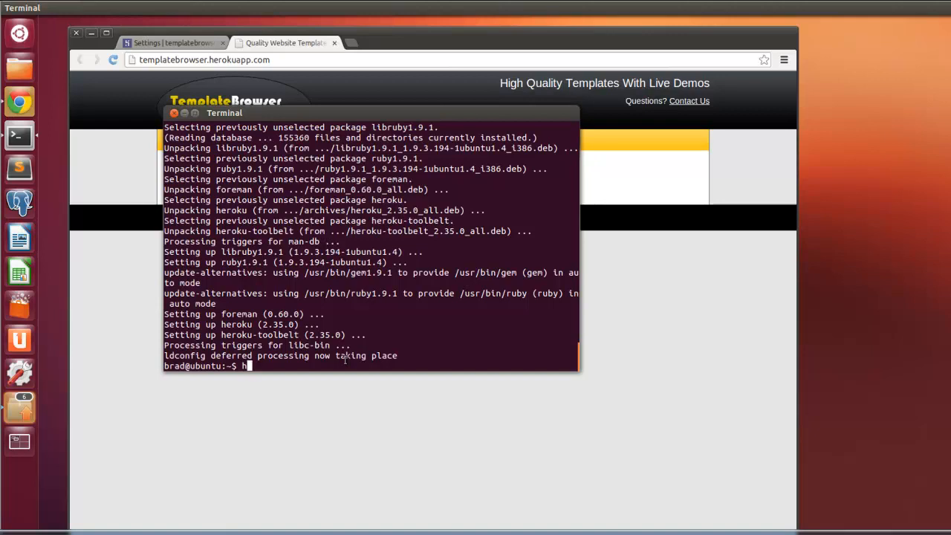
pyautogui.write('eroku l')
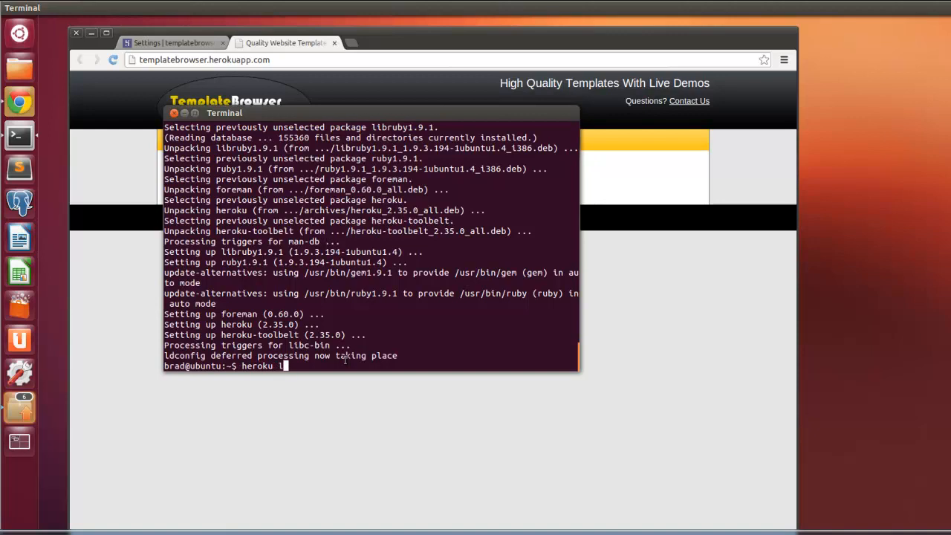
pyautogui.press('Return')
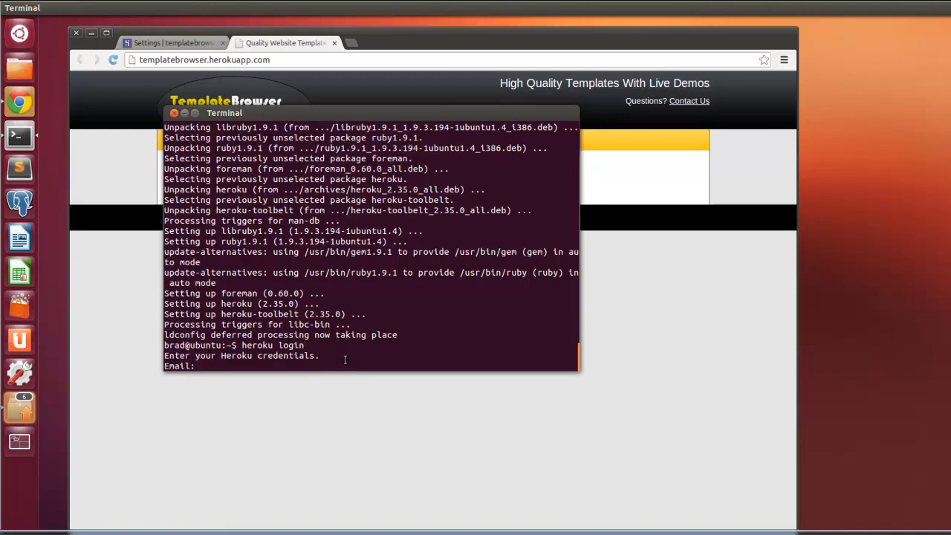
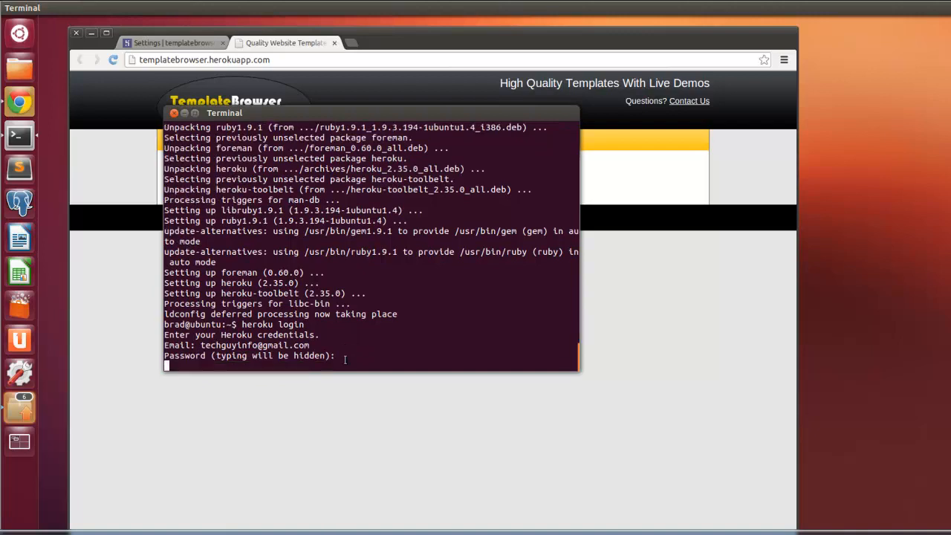
pyautogui.press('Enter')
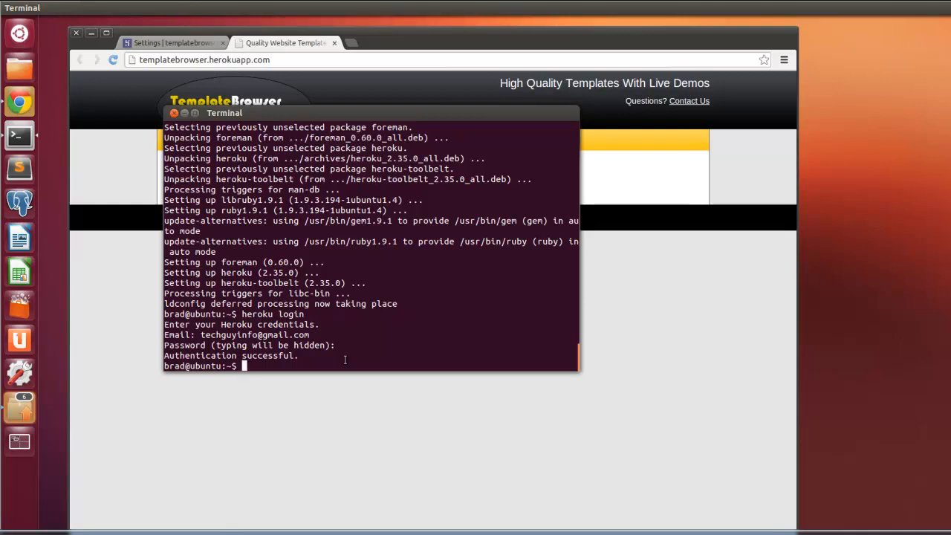
pyautogui.write('heroku keys:add')
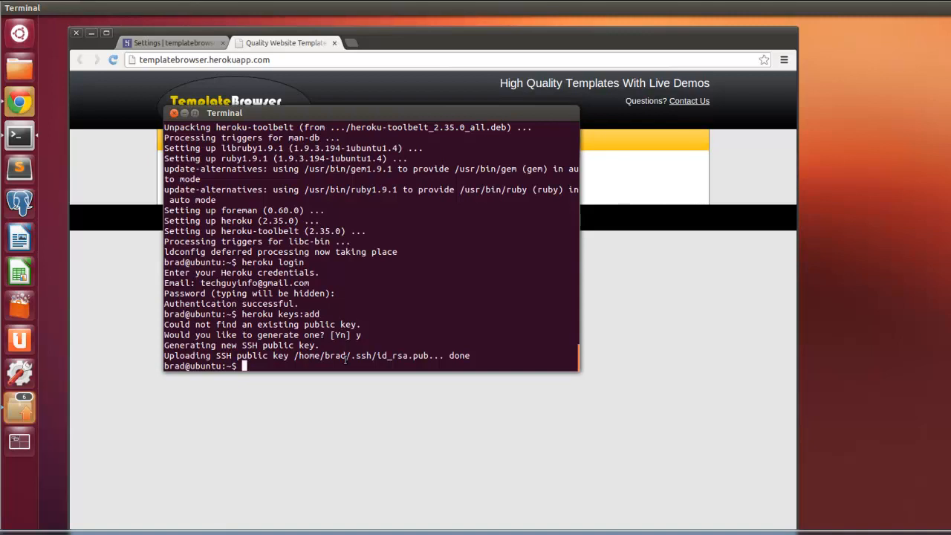
# Clone the app with `heroku git:clone -a templatebrowser`, answering yes to the host prompt.
pyautogui.write('heroku git:clone')
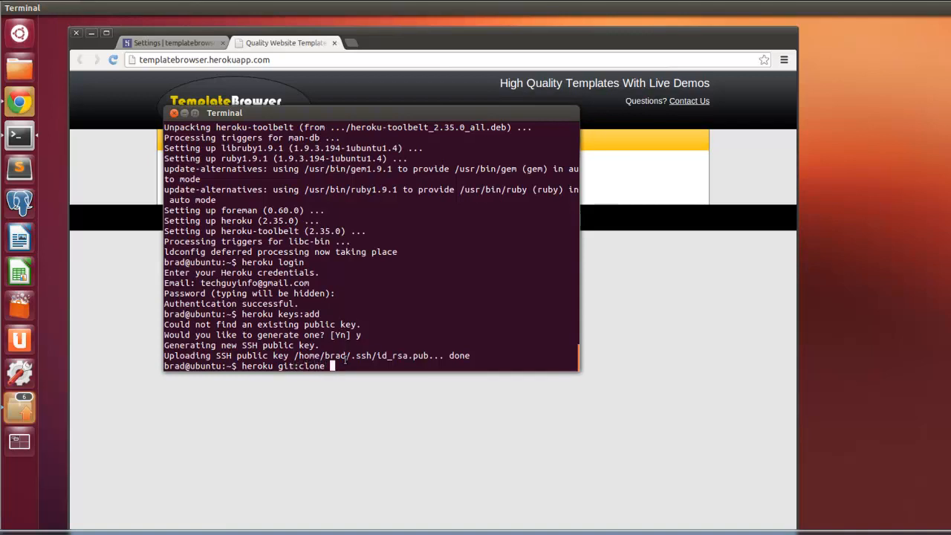
pyautogui.write('-a')
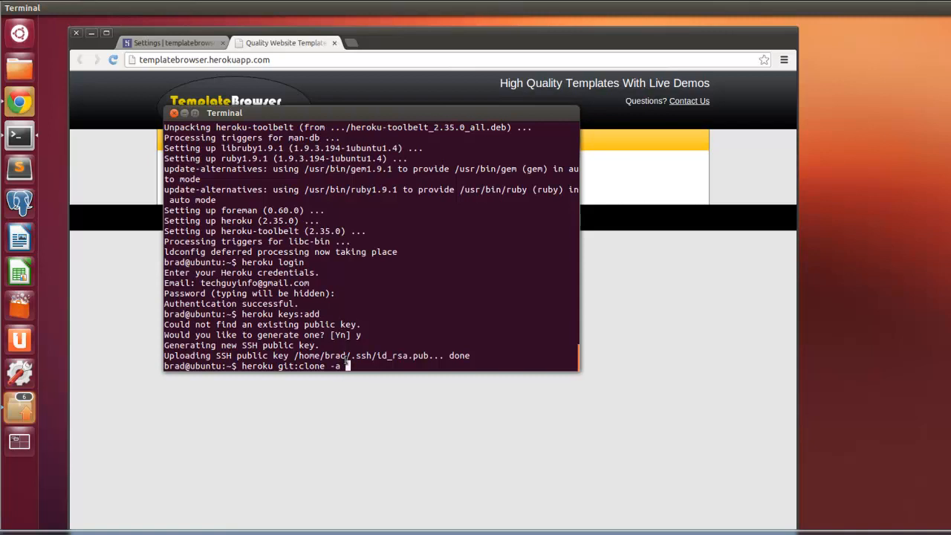
pyautogui.write('templatebrows')
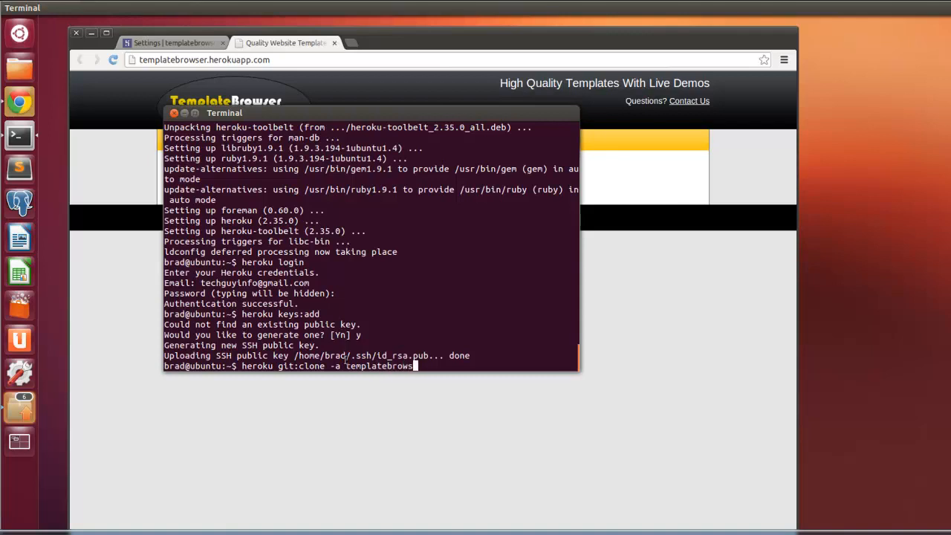
pyautogui.write('er')
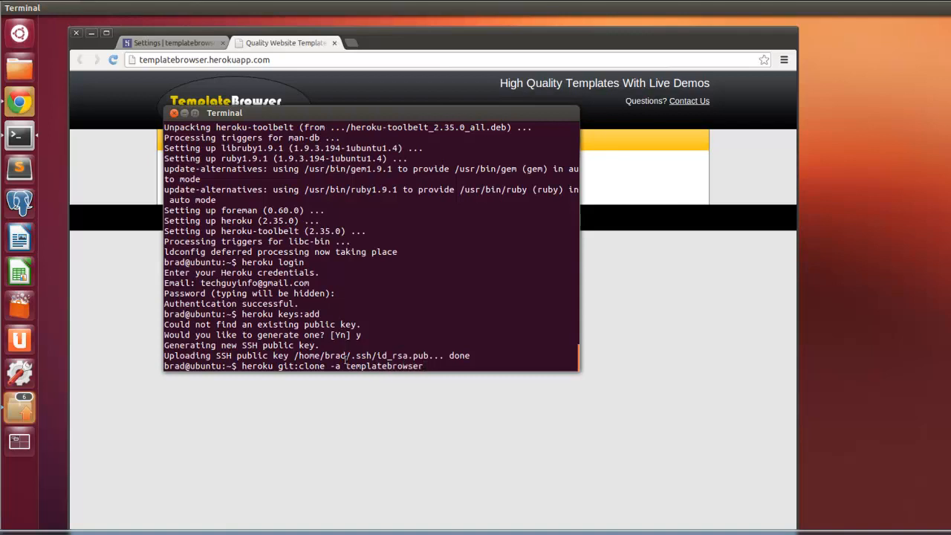
pyautogui.press('Return')
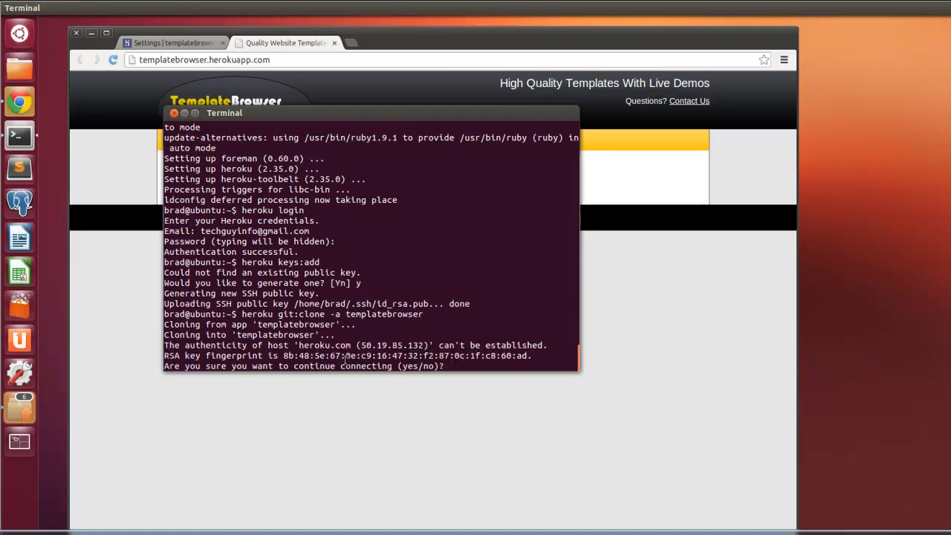
pyautogui.write('yes')
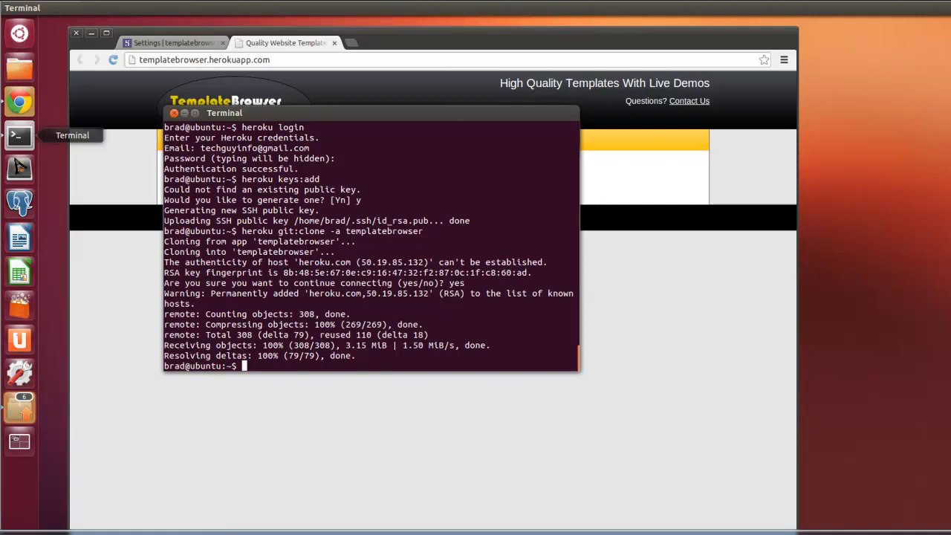
# Show the cloned templatebrowser folder's Rails project files in the file manager.
pyautogui.click(18, 67)
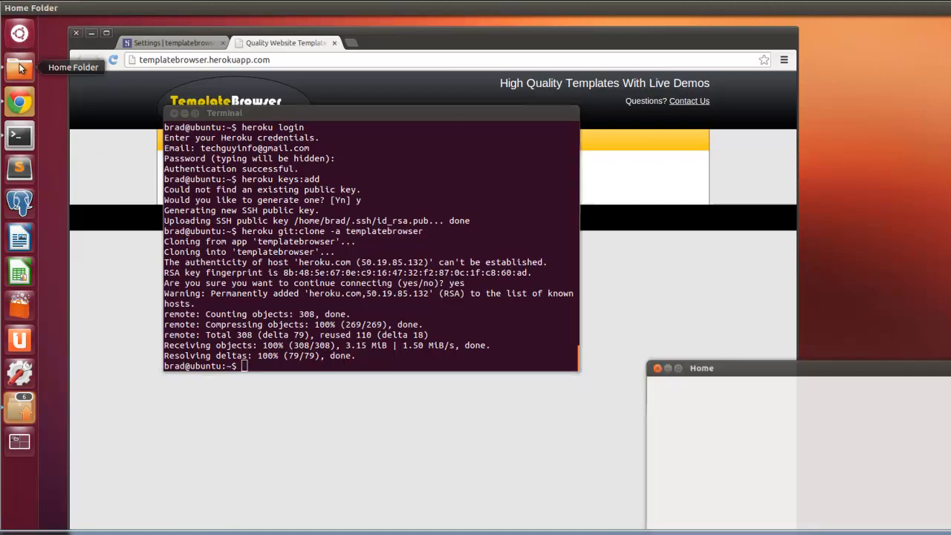
pyautogui.click(17, 66)
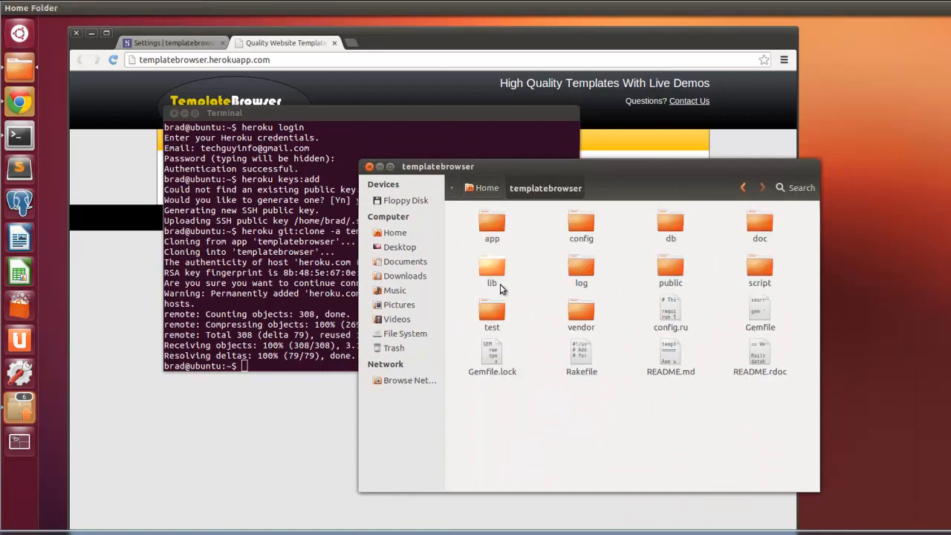
pyautogui.moveTo(407, 187)
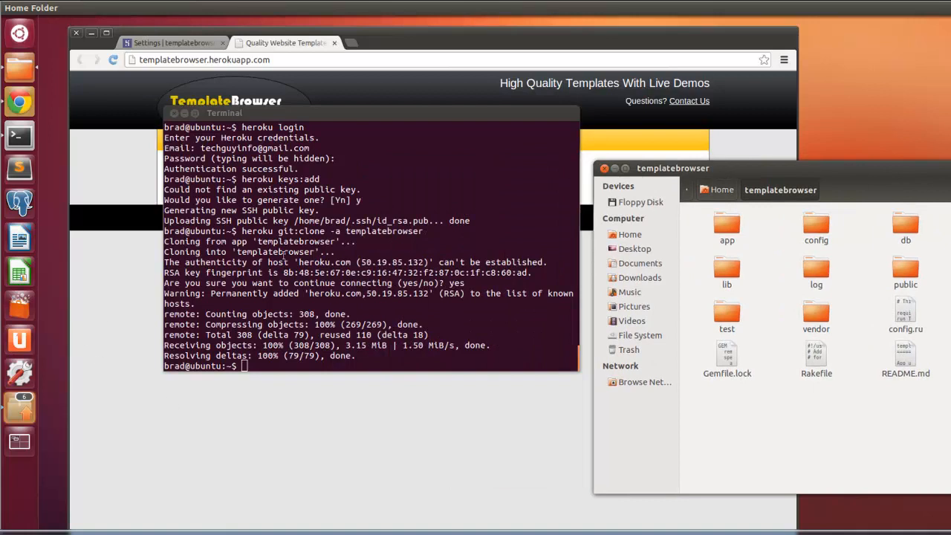
pyautogui.moveTo(205, 423)
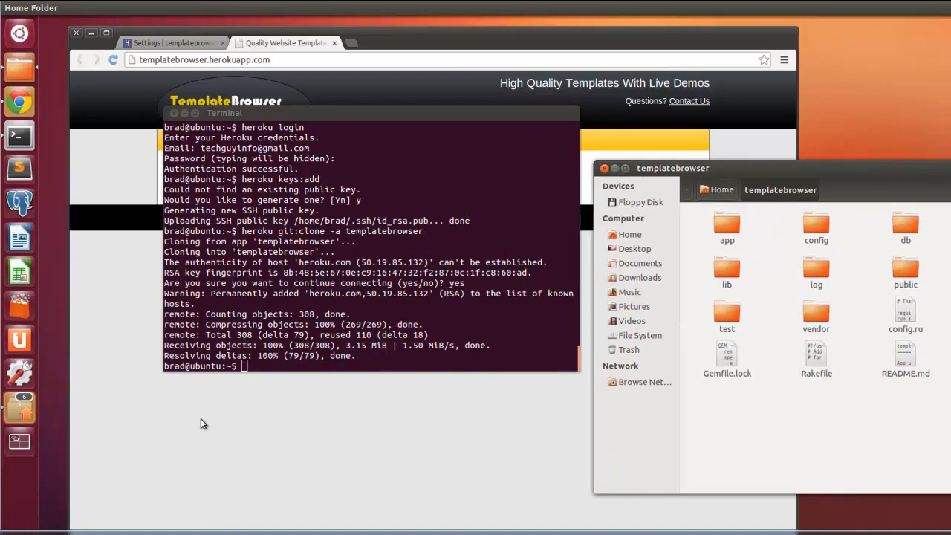
pyautogui.moveTo(20, 202)
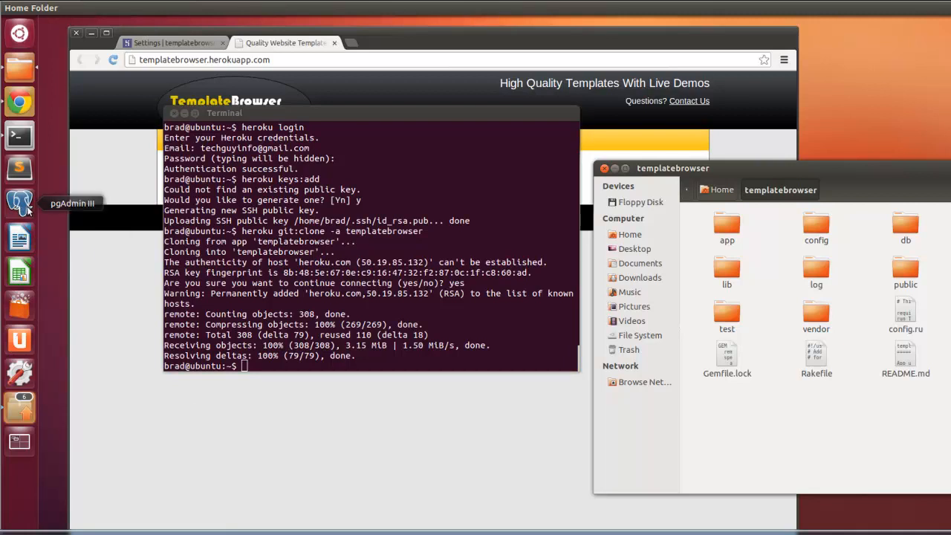
pyautogui.moveTo(188, 298)
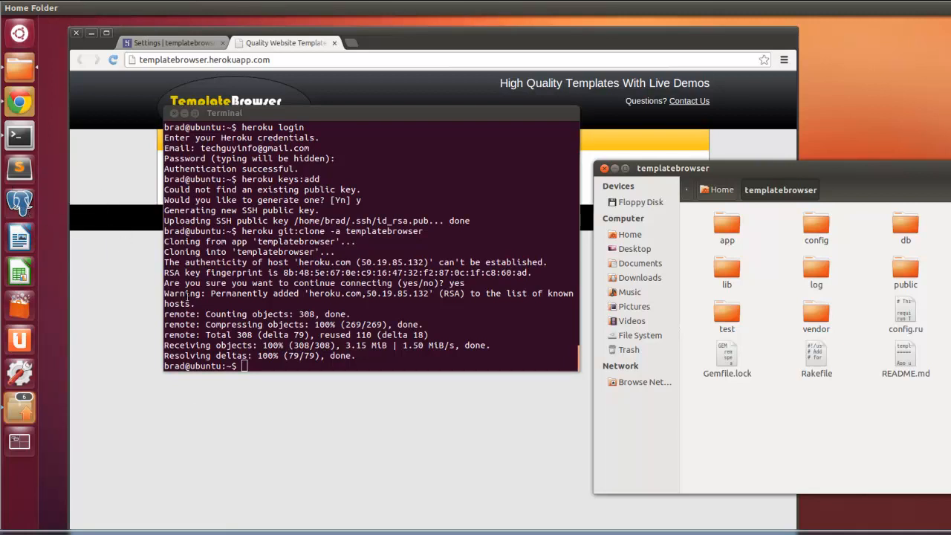
pyautogui.moveTo(17, 202)
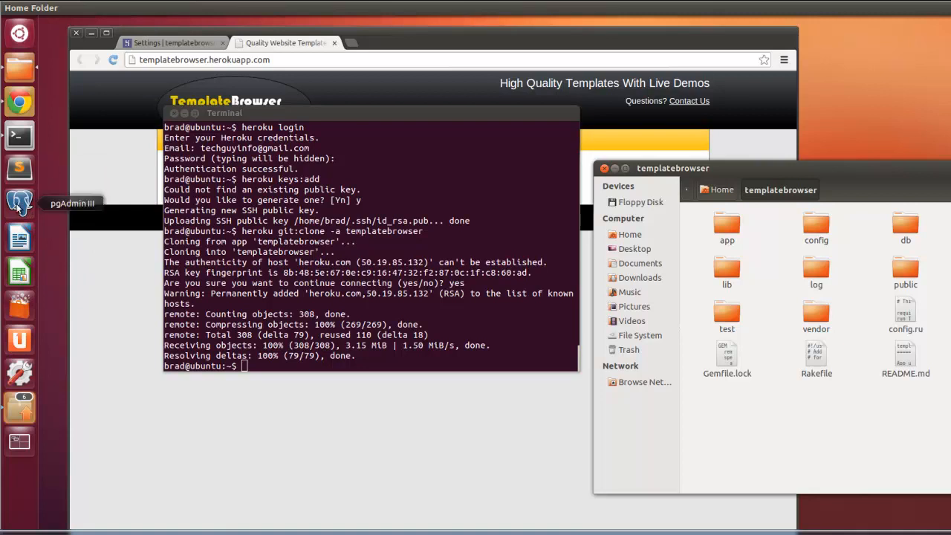
# Launch pgAdmin III from the Unity launcher.
pyautogui.click(18, 202)
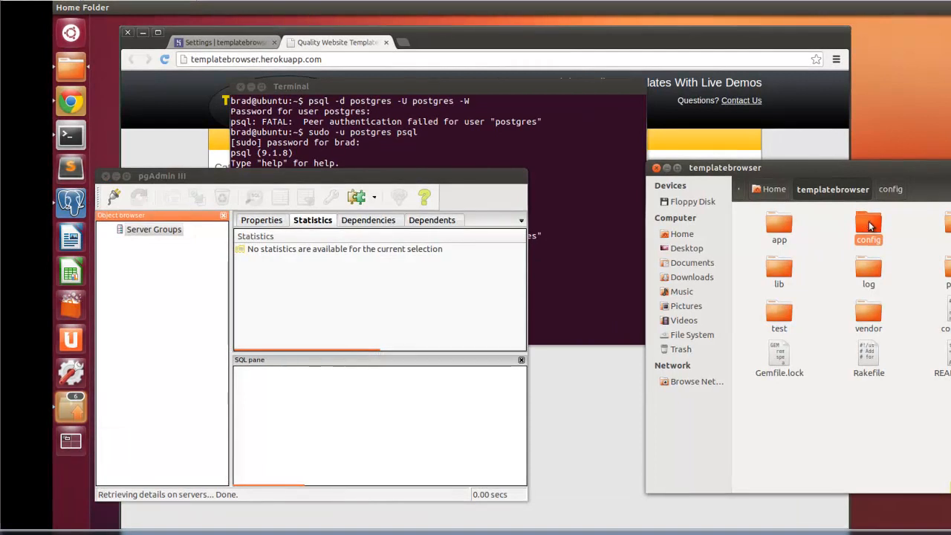
# View config/database.yml in Sublime Text 2 and inspect its postgresql adapter settings.
pyautogui.doubleClick(868, 226)
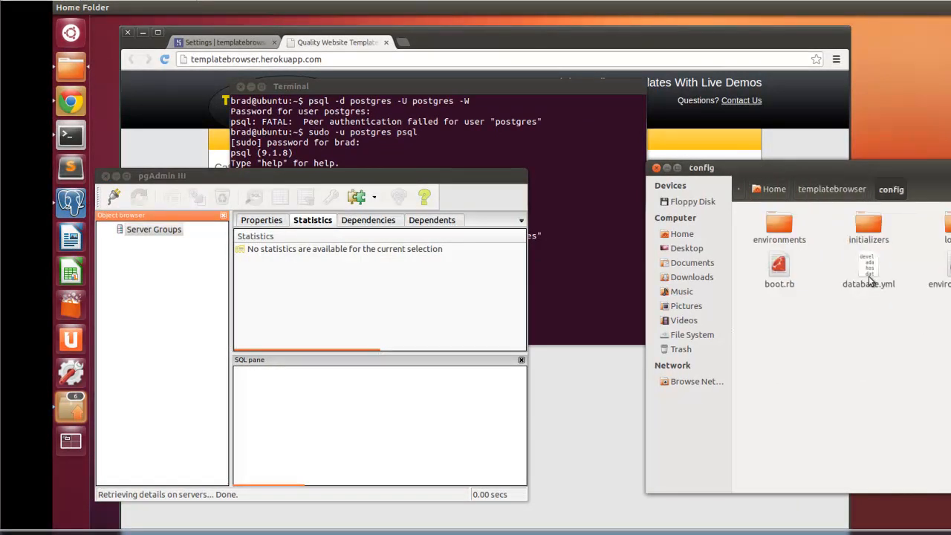
pyautogui.doubleClick(868, 268)
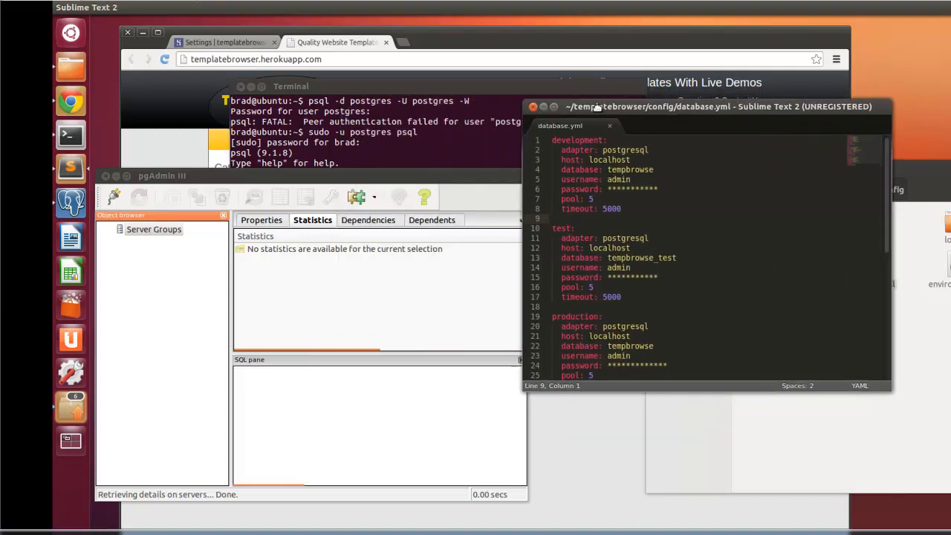
pyautogui.moveTo(713, 107); pyautogui.dragTo(802, 105)
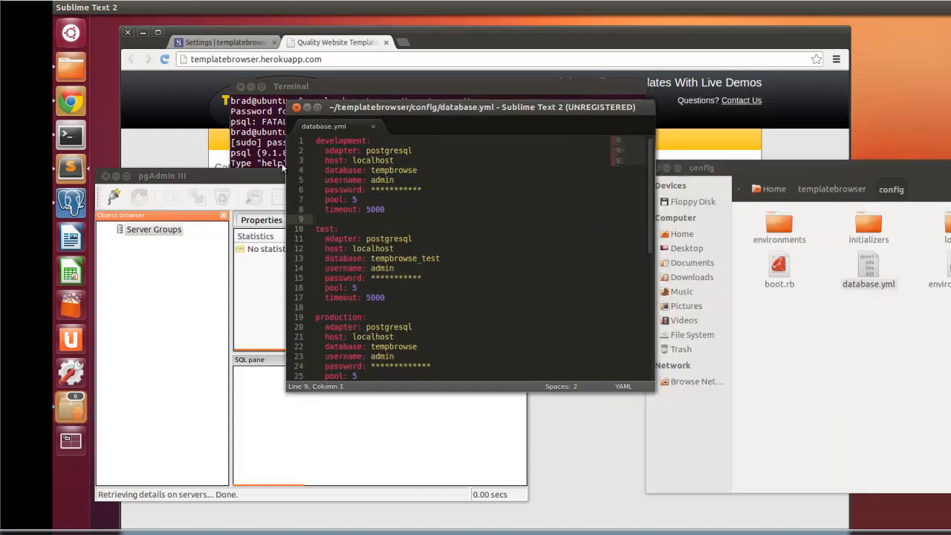
pyautogui.doubleClick(390, 150)
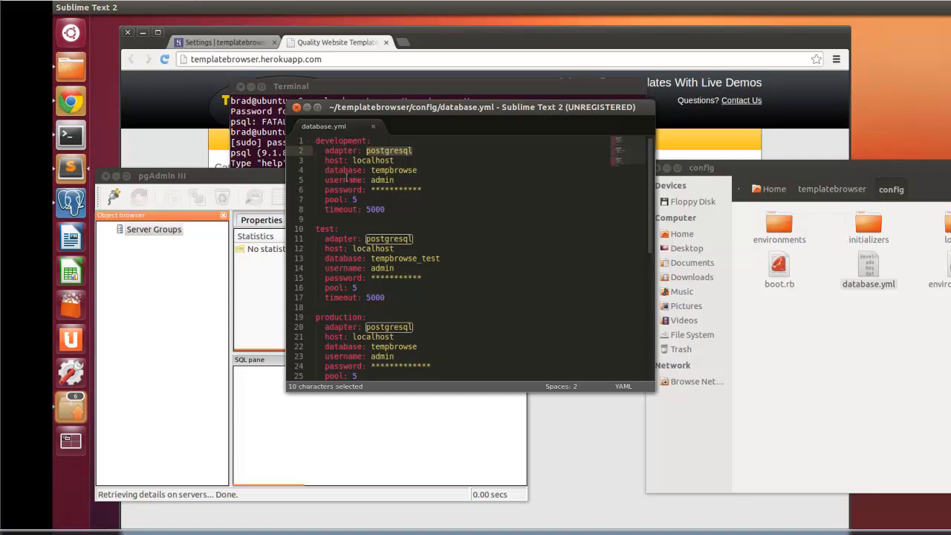
pyautogui.click(393, 160)
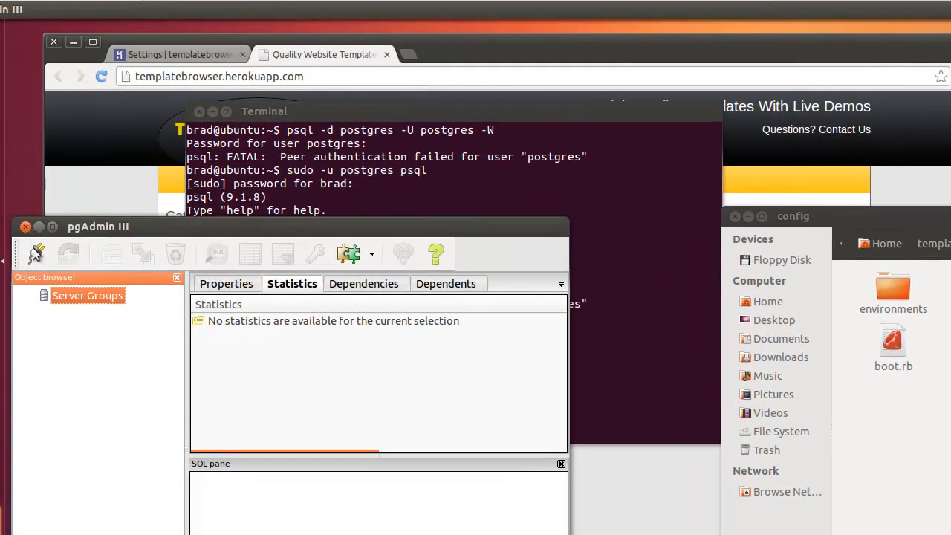
# Register a new pgAdmin server named SERVER1 with username admin and a stored password.
pyautogui.click(18, 9)
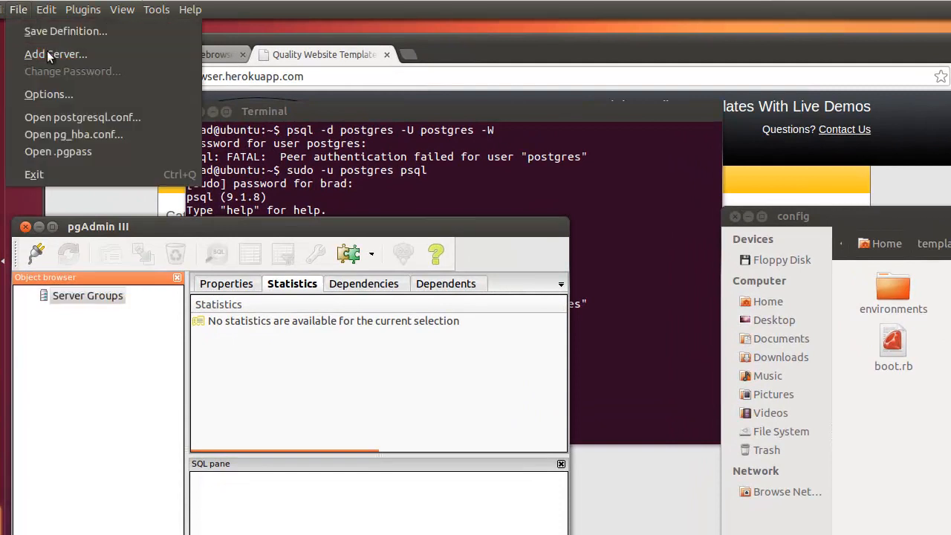
pyautogui.click(55, 54)
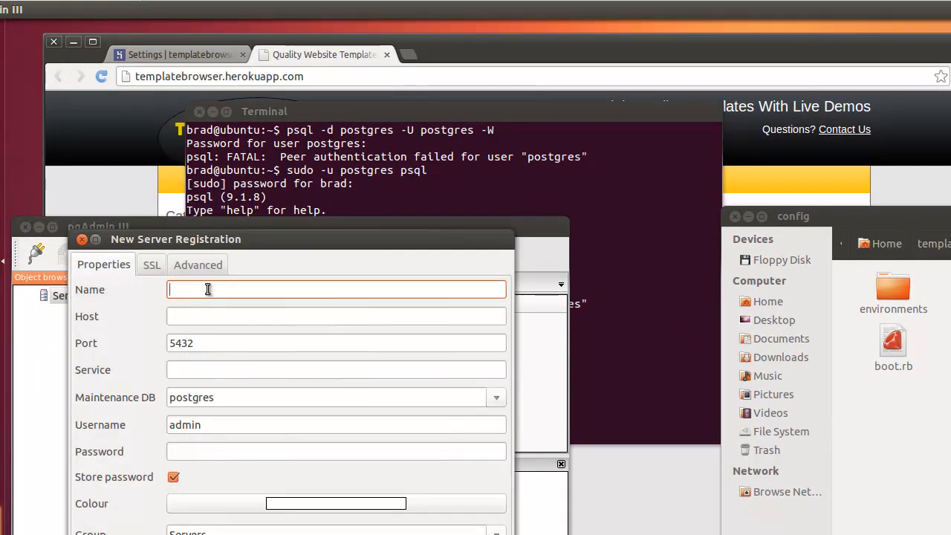
pyautogui.write('SERVER1')
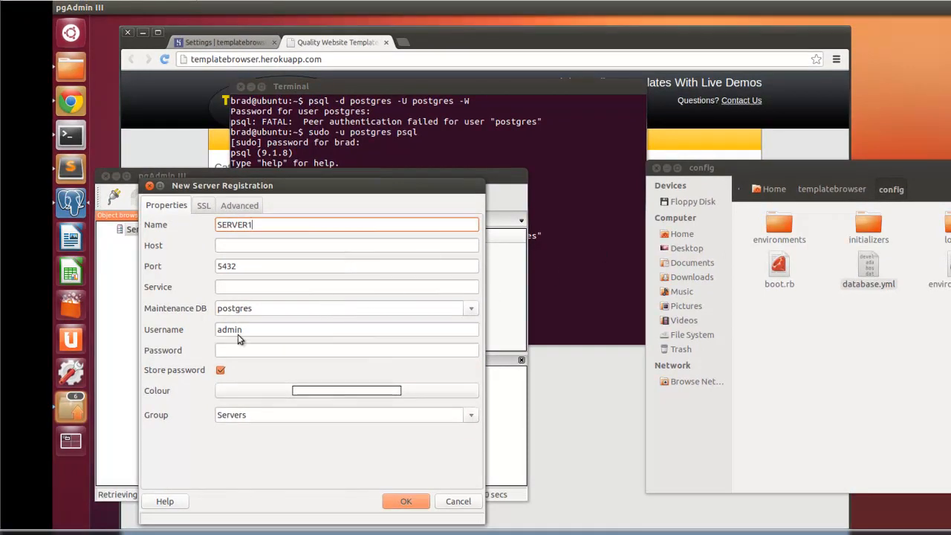
pyautogui.moveTo(187, 247)
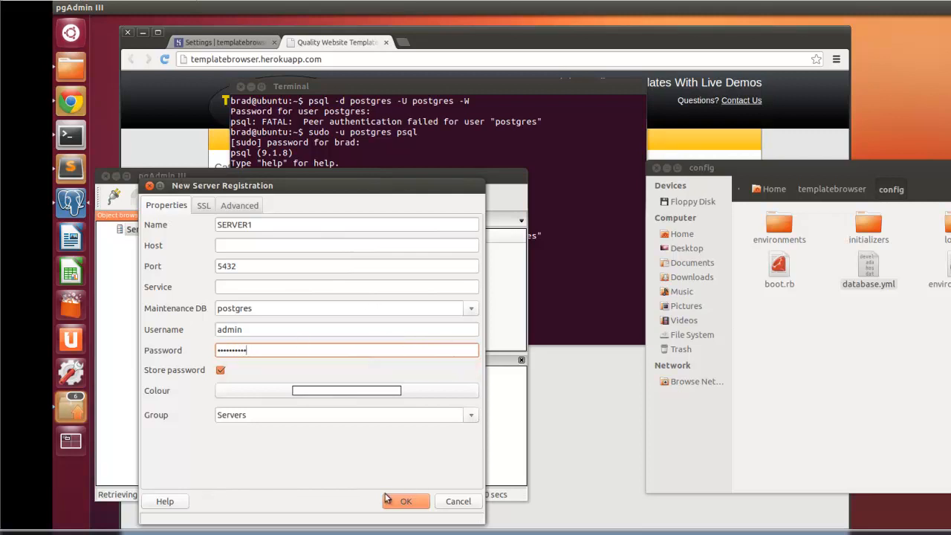
pyautogui.click(405, 501)
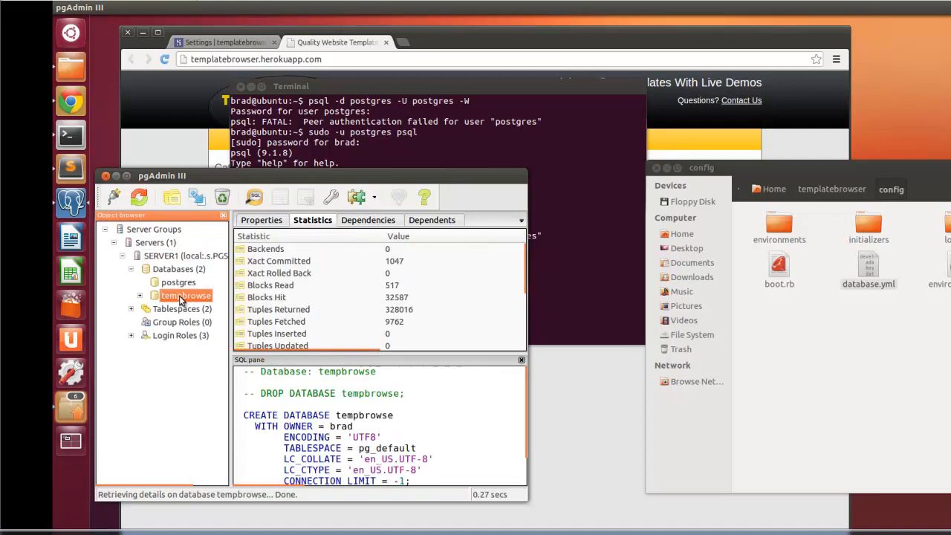
# Bring up the Databases node's actions and dismiss the server instrumentation Guru Hint.
pyautogui.rightClick(186, 294)
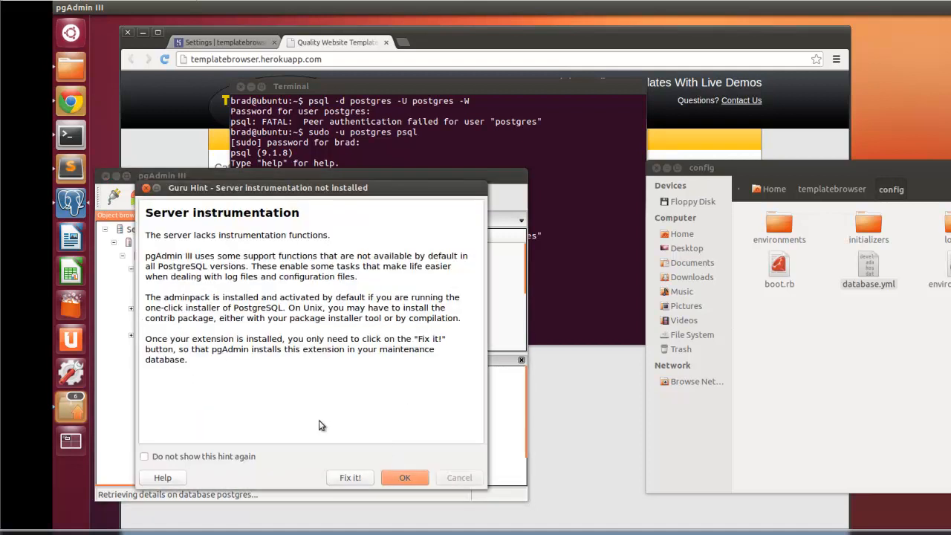
pyautogui.click(405, 477)
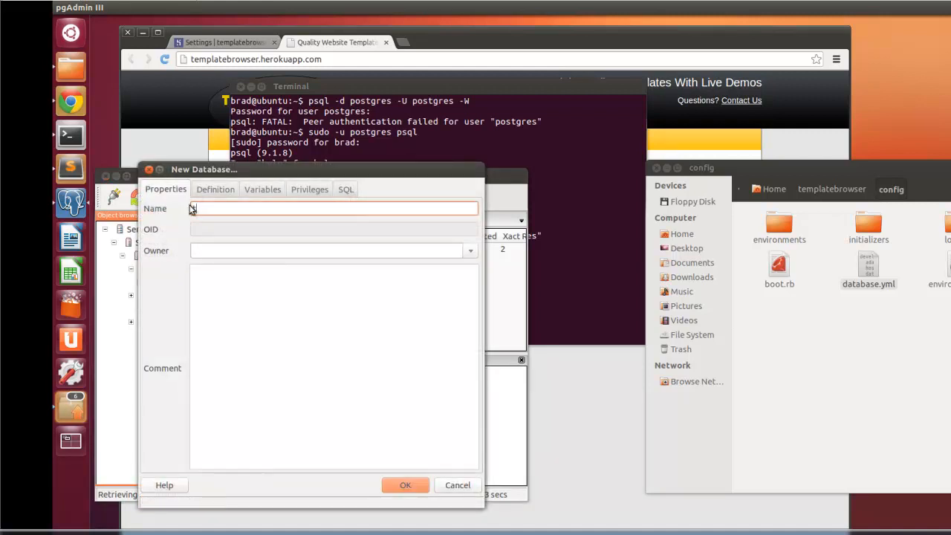
# Create a tempbrowse database owned by admin.
pyautogui.write('tempbrowse')
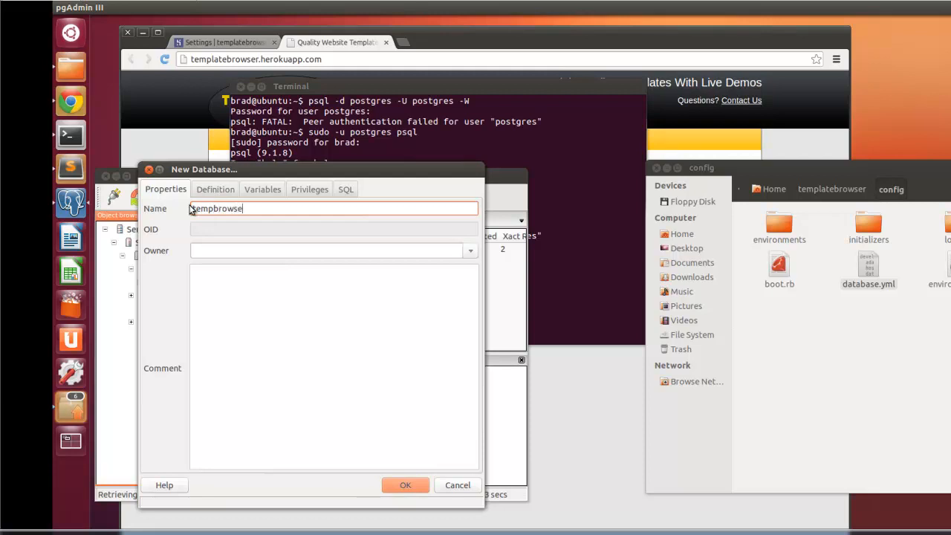
pyautogui.click(470, 250)
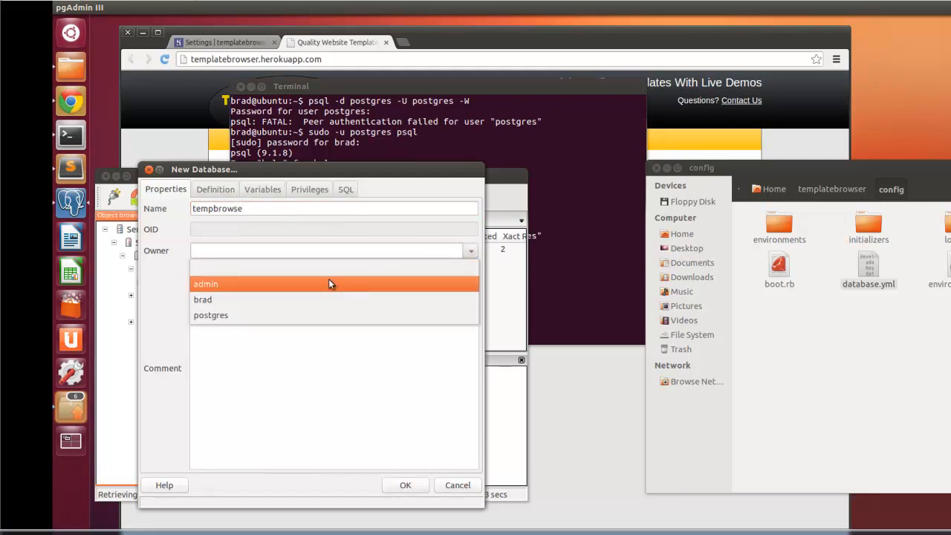
pyautogui.click(205, 284)
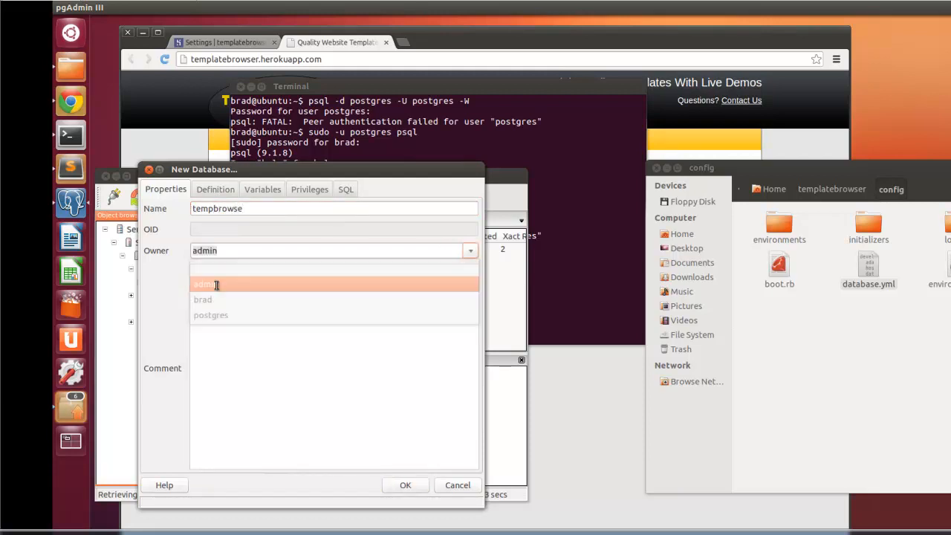
pyautogui.click(205, 284)
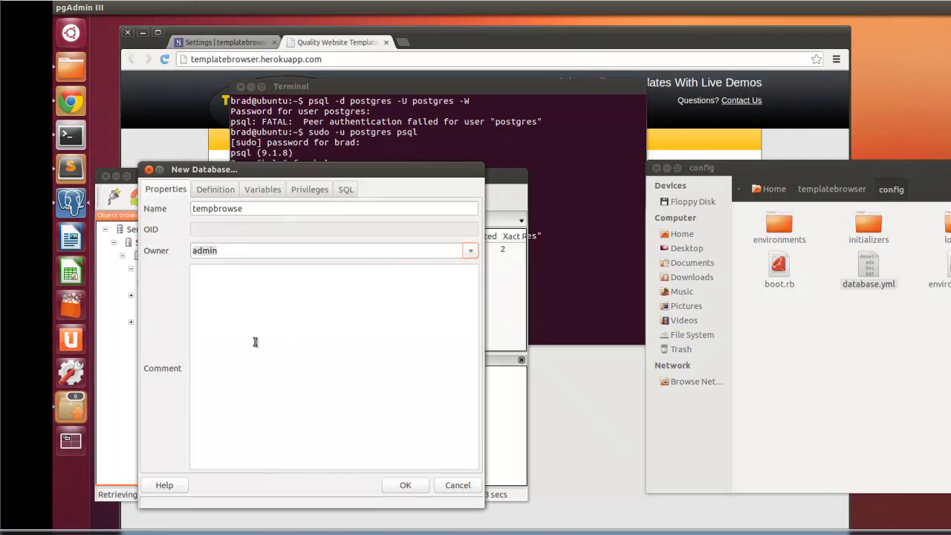
pyautogui.click(261, 188)
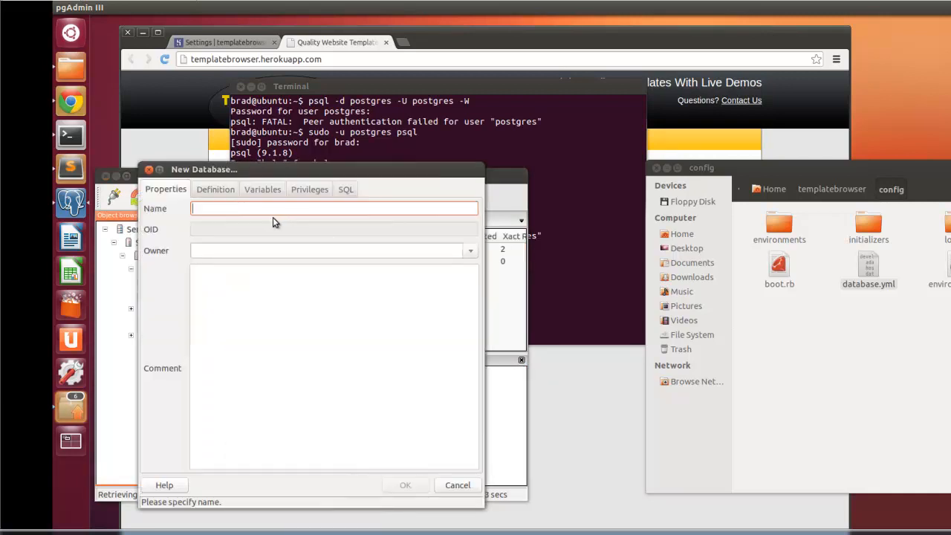
# Create a tempbrowse_test database owned by admin and select tempbrowse in the tree.
pyautogui.write('tempbrowse_test')
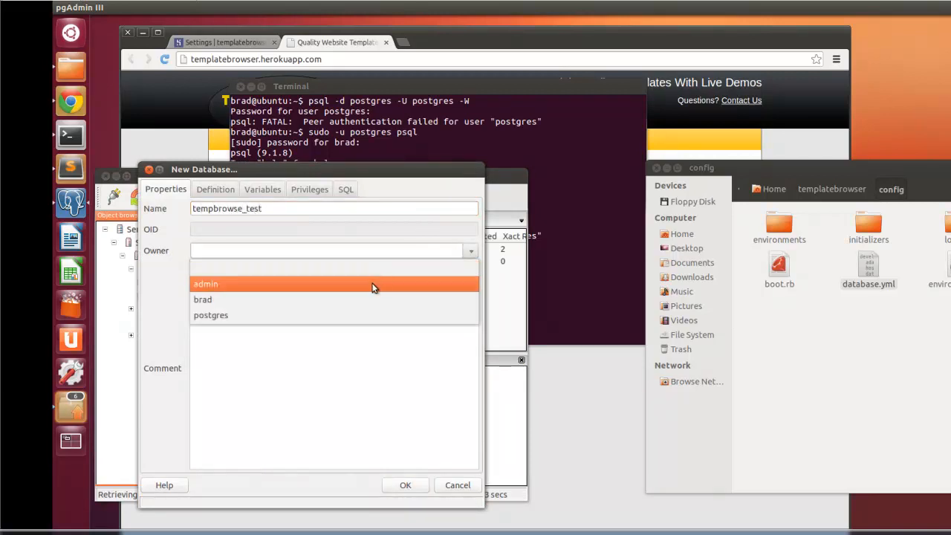
pyautogui.click(404, 484)
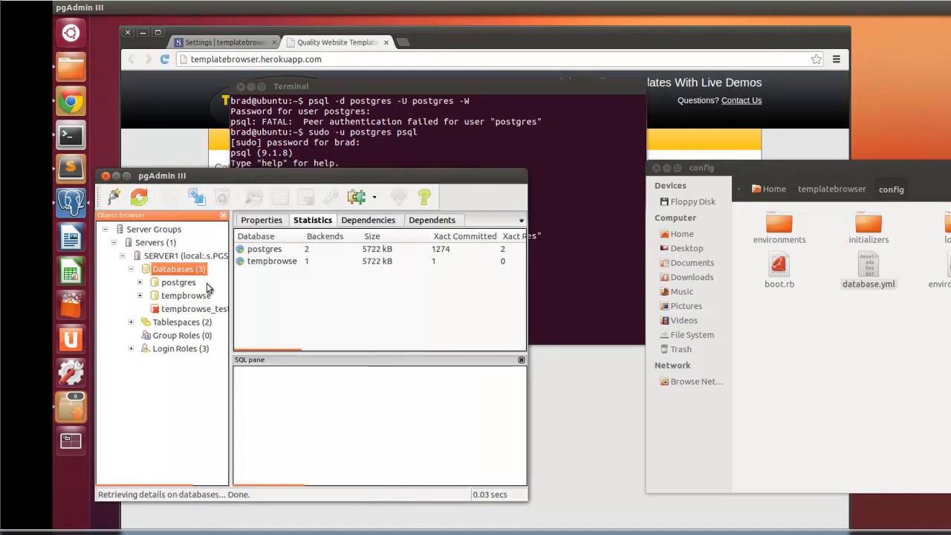
pyautogui.click(186, 294)
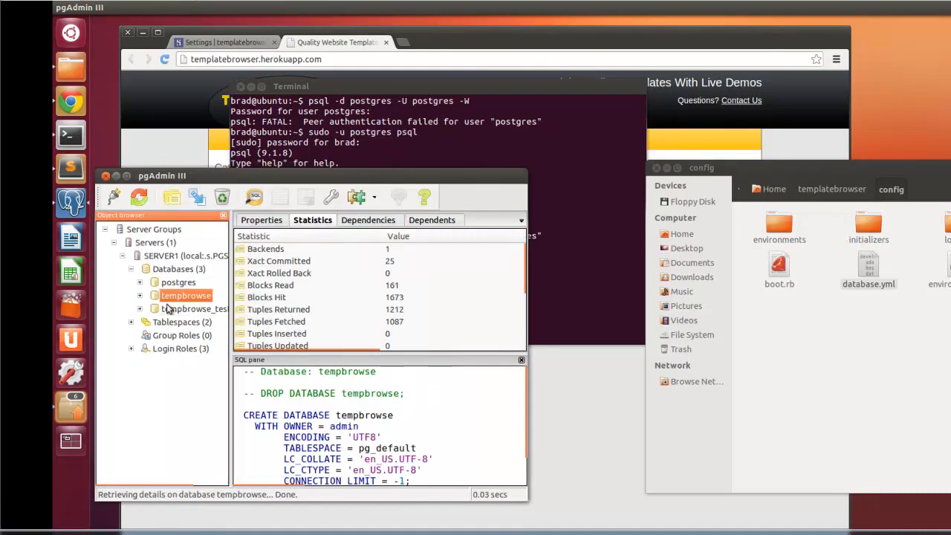
pyautogui.moveTo(256, 339)
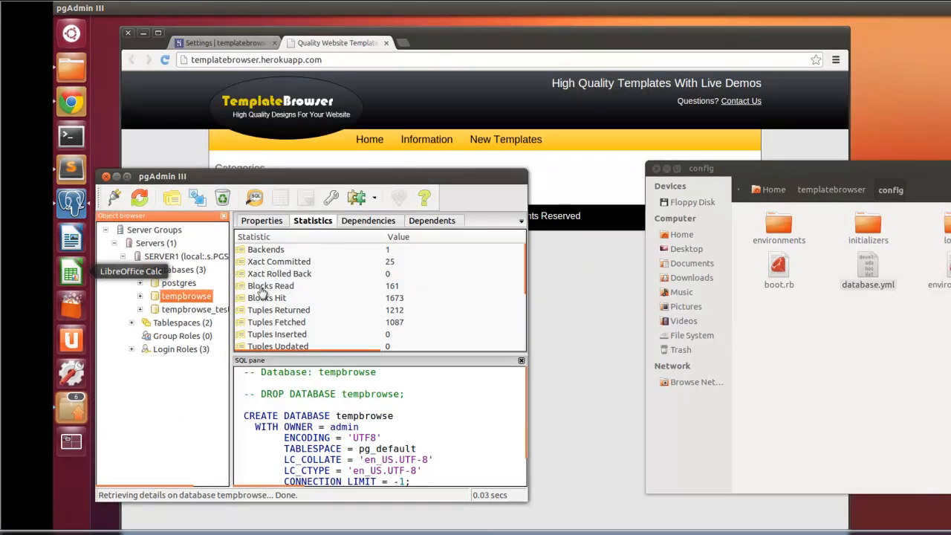
pyautogui.moveTo(217, 270)
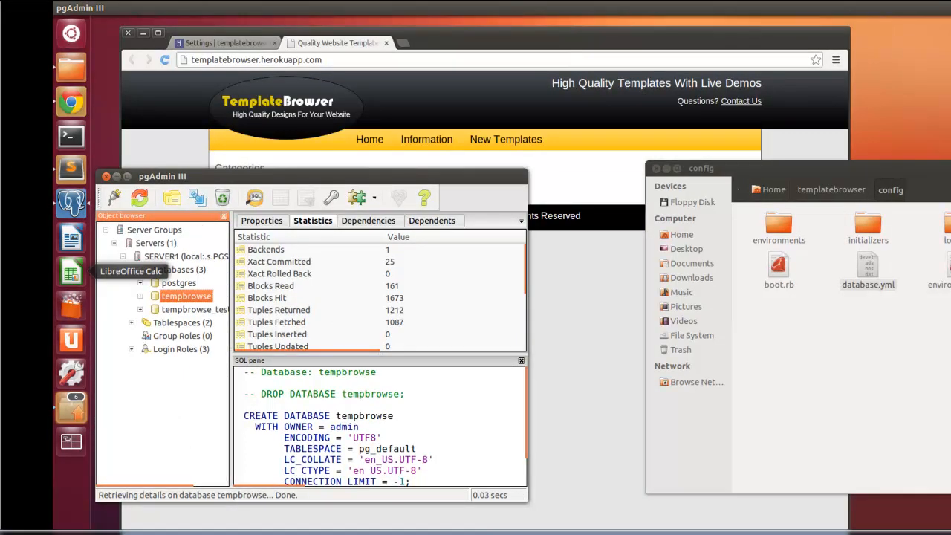
pyautogui.moveTo(72, 135)
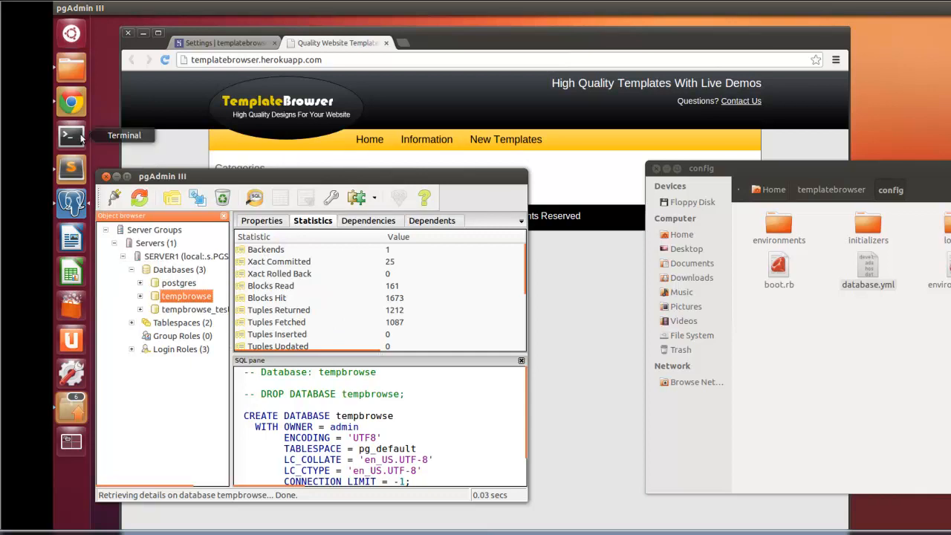
# In a Terminal window, move into the templatebrowser project folder.
pyautogui.click(71, 135)
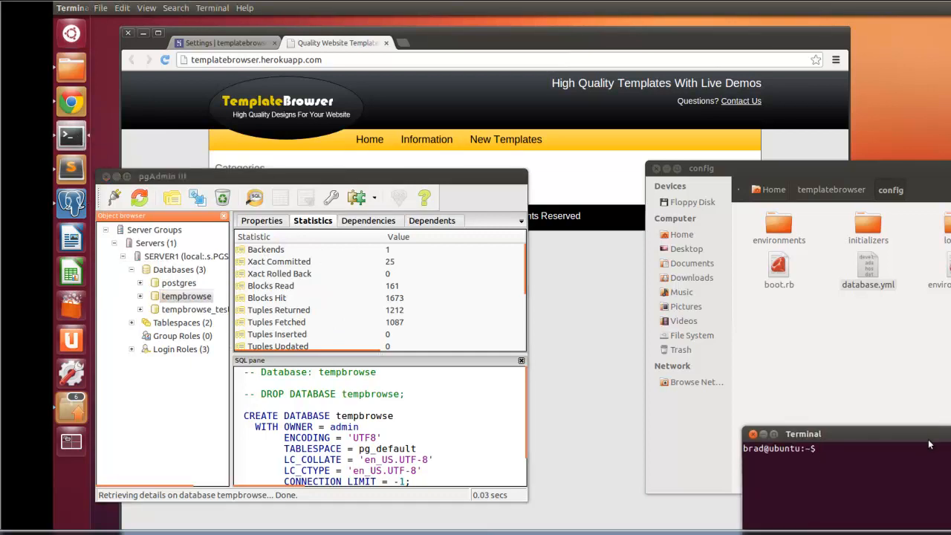
pyautogui.click(803, 434)
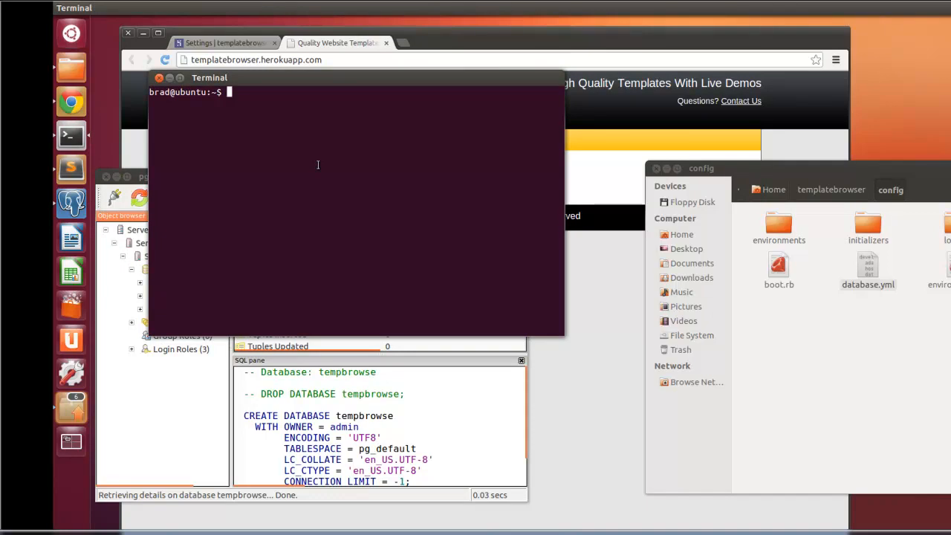
pyautogui.write('cd templa')
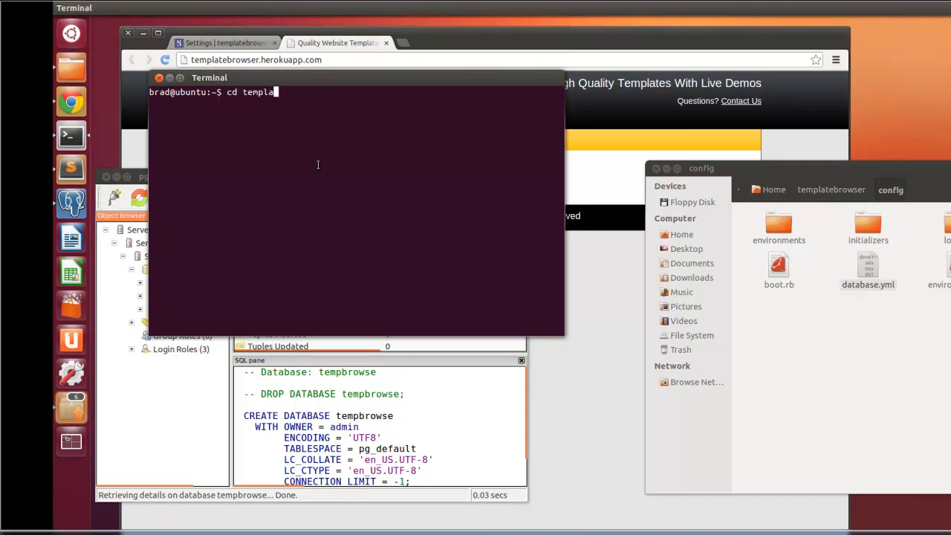
pyautogui.press('Return')
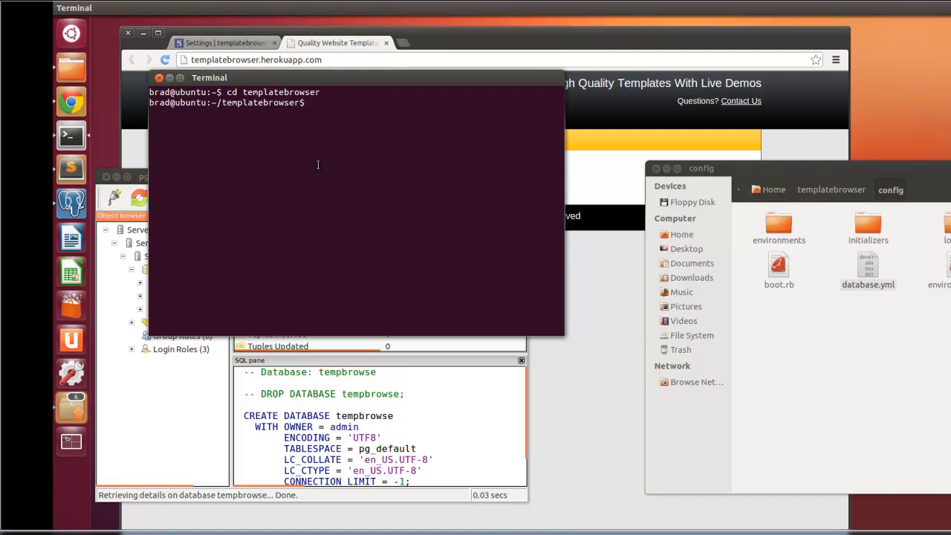
# Install the pg, taps and sequel gems with gem install.
pyautogui.write('gem insta')
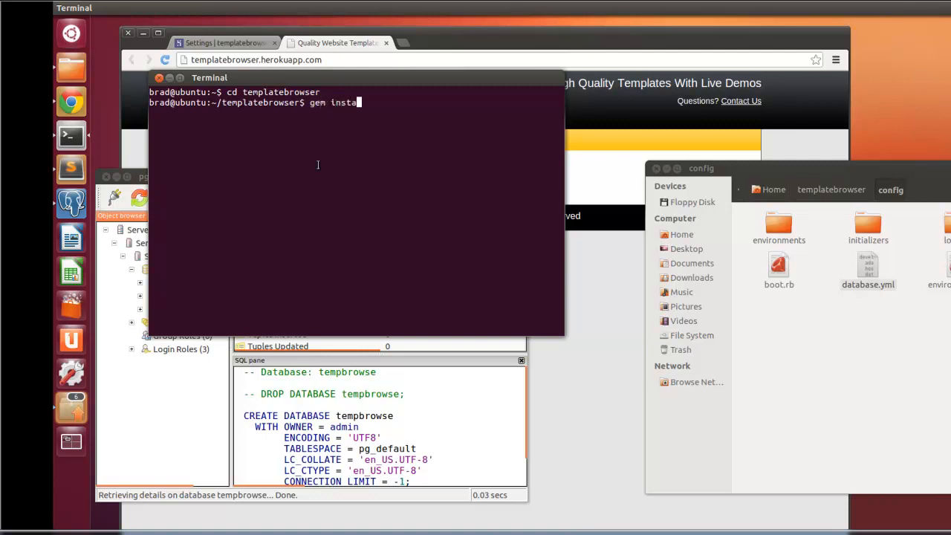
pyautogui.write('ll')
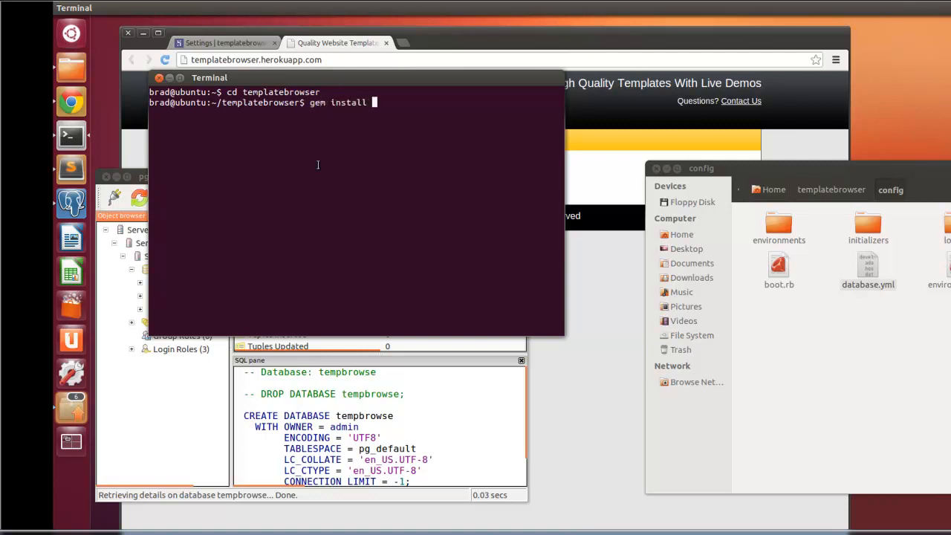
pyautogui.write('pg')
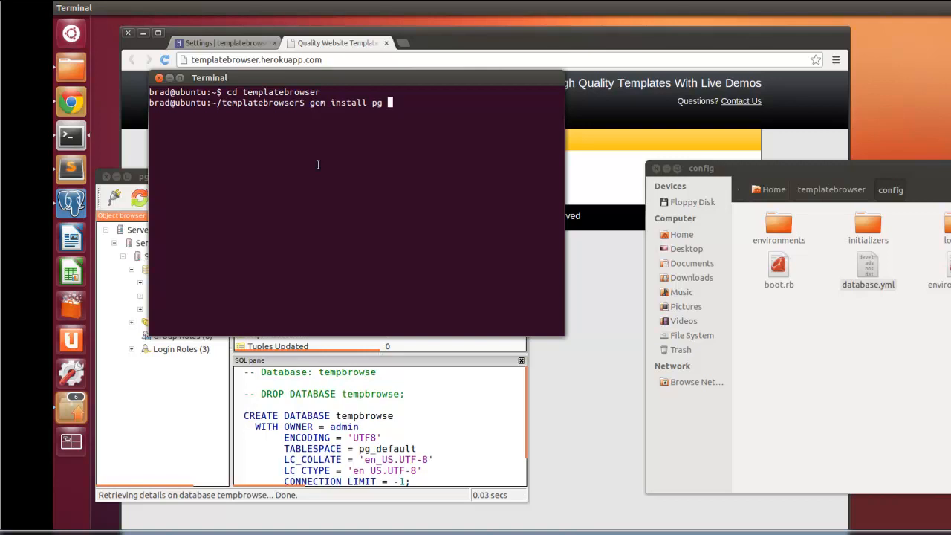
pyautogui.write('taps')
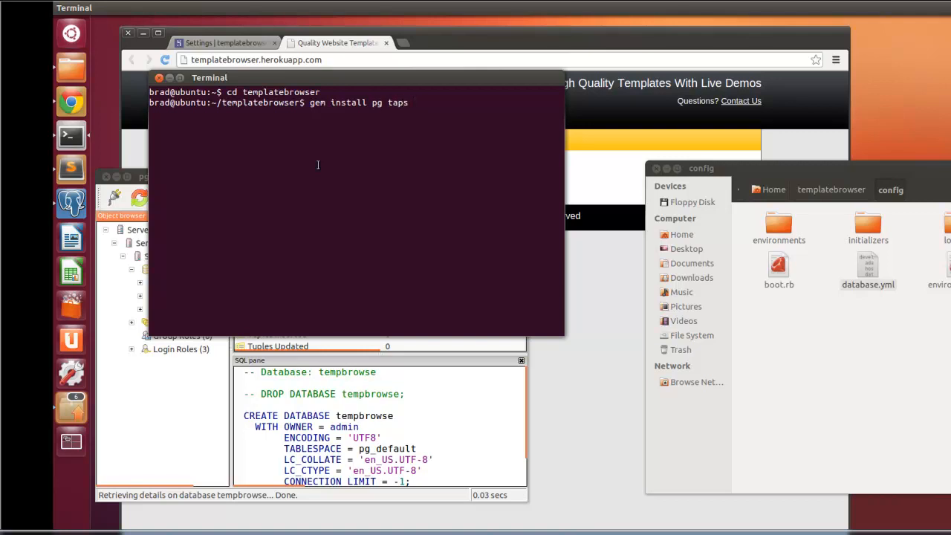
pyautogui.write('se')
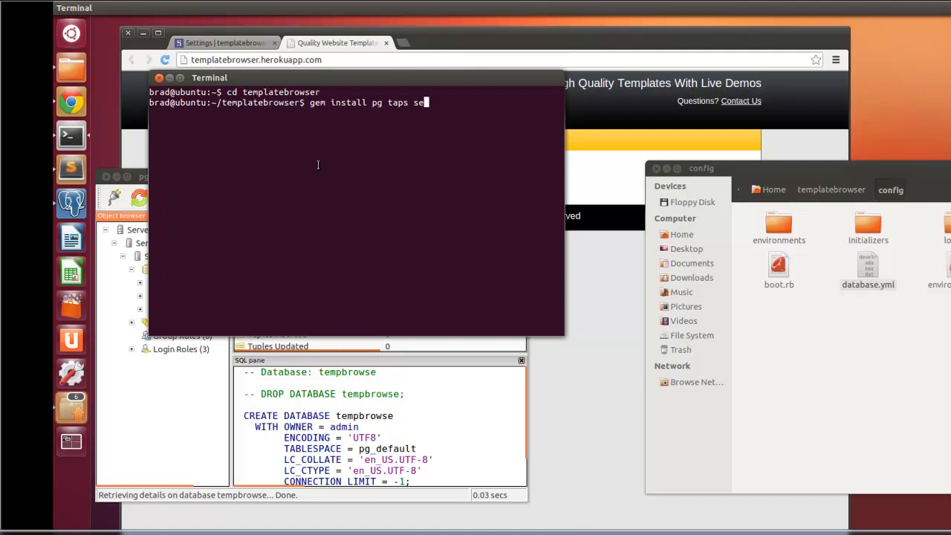
pyautogui.write('quel')
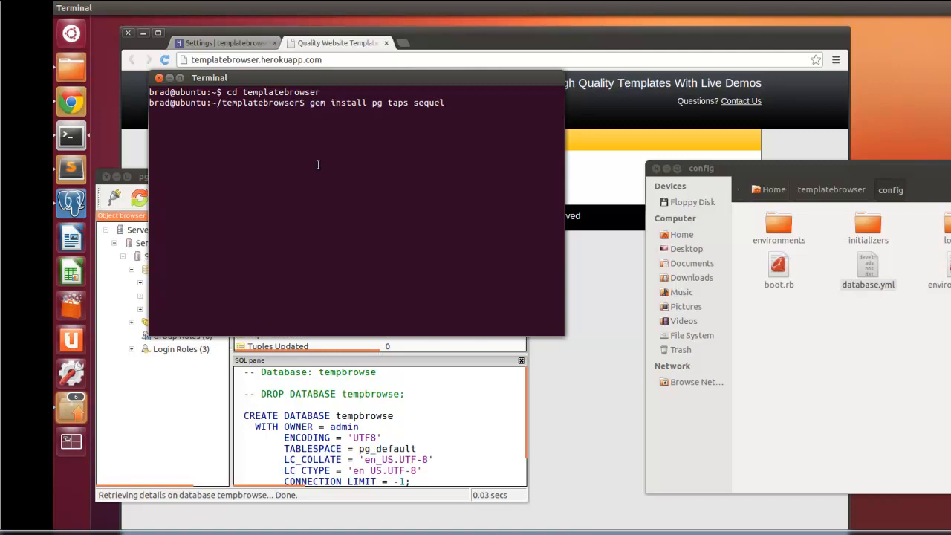
pyautogui.press('Return')
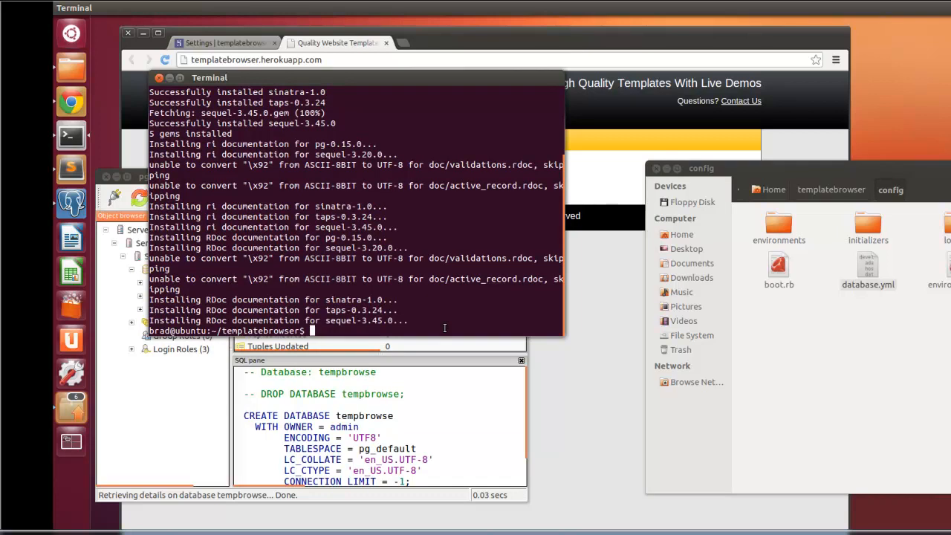
# Run bundle install to install the app's gems such as rails, activeadmin, pg and taps.
pyautogui.write('bundle')
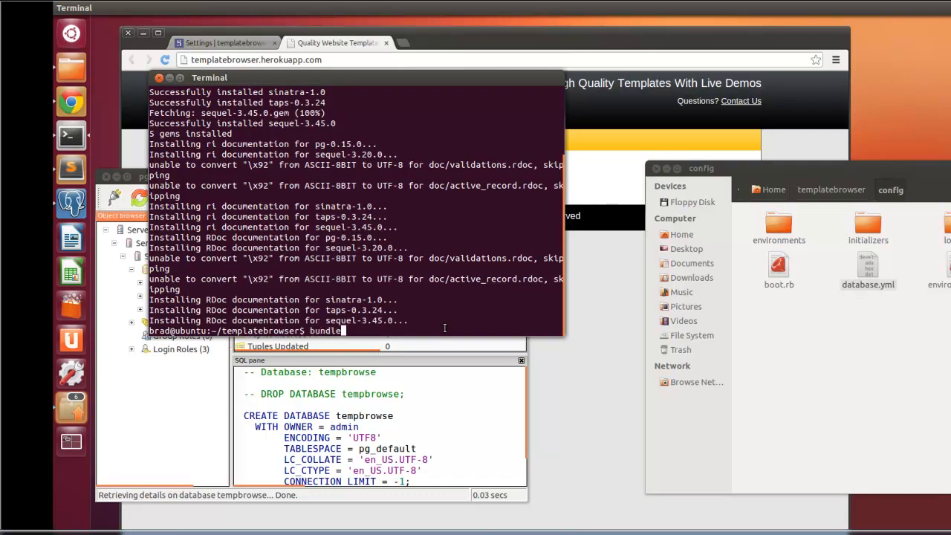
pyautogui.write('i')
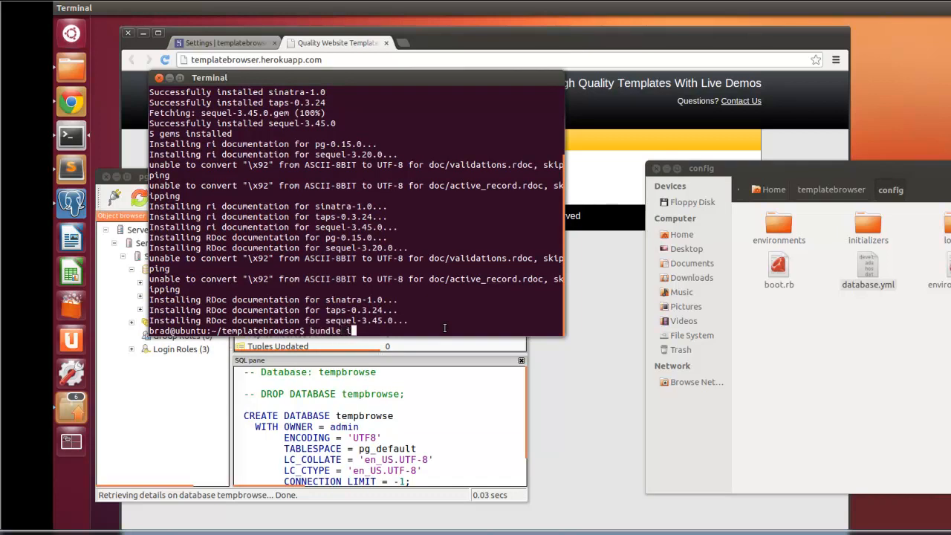
pyautogui.write('nstall')
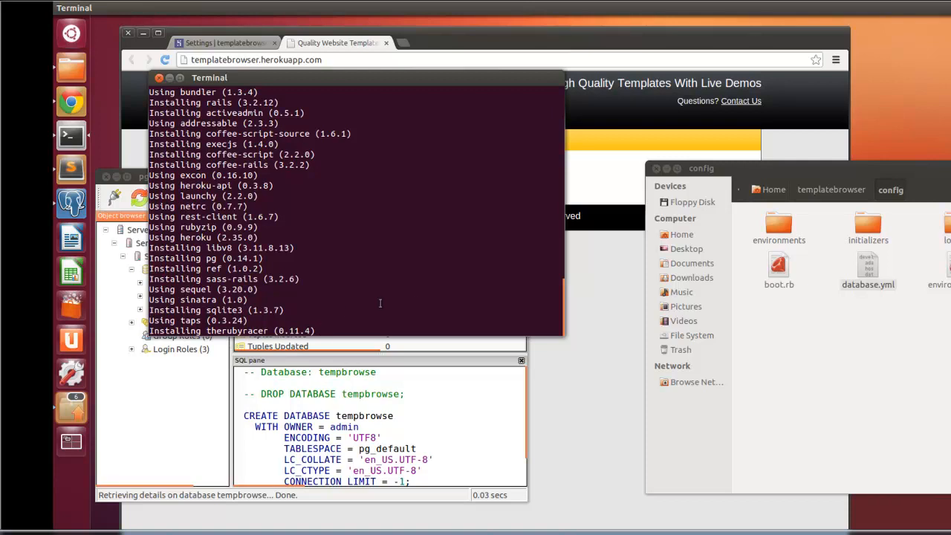
pyautogui.moveTo(502, 321)
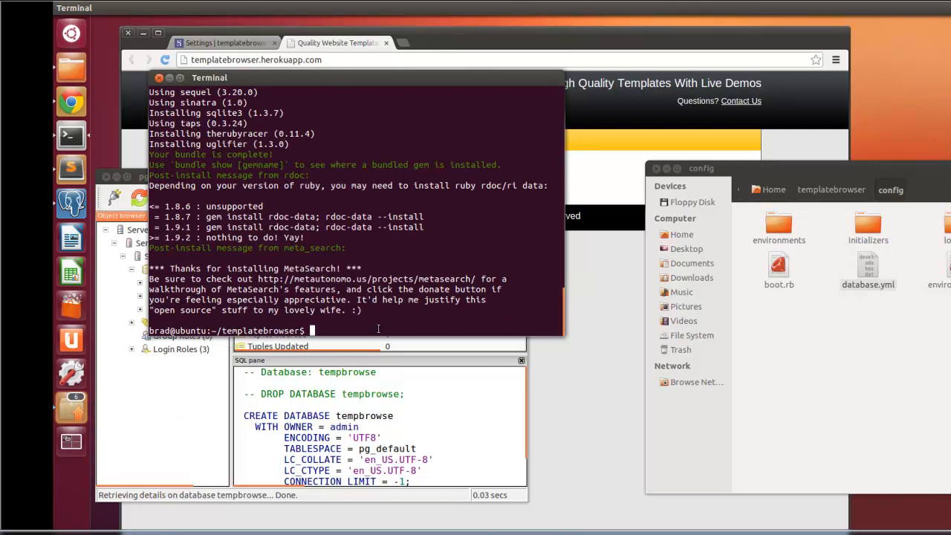
# Run heroku db:pull and confirm the destructive-action prompt with templatebrowser.
pyautogui.write('heroku')
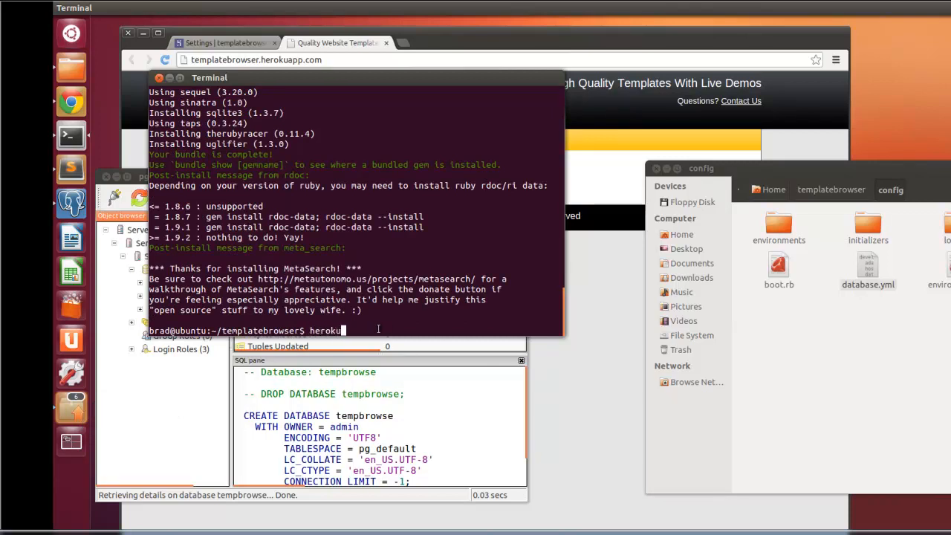
pyautogui.write('db:pull')
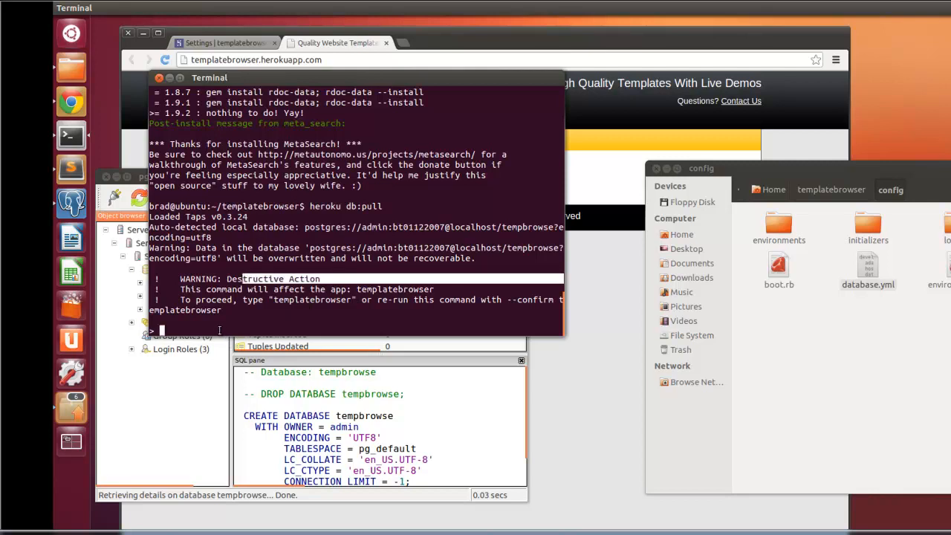
pyautogui.moveTo(408, 328)
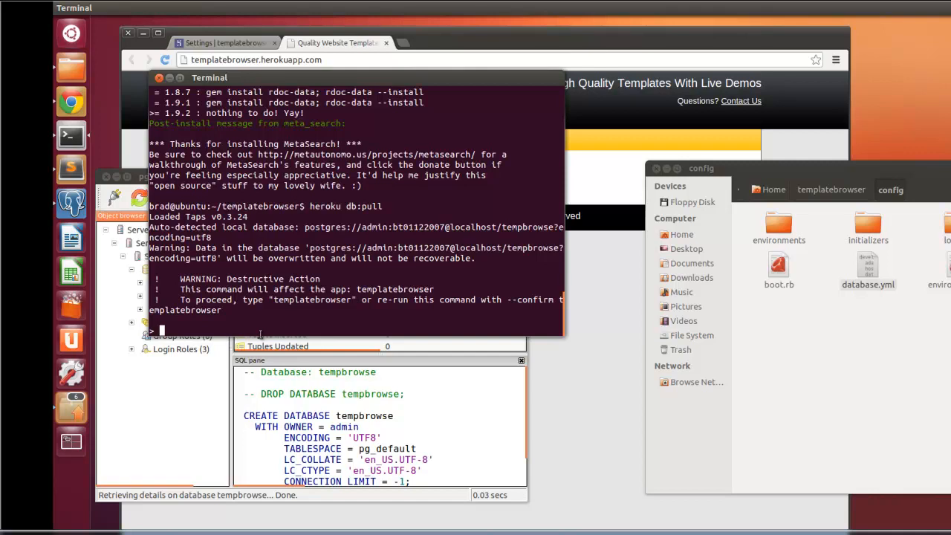
pyautogui.write('templ')
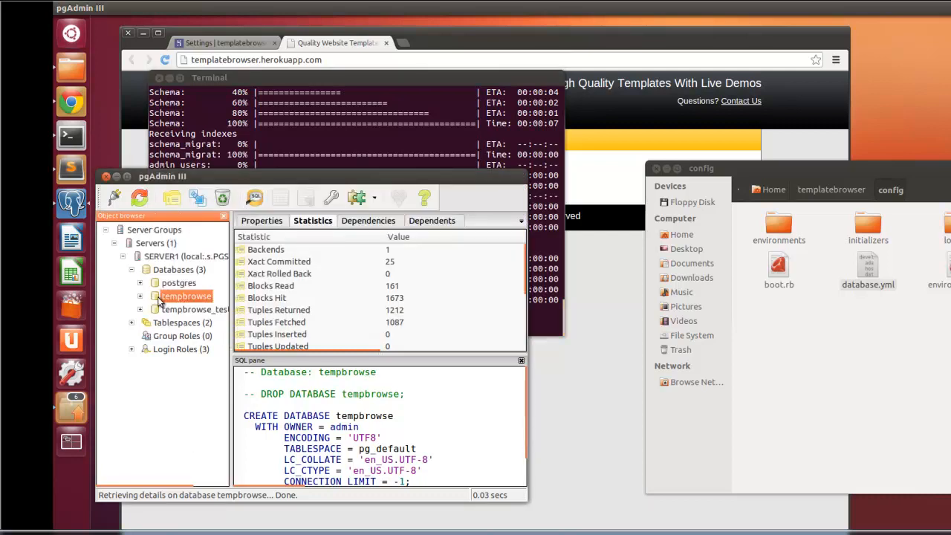
# Expand tempbrowse > Schemas > public and list its five pulled tables.
pyautogui.click(140, 296)
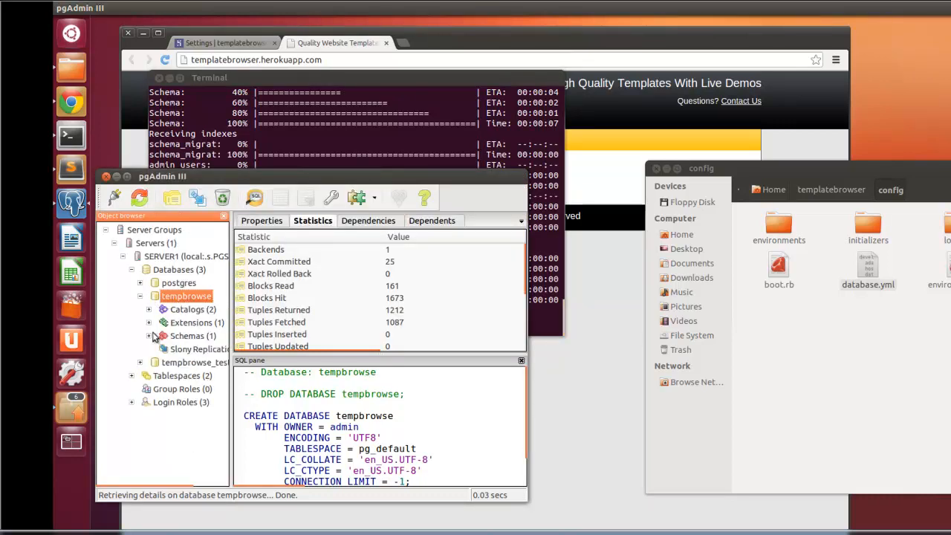
pyautogui.click(149, 336)
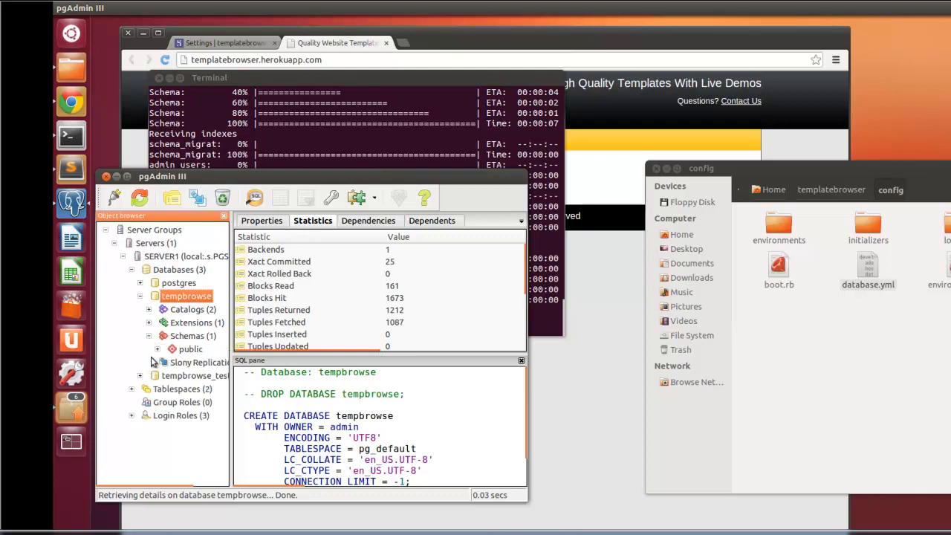
pyautogui.click(157, 349)
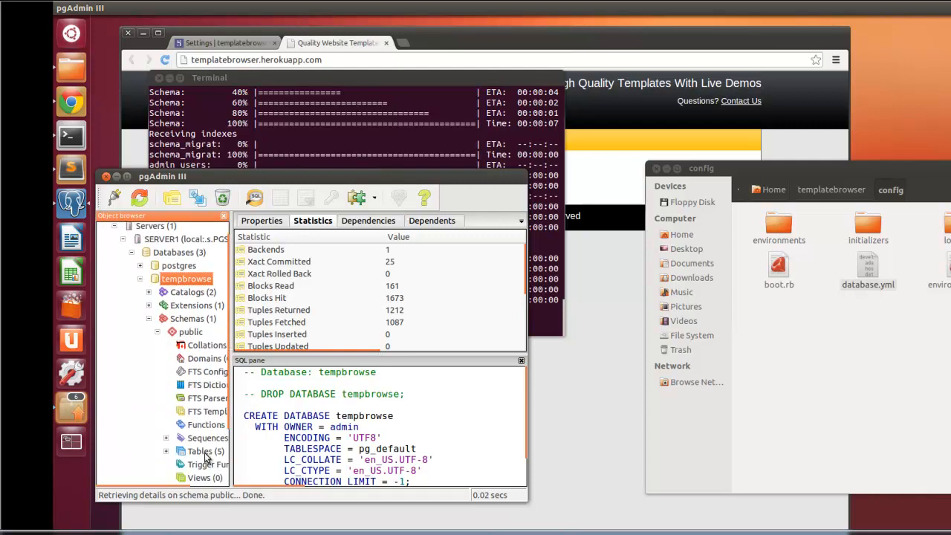
pyautogui.click(199, 452)
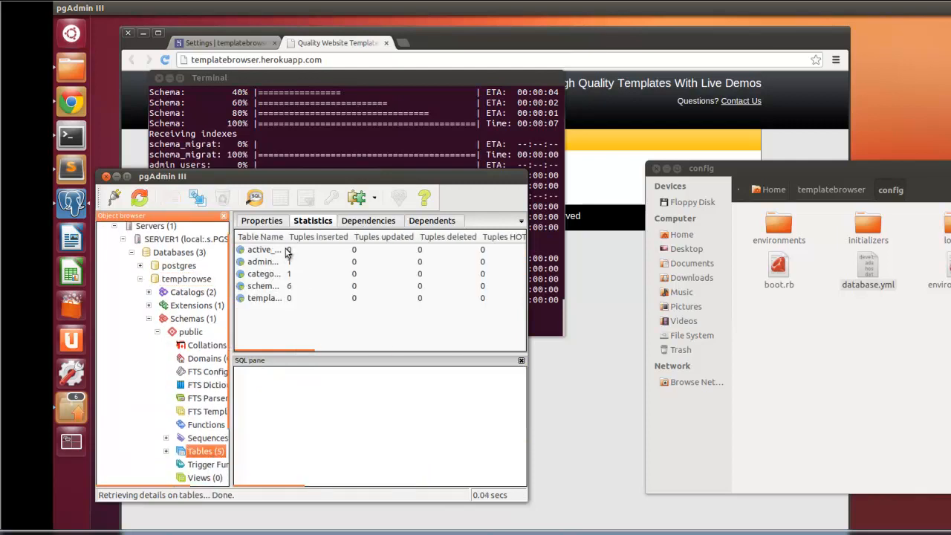
pyautogui.moveTo(479, 284)
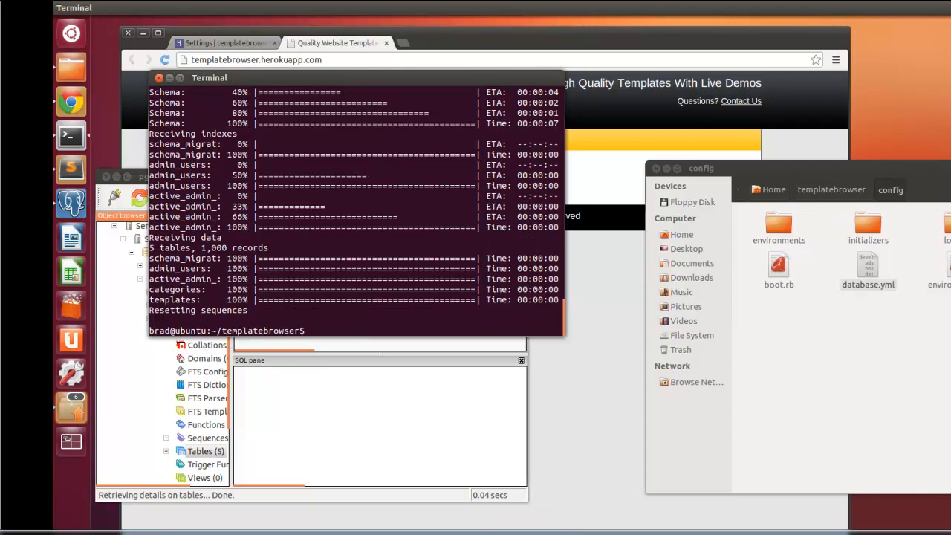
# Start the Rails WEBrick server on port 3000 with rails s.
pyautogui.write('rails s')
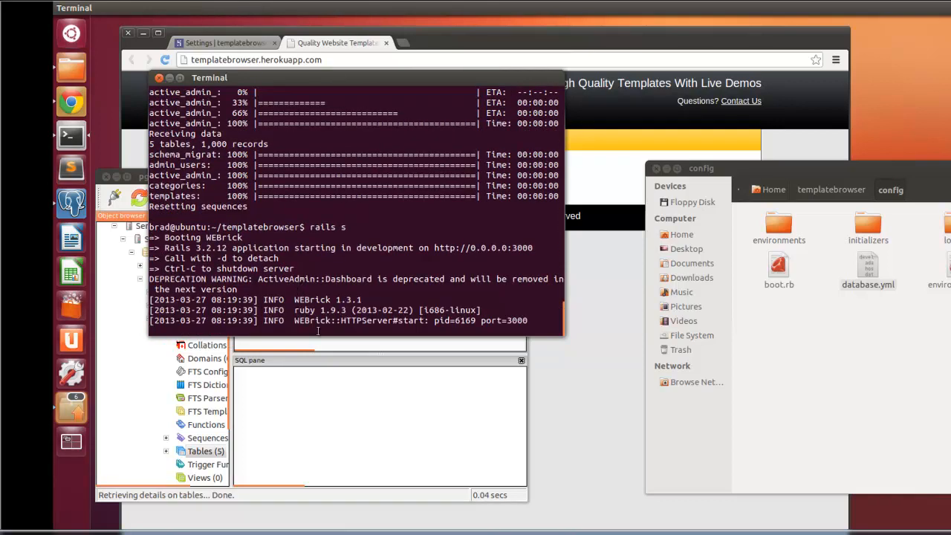
pyautogui.moveTo(636, 38)
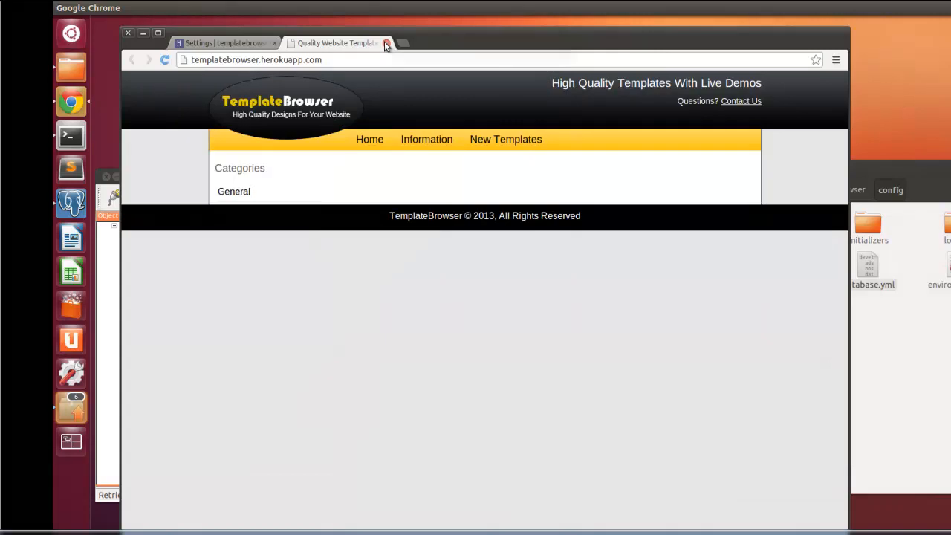
# Close the live Heroku site and browse to the local app at localhost:3000.
pyautogui.click(386, 42)
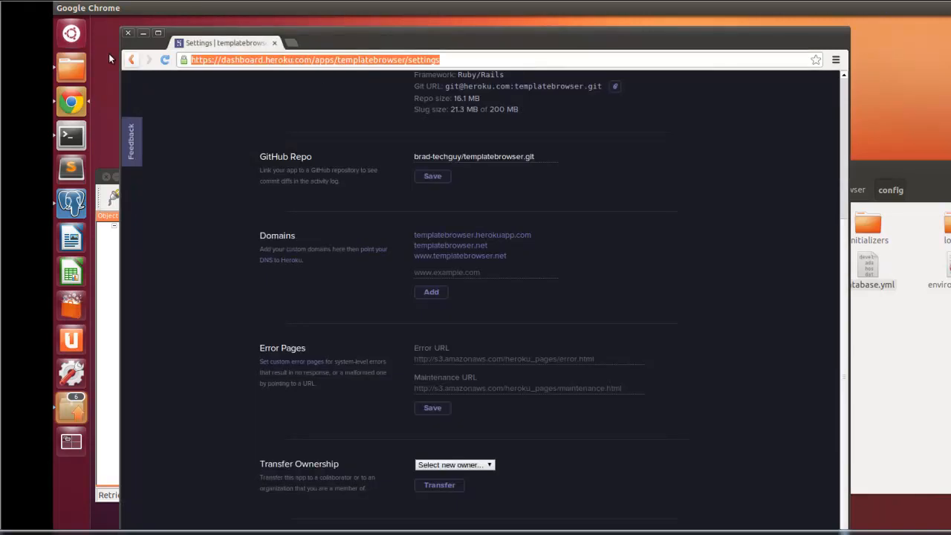
pyautogui.write('localhost:3000')
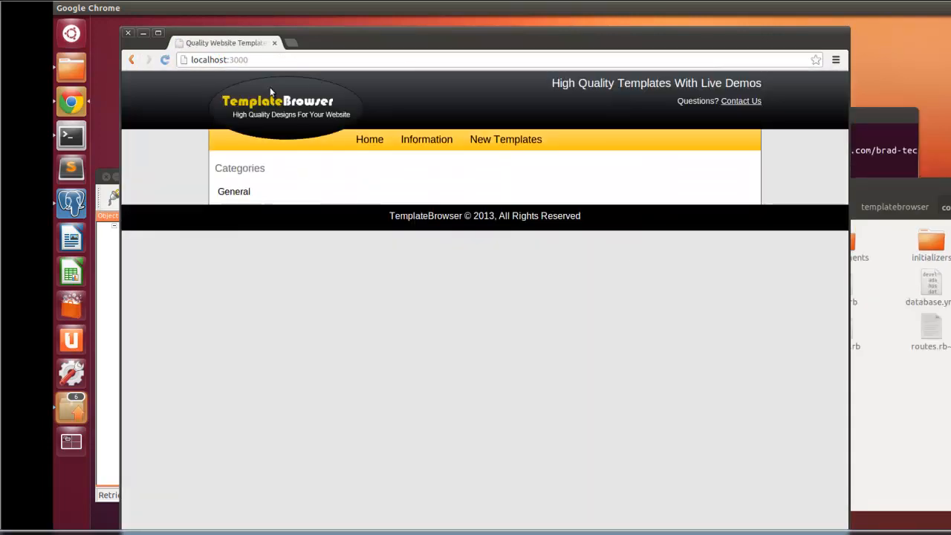
pyautogui.moveTo(226, 195)
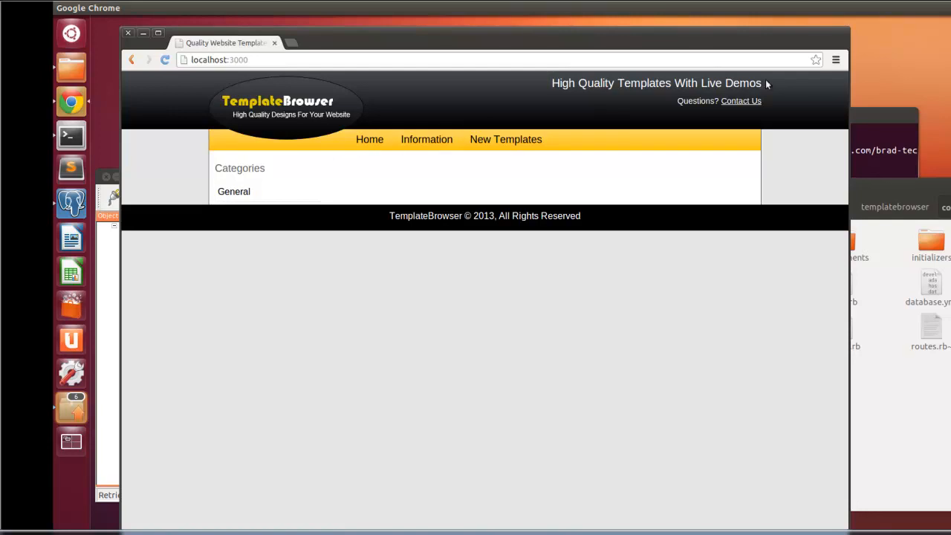
pyautogui.moveTo(333, 95)
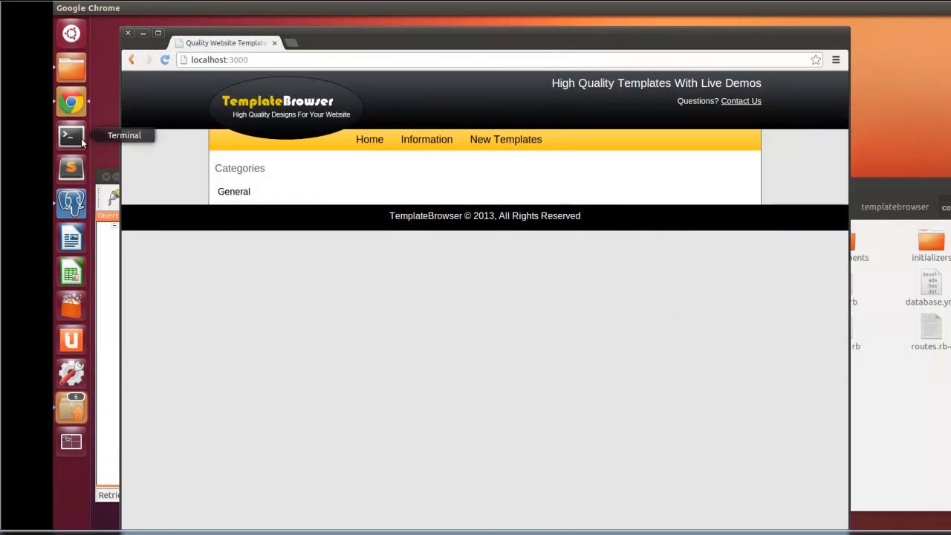
# In a new terminal shell, move into the templatebrowser folder.
pyautogui.click(71, 135)
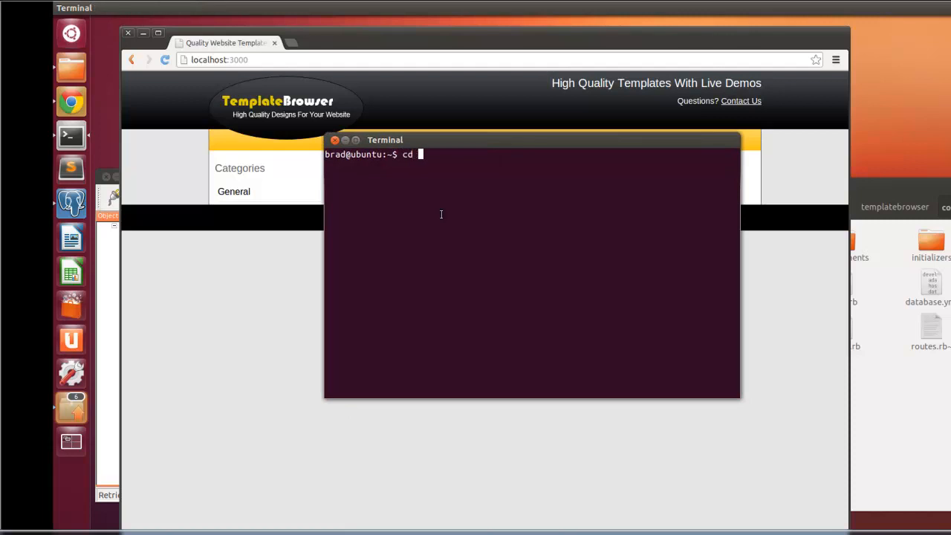
pyautogui.write('templatbrowser')
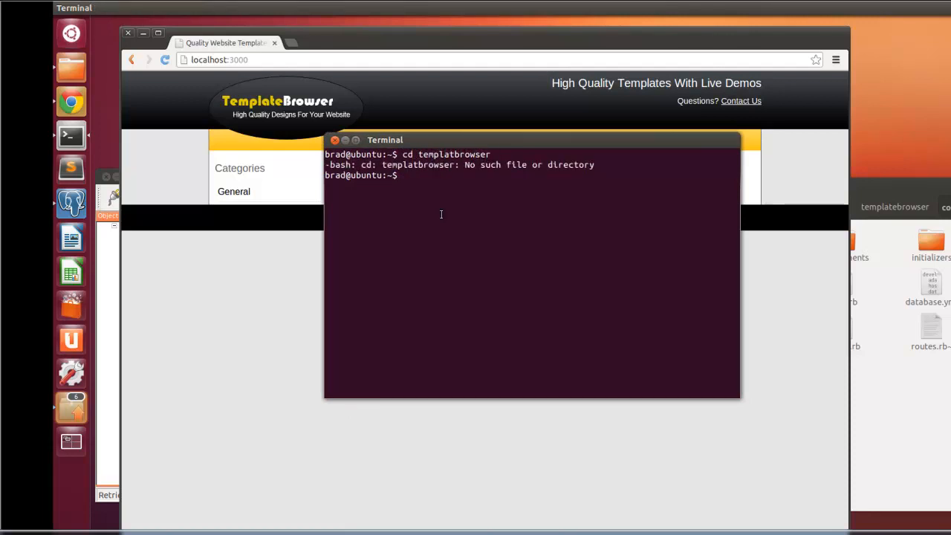
pyautogui.write('cd te')
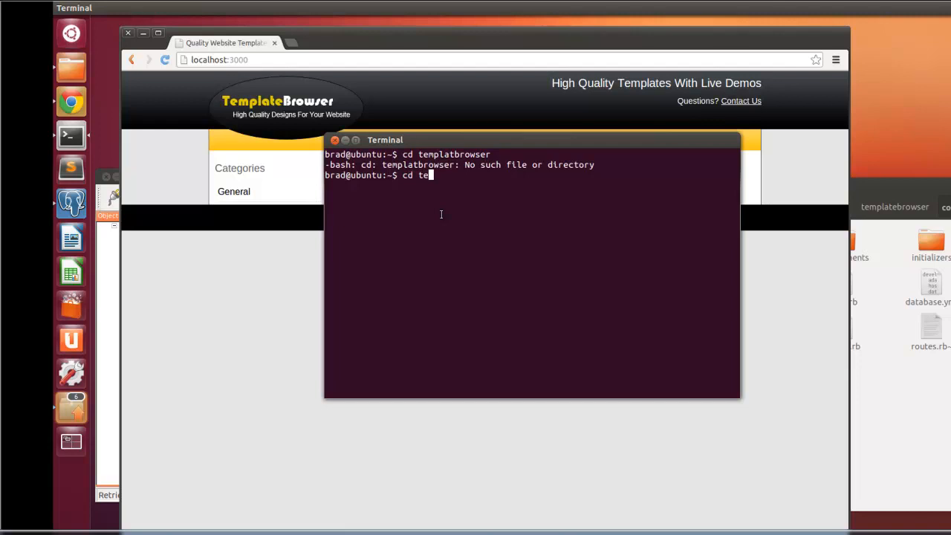
pyautogui.write('mplatebrowser')
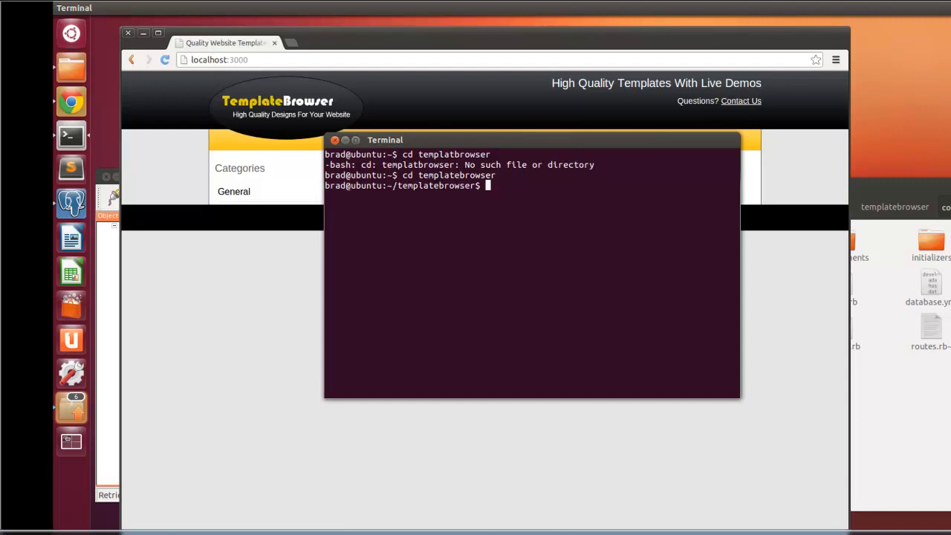
# Run git add . and git commit -am 'test', reporting nothing to commit.
pyautogui.write('git add .')
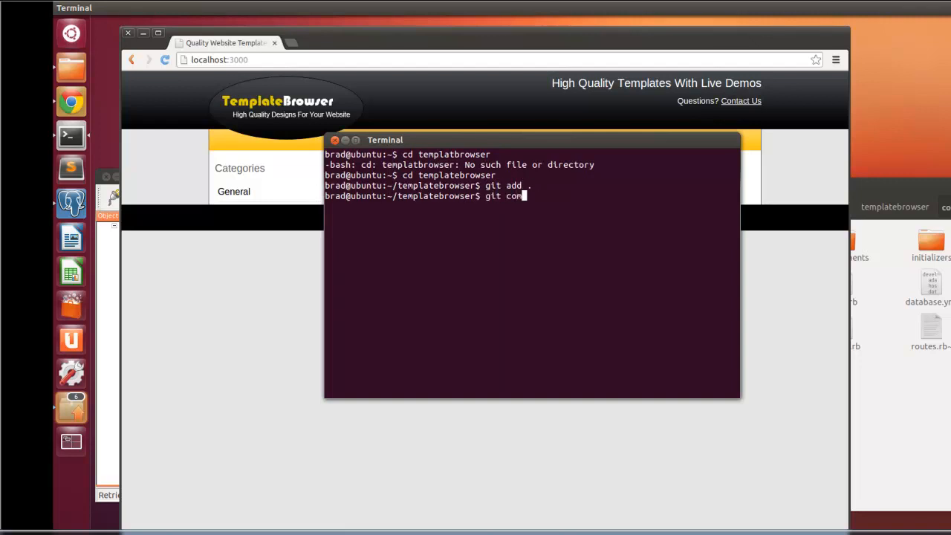
pyautogui.write('mit -am')
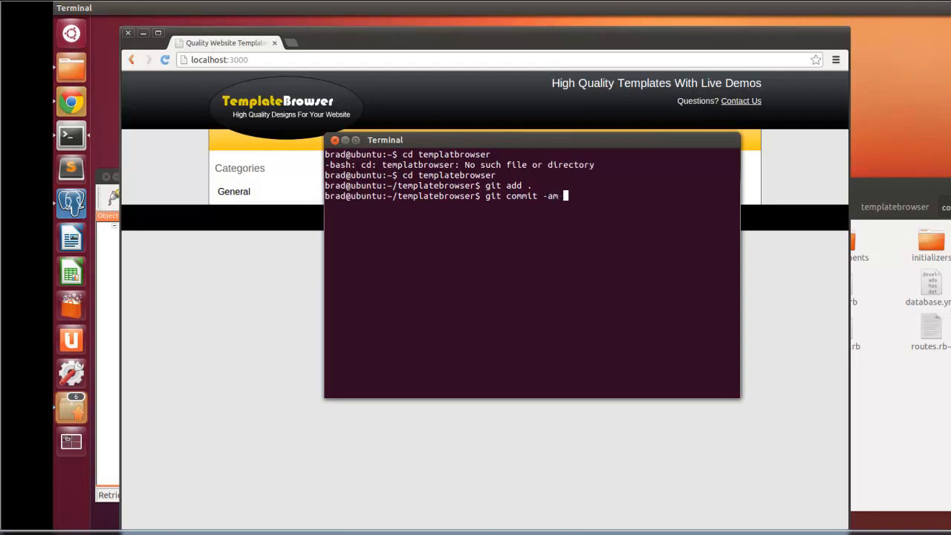
pyautogui.write("'test")
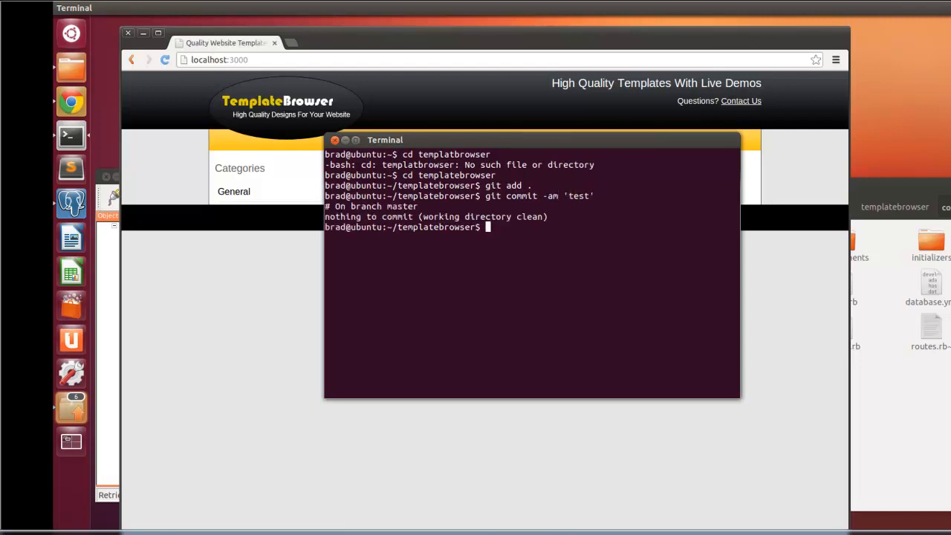
# Push the app with git push heroku master, then start typing heroku run rake db:migrate.
pyautogui.write('git push heroku master')
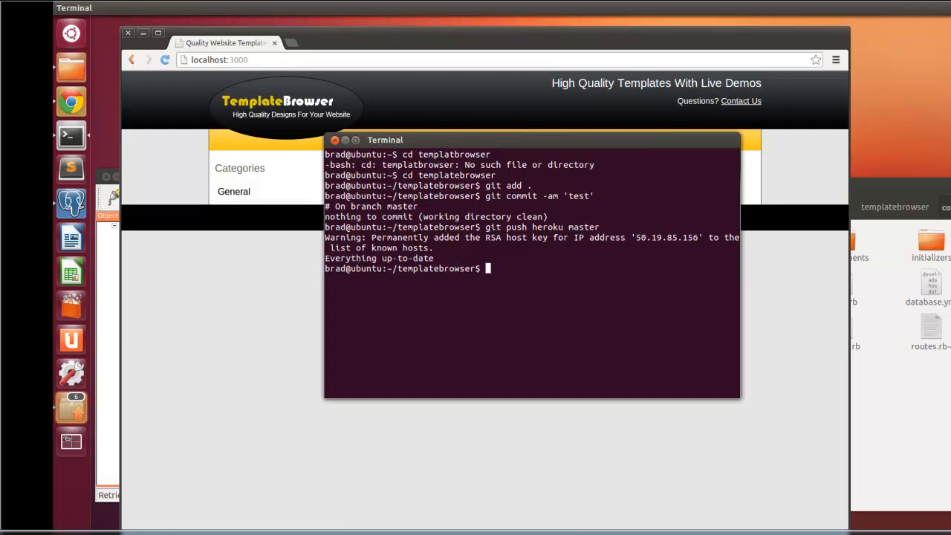
pyautogui.moveTo(442, 125)
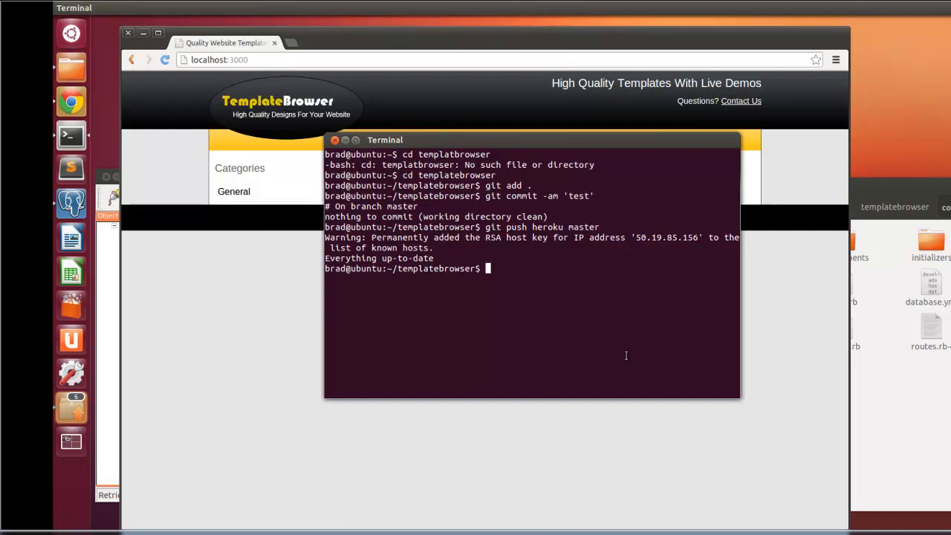
pyautogui.moveTo(504, 319)
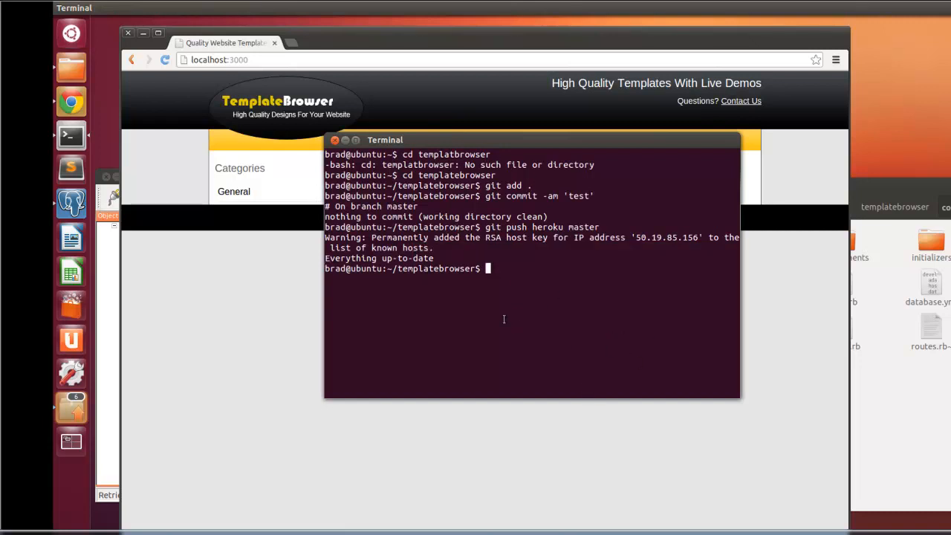
pyautogui.moveTo(425, 312)
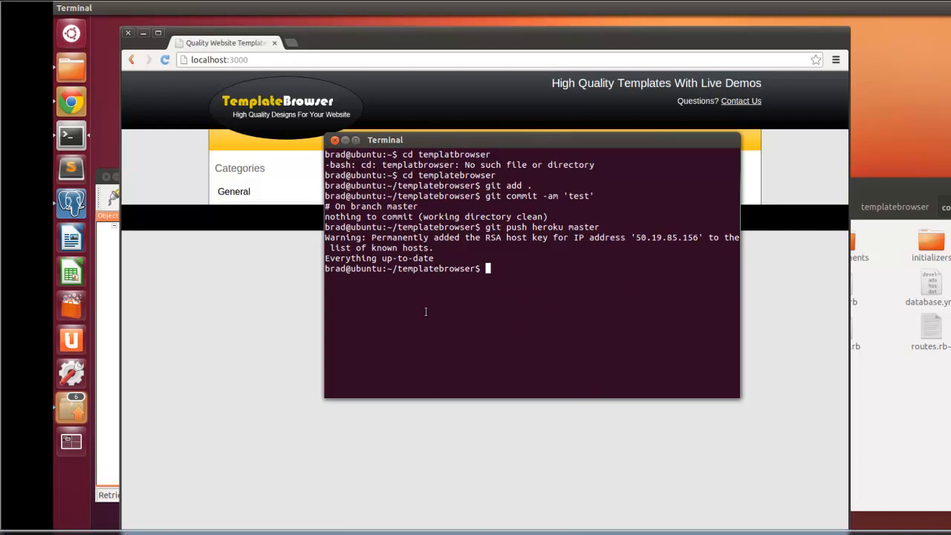
pyautogui.moveTo(537, 299)
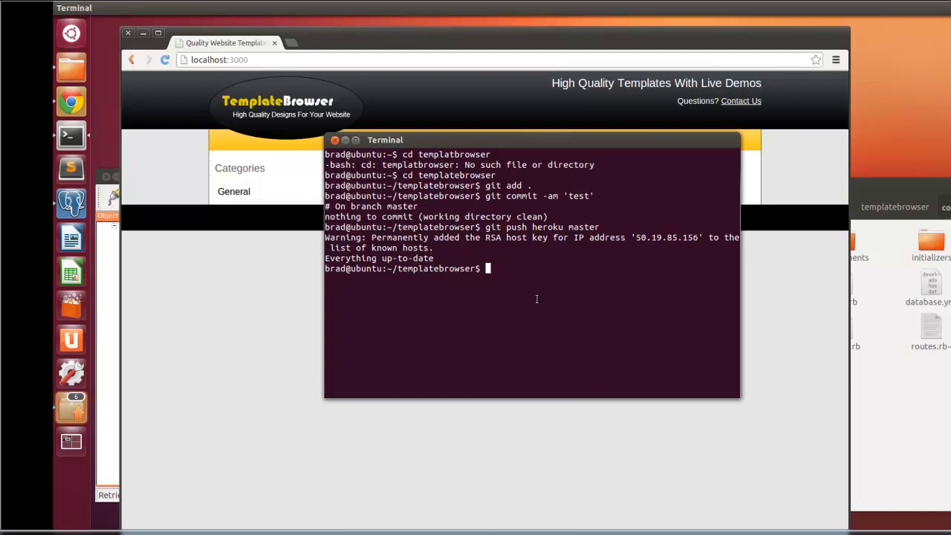
pyautogui.moveTo(524, 280)
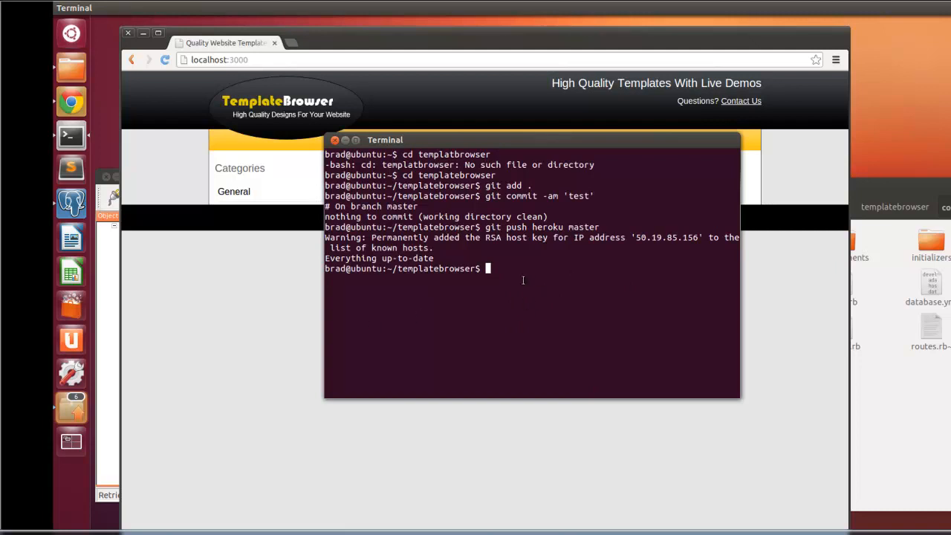
pyautogui.write('heroku')
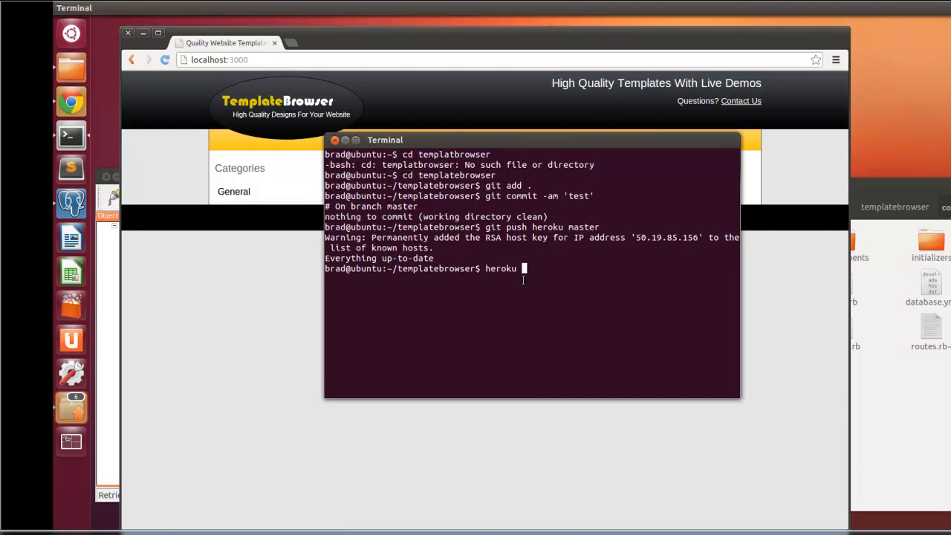
pyautogui.write('run ra')
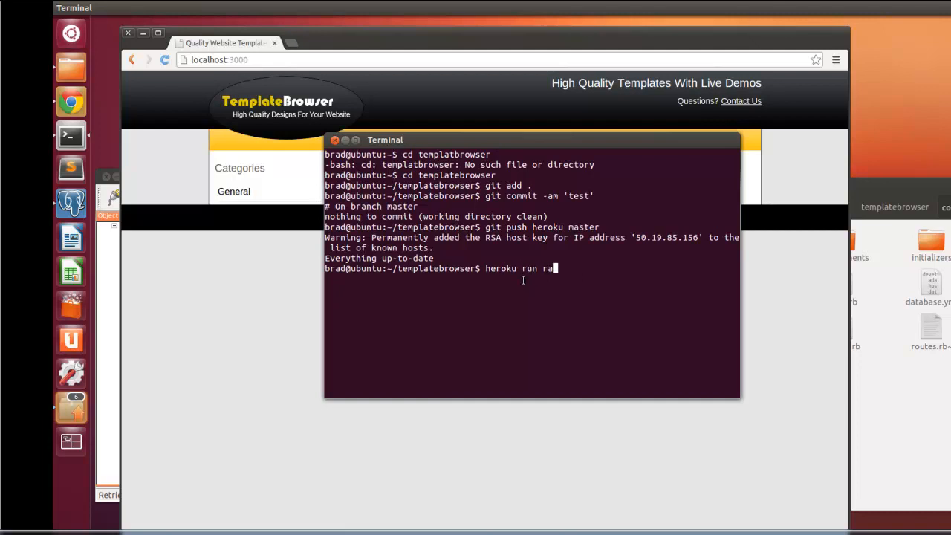
pyautogui.write('ke db')
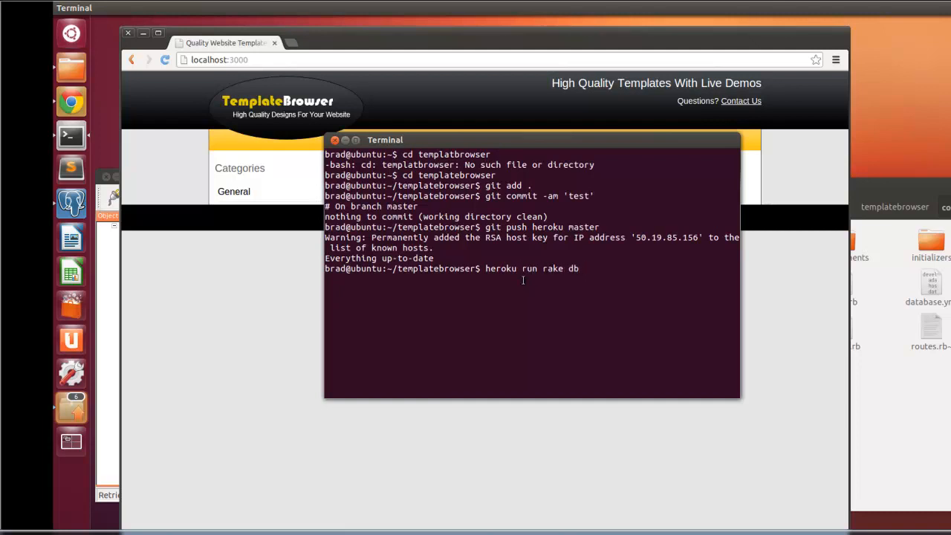
pyautogui.write(':migrate')
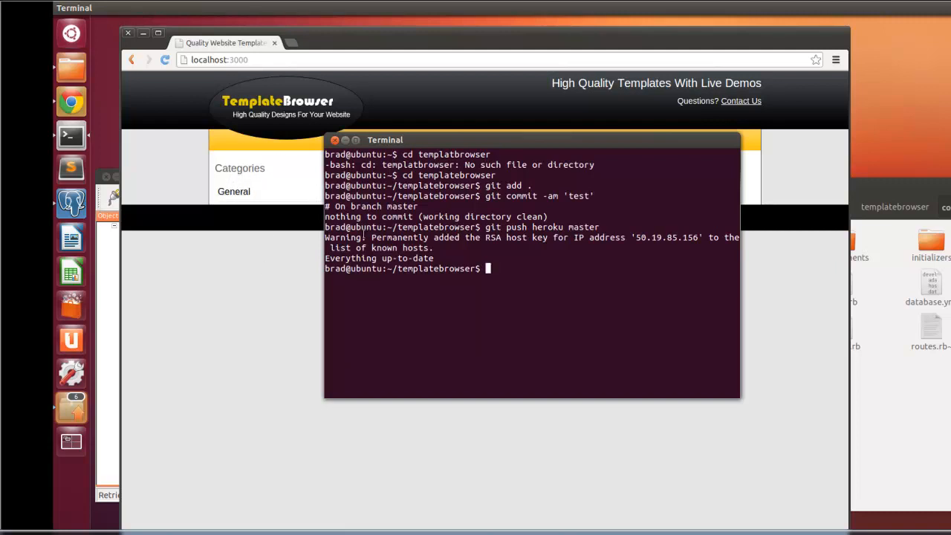
pyautogui.moveTo(71, 407)
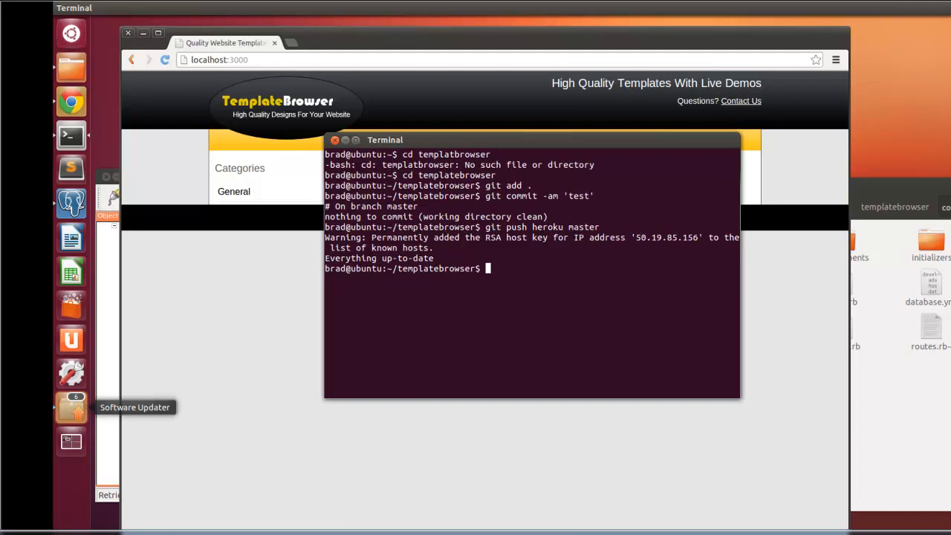